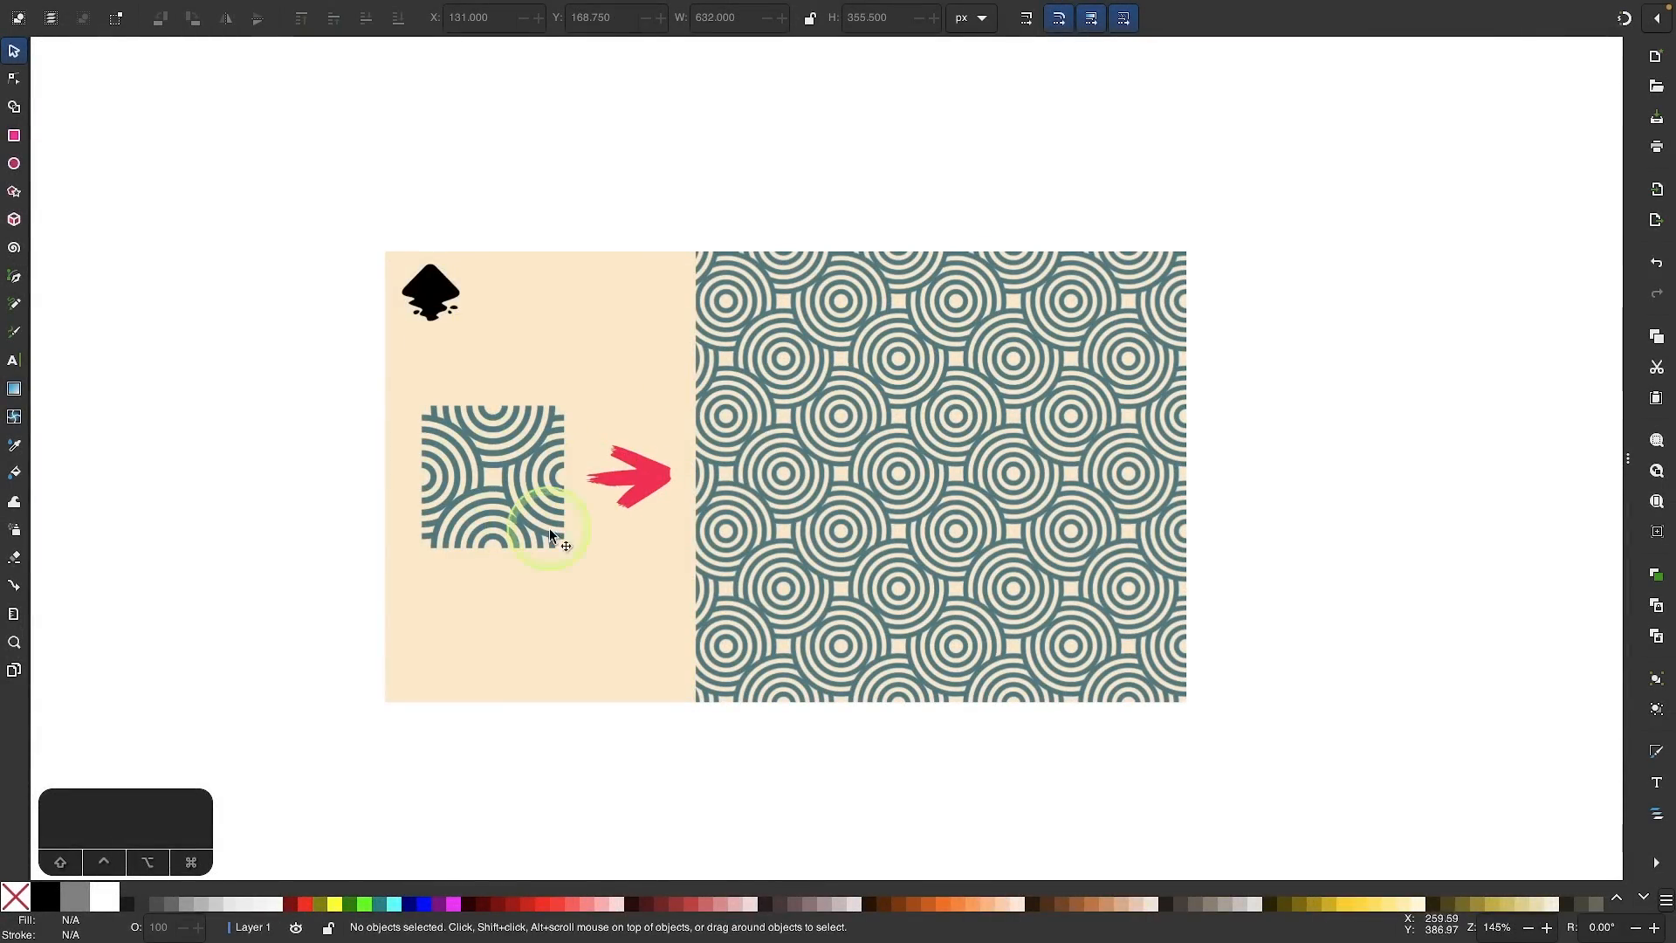
pyautogui.moveTo(736, 508)
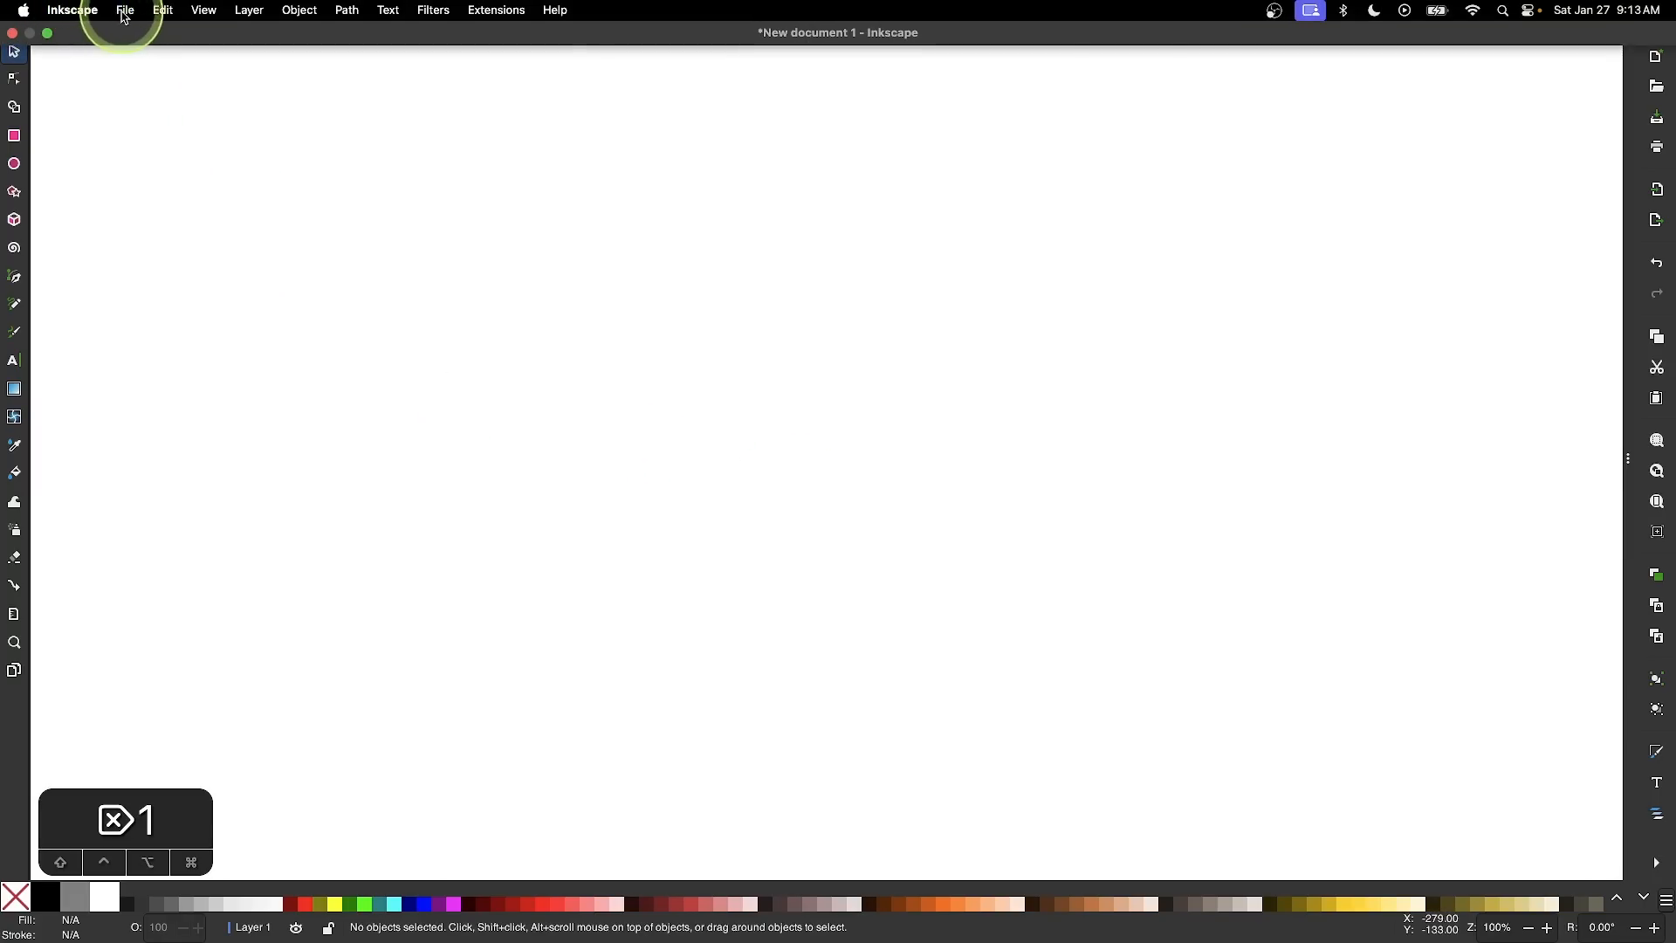
# Step: Add a new rectangular grid with 100 px X and Y spacing in Document Properties
pyautogui.click(124, 10)
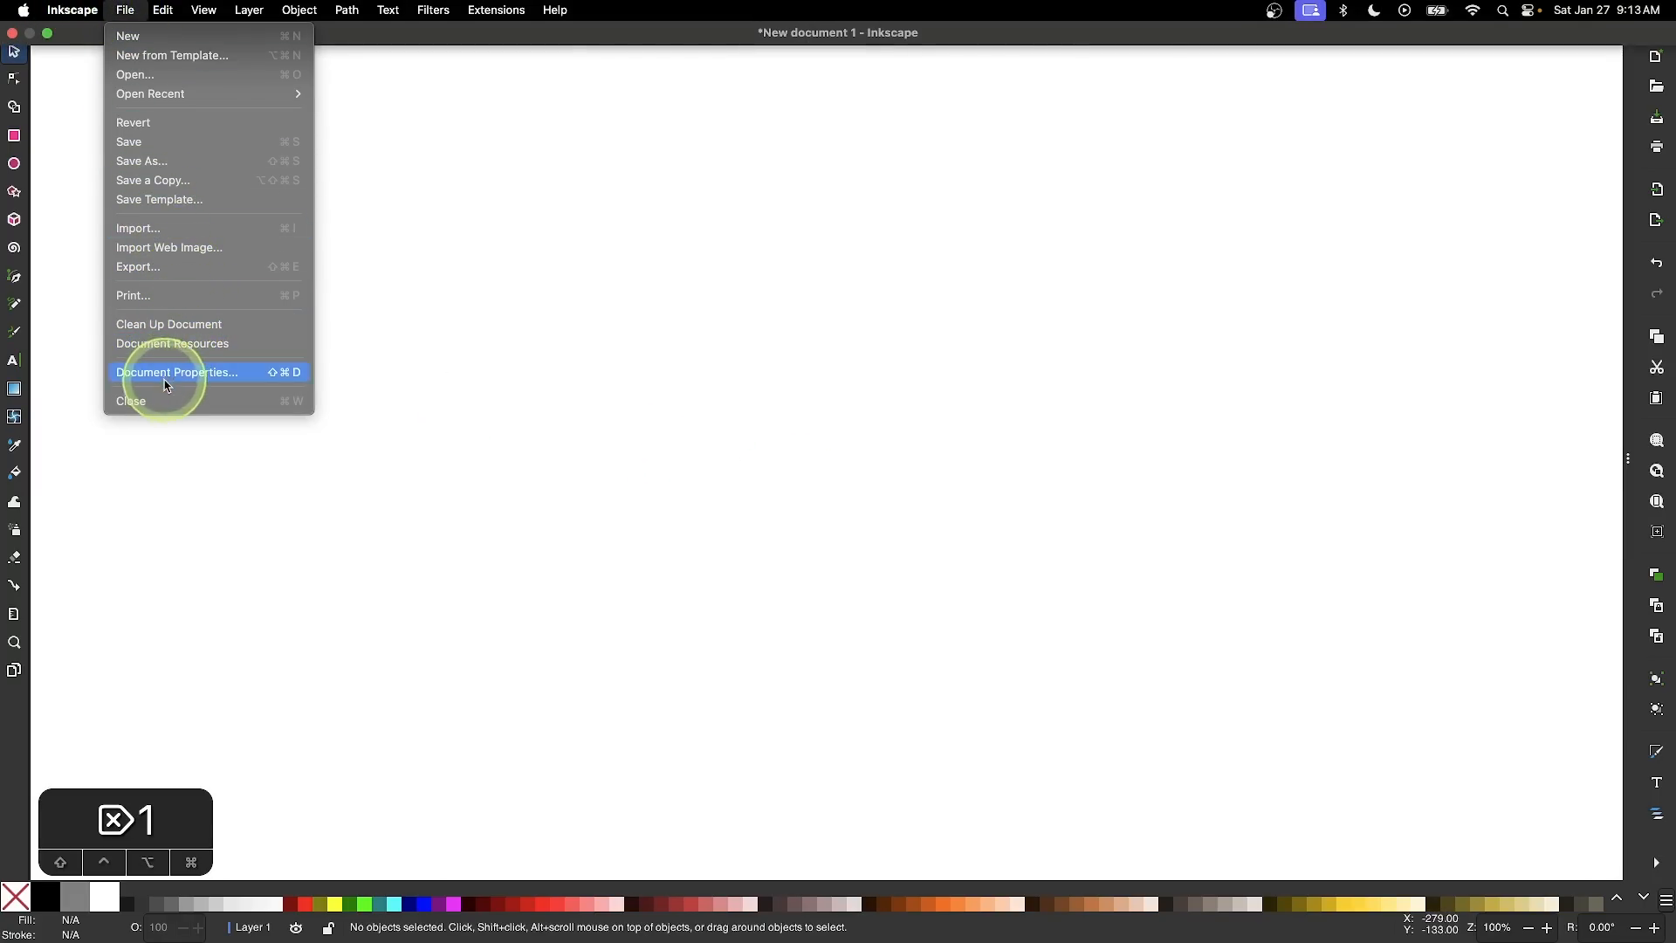
pyautogui.click(175, 372)
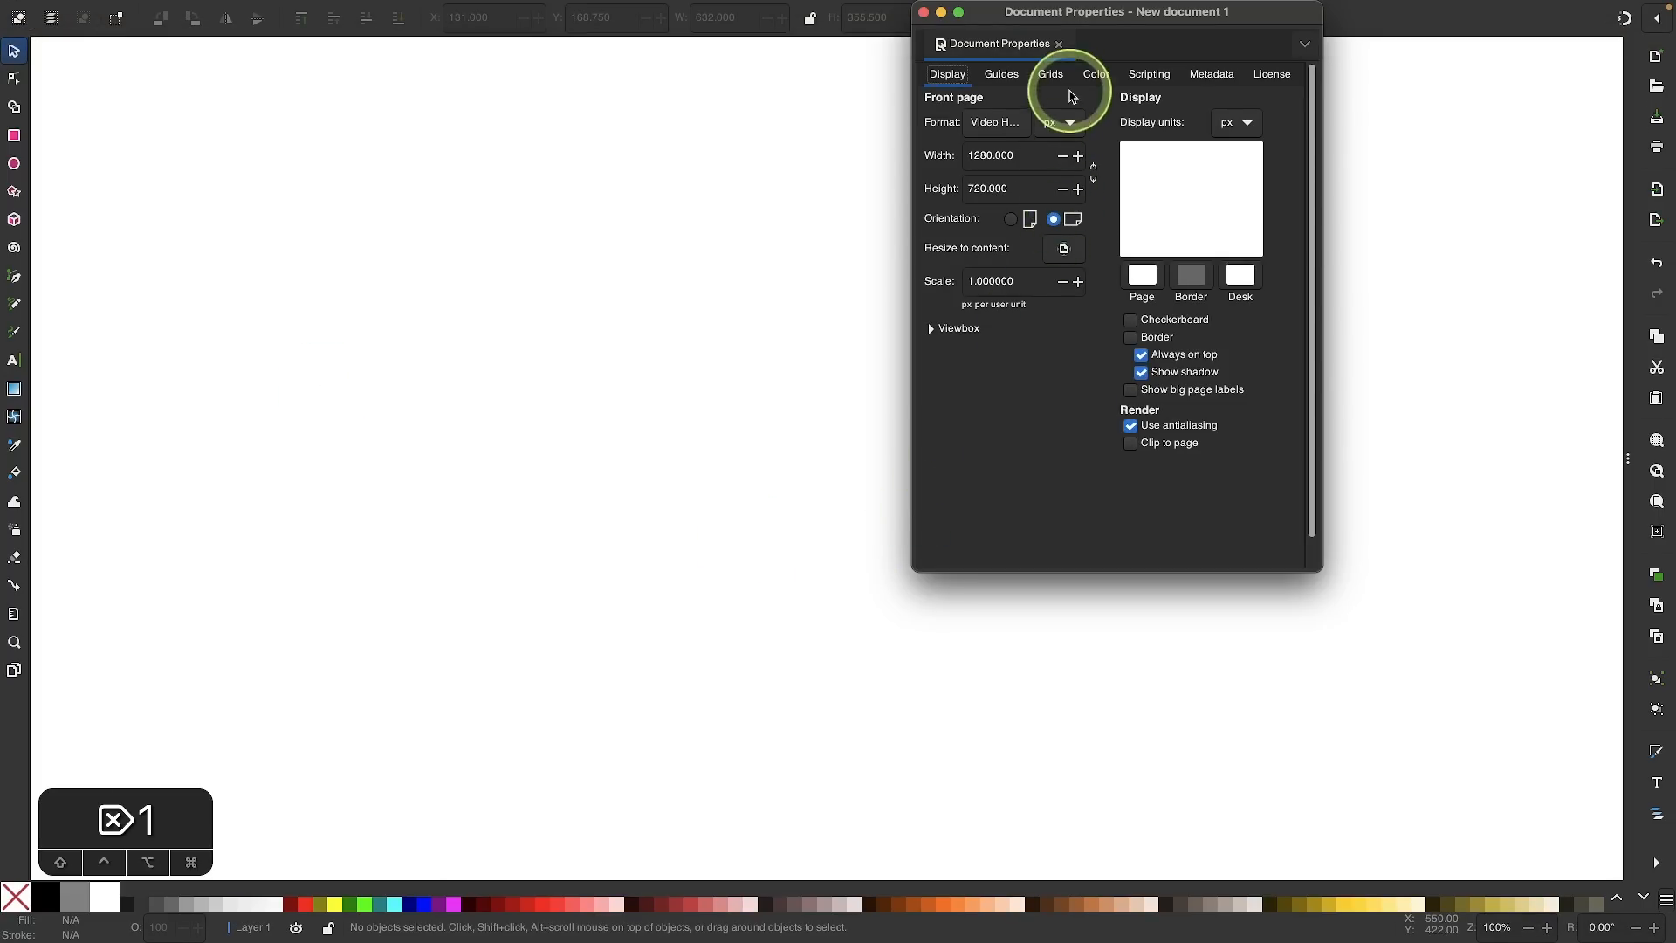
pyautogui.moveTo(1118, 12); pyautogui.dragTo(941, 126)
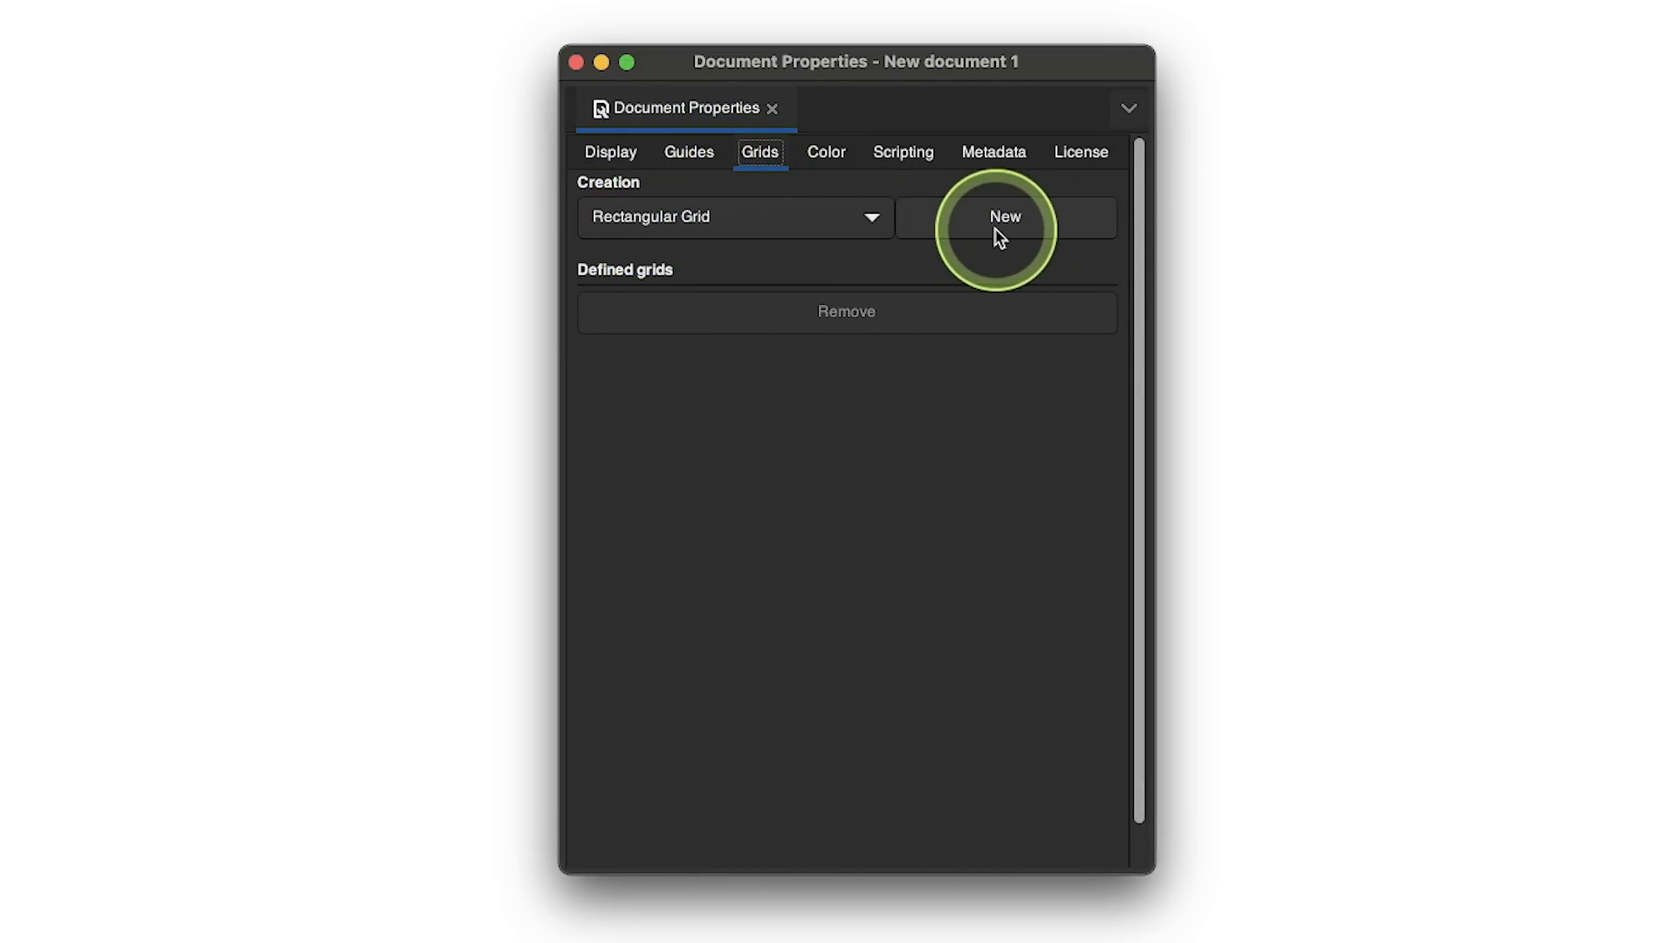
pyautogui.click(1004, 216)
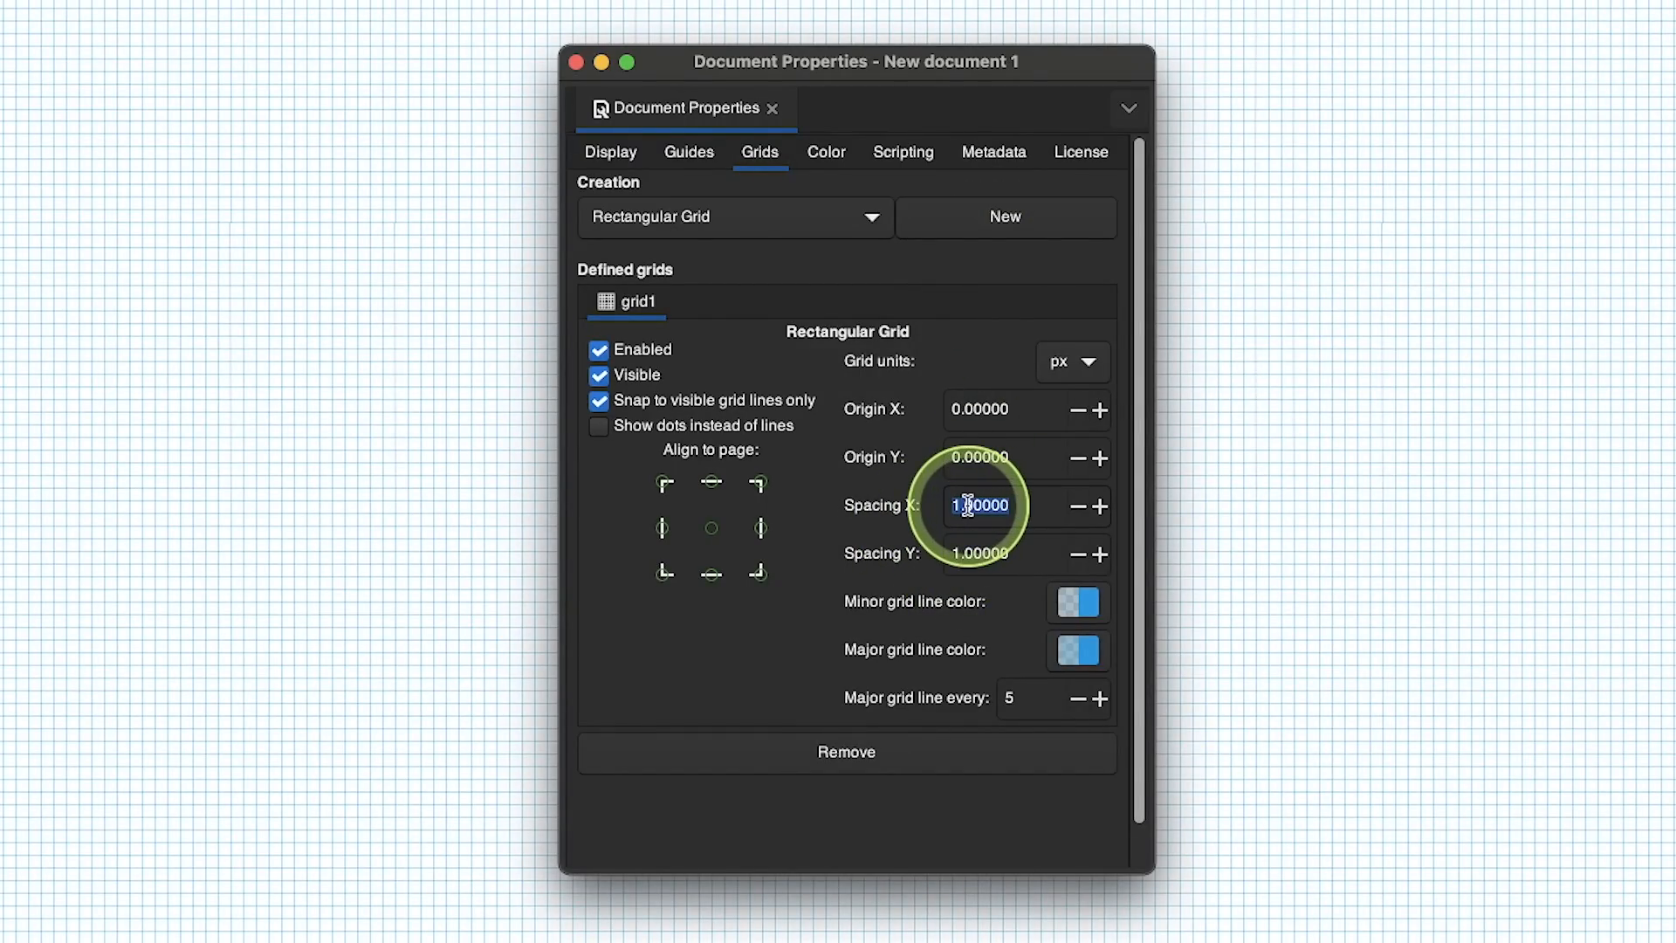
pyautogui.write('100')
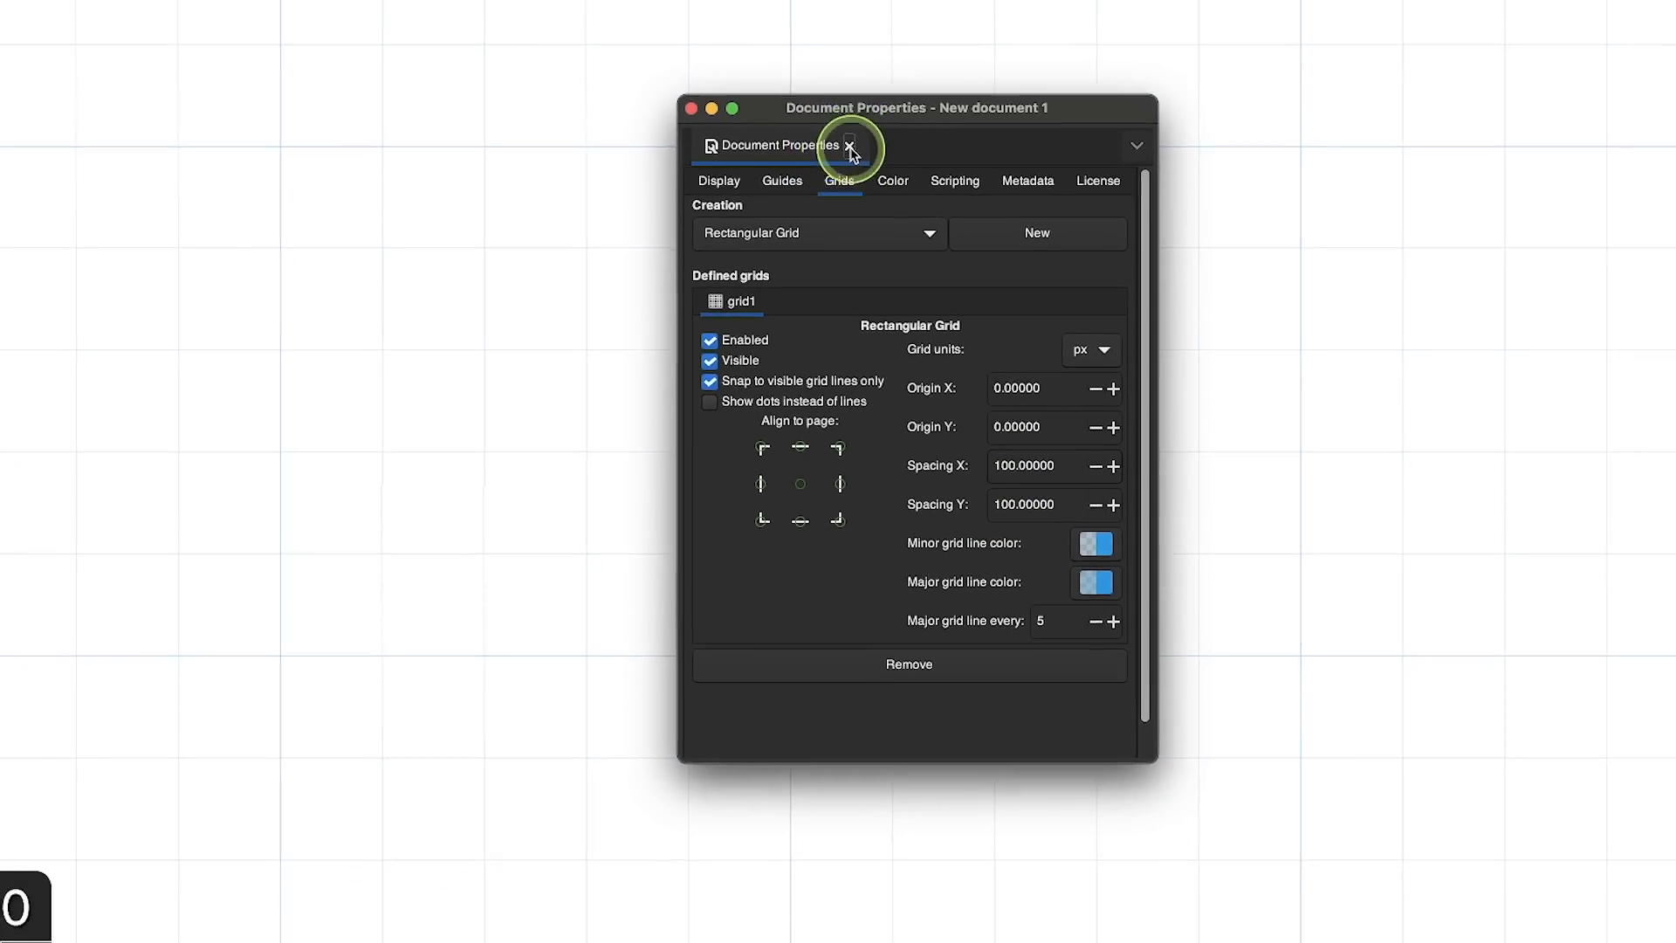
# Step: Close Document Properties and enable snapping over the 100 px grid
pyautogui.click(848, 145)
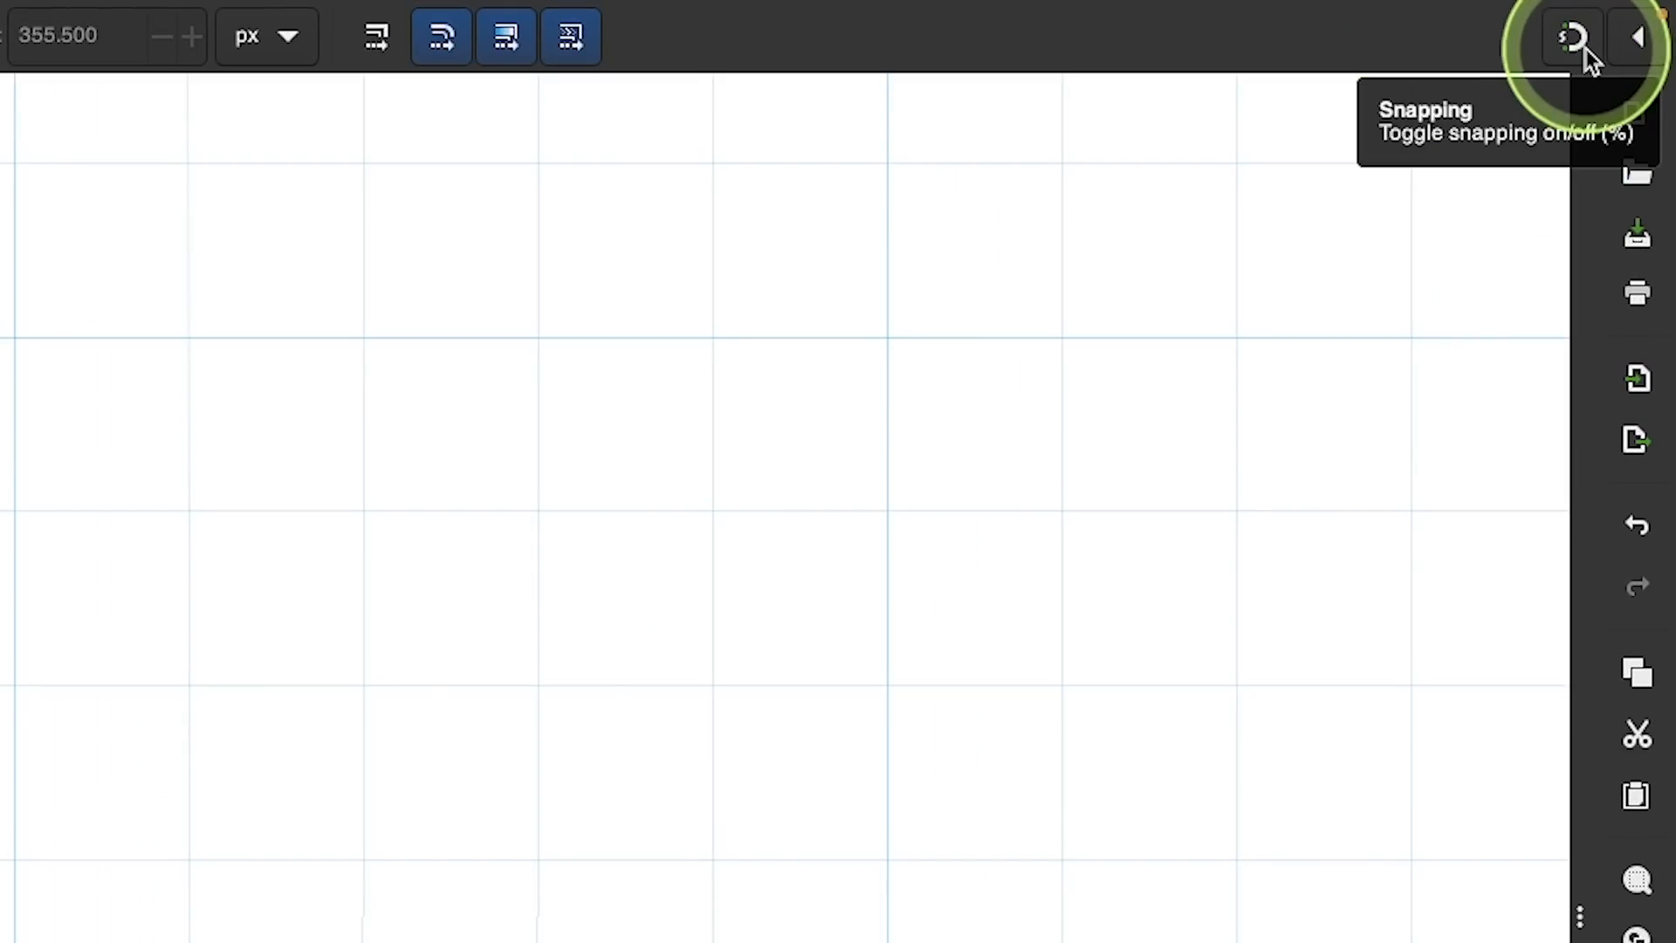
pyautogui.click(1570, 35)
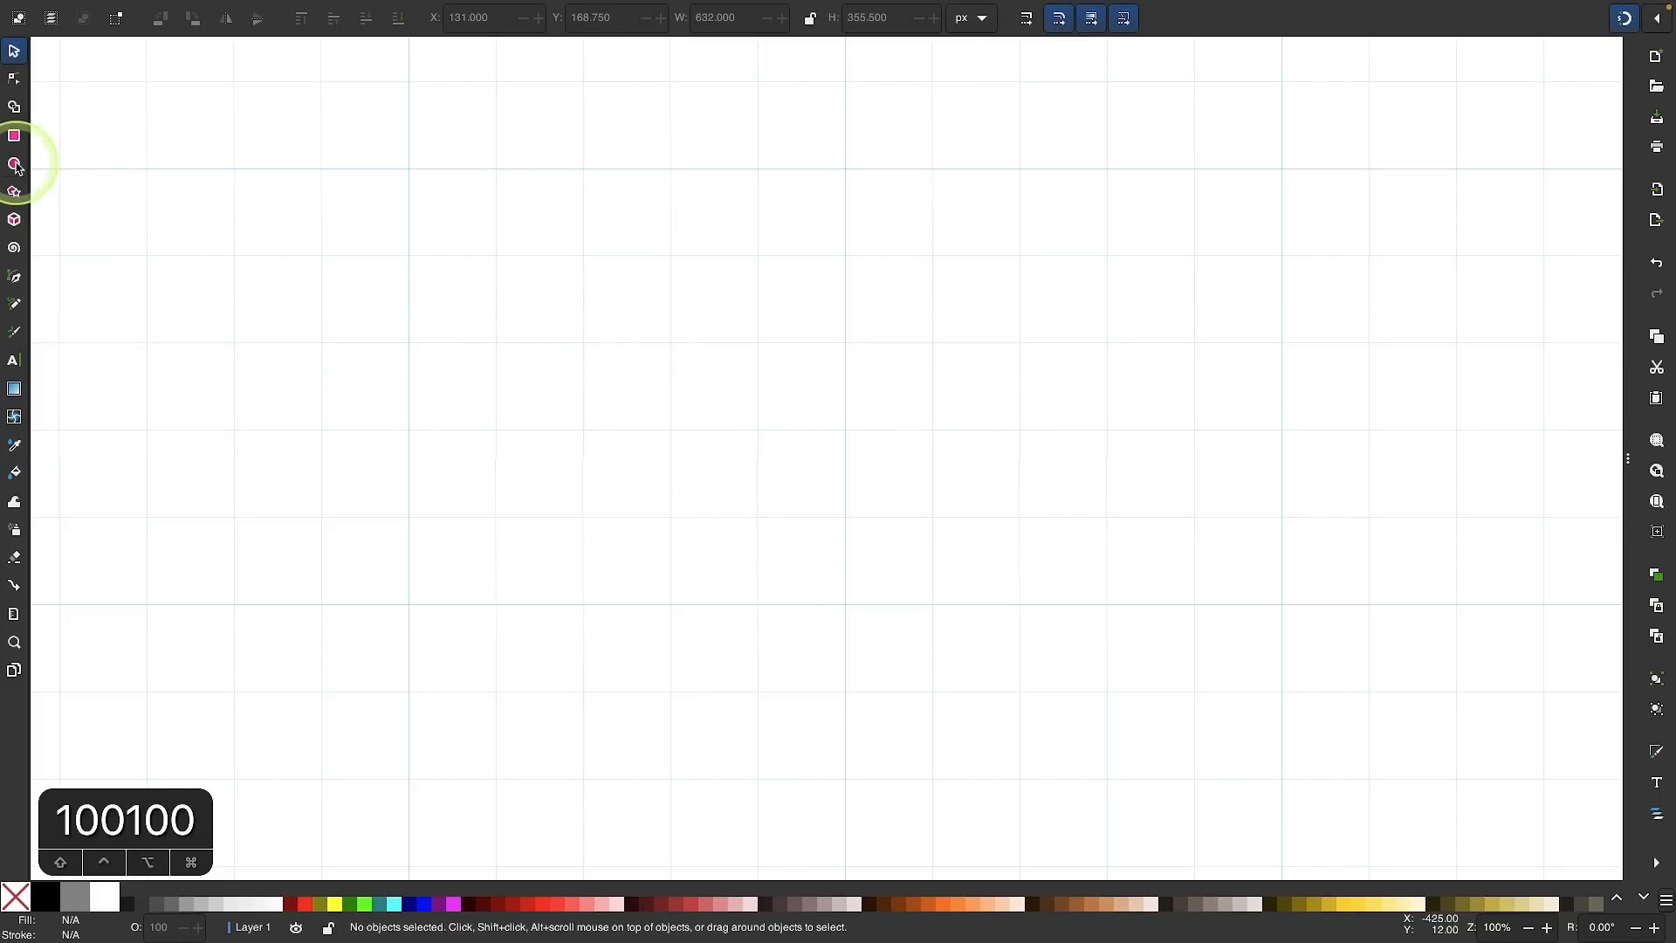
pyautogui.click(16, 164)
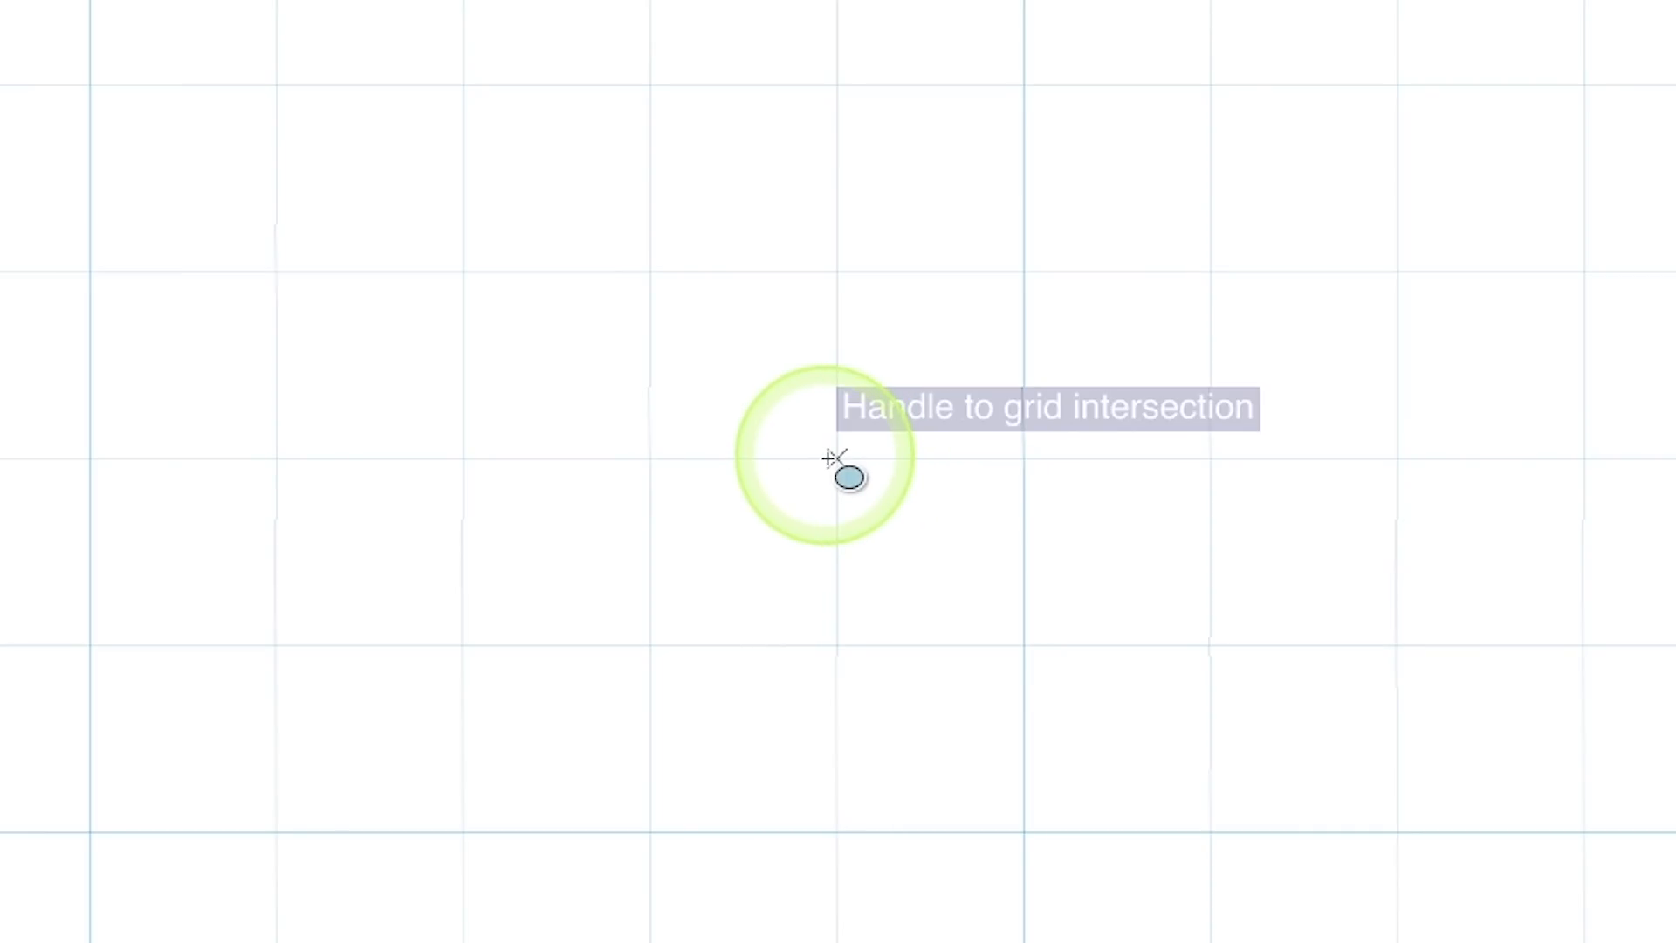
pyautogui.moveTo(845, 482); pyautogui.dragTo(952, 558)
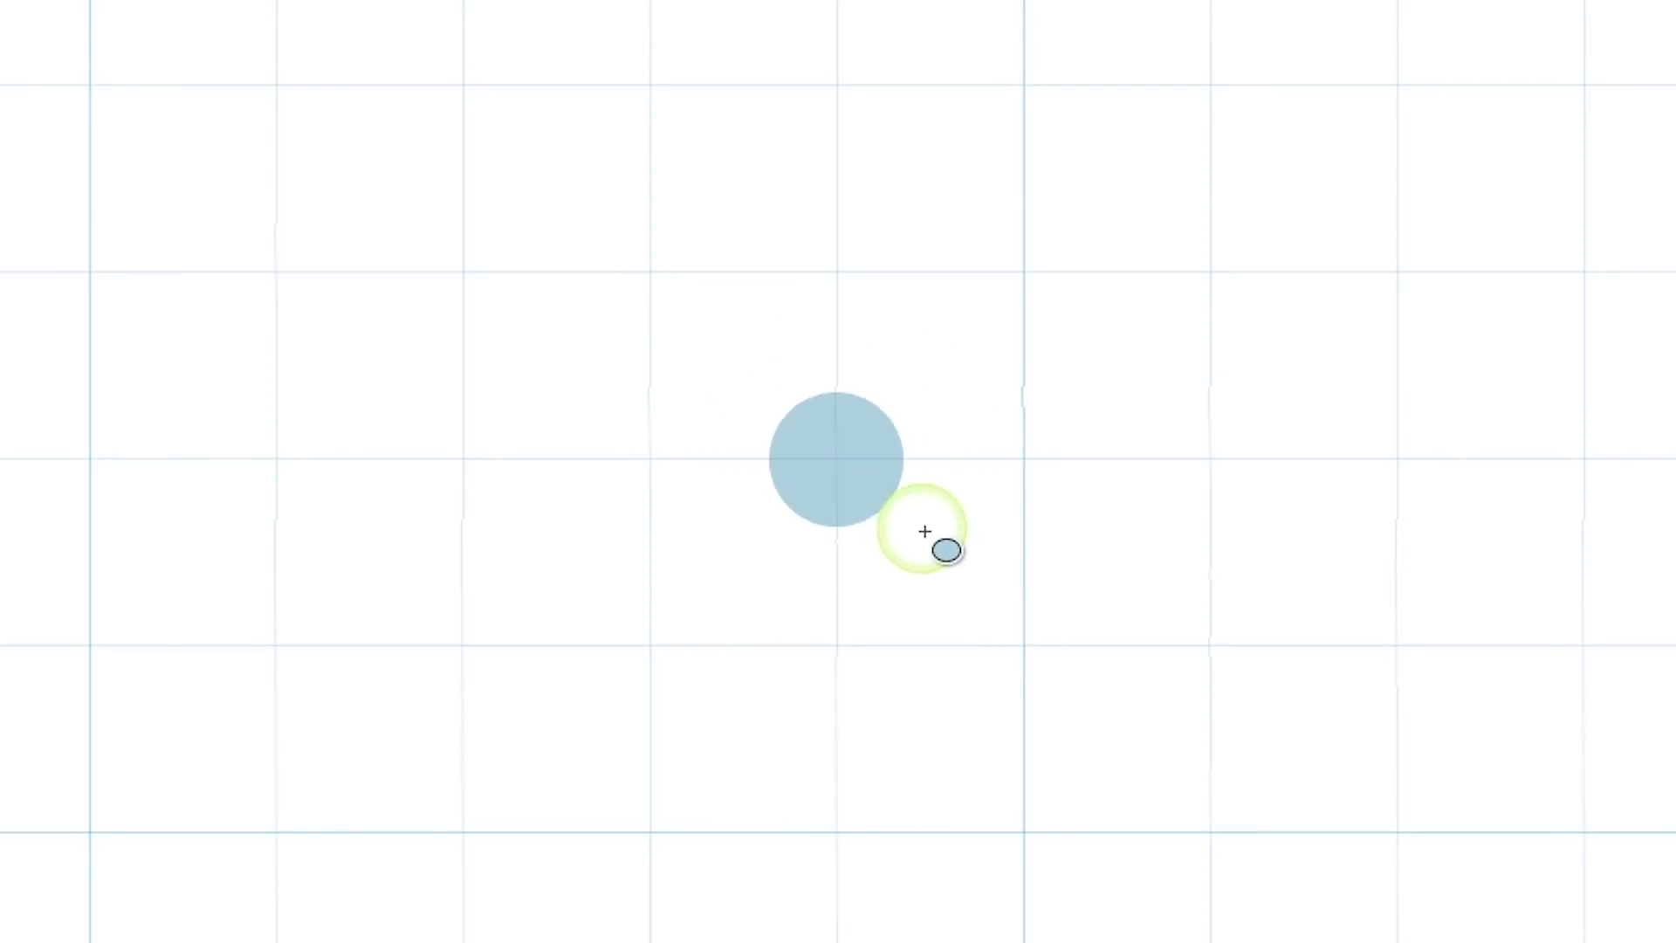
pyautogui.moveTo(946, 548); pyautogui.dragTo(1032, 651)
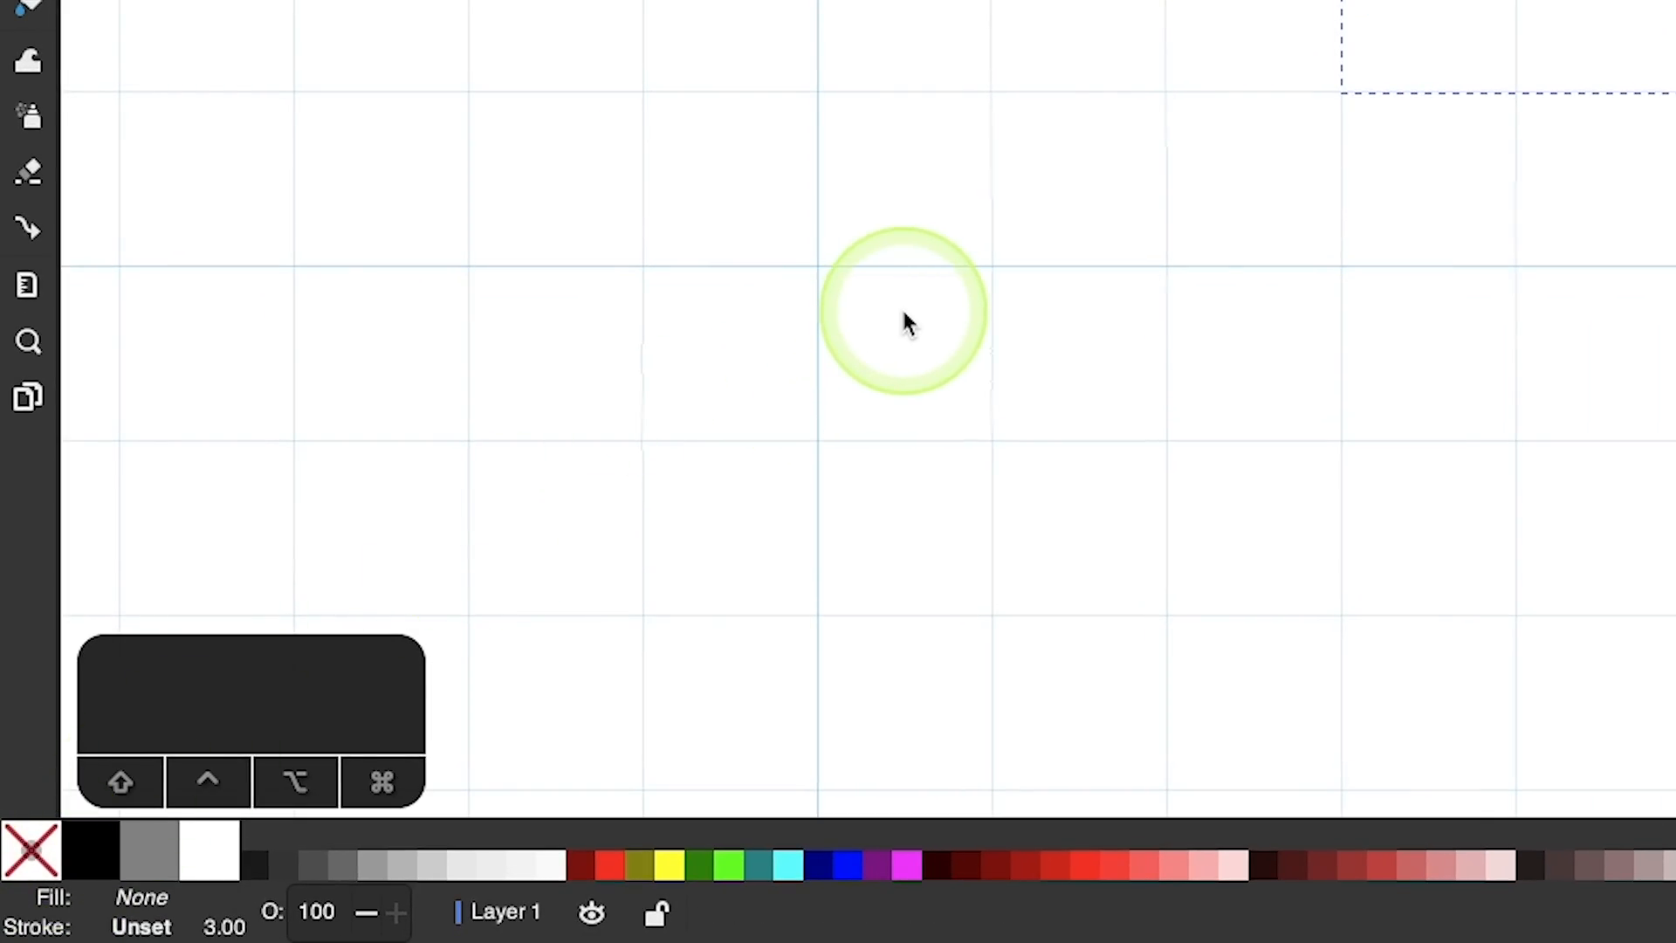
pyautogui.moveTo(593, 594)
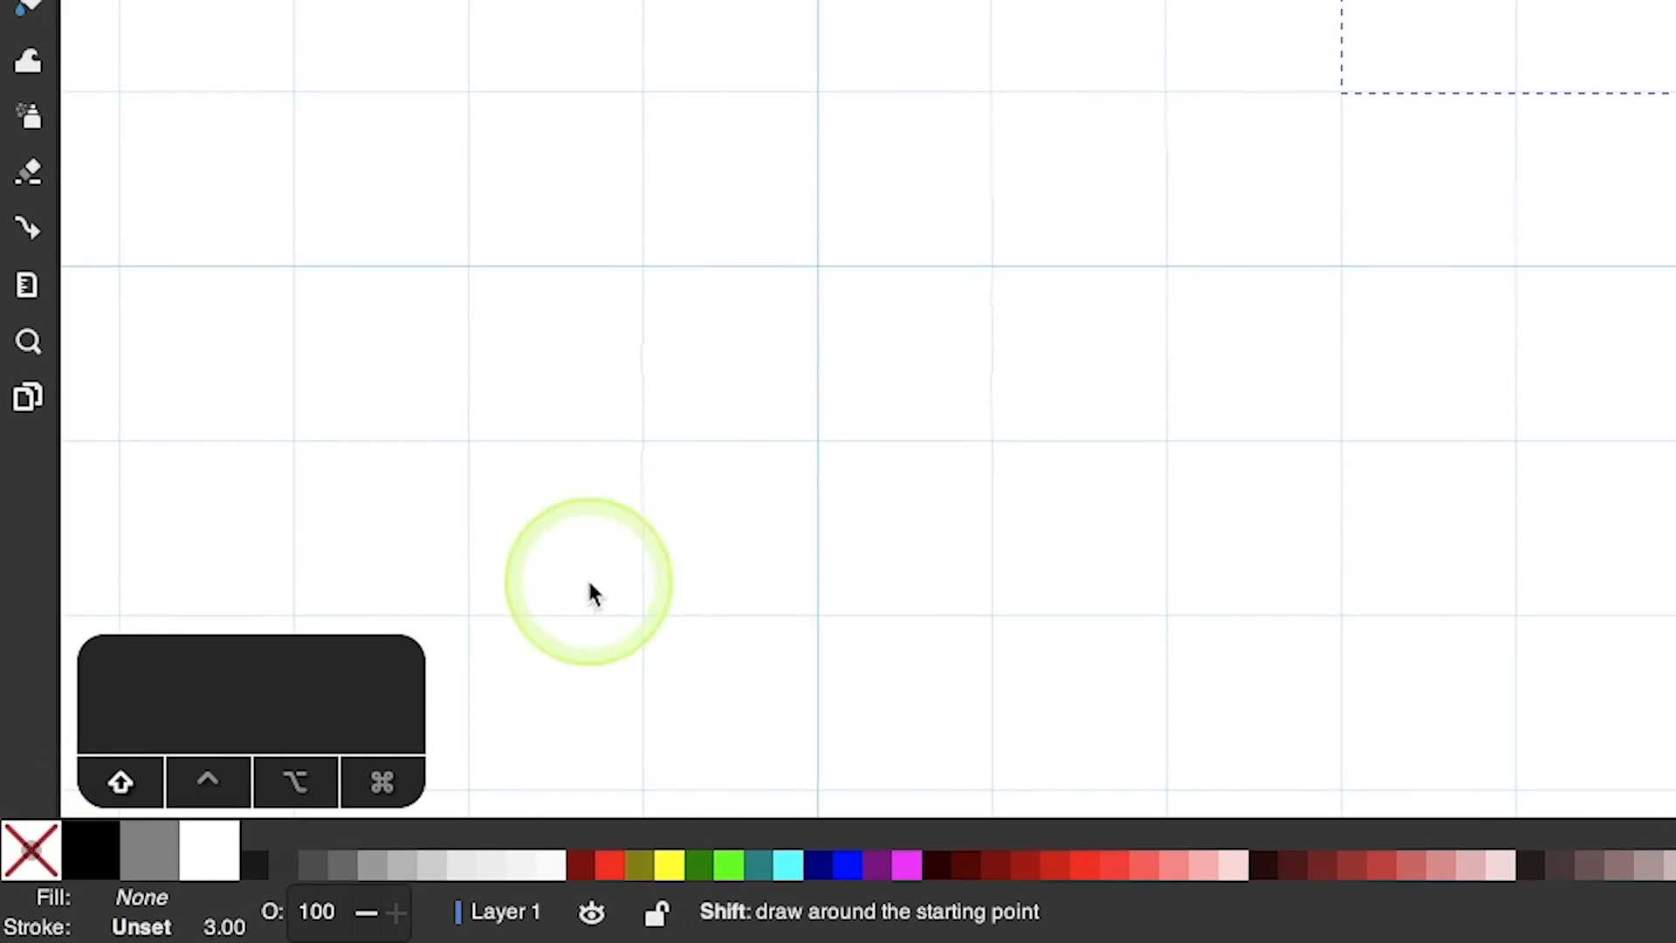
# Step: Draw a 100 px radius circle on a grid intersection with no fill and a 50 px black stroke
pyautogui.click(89, 860)
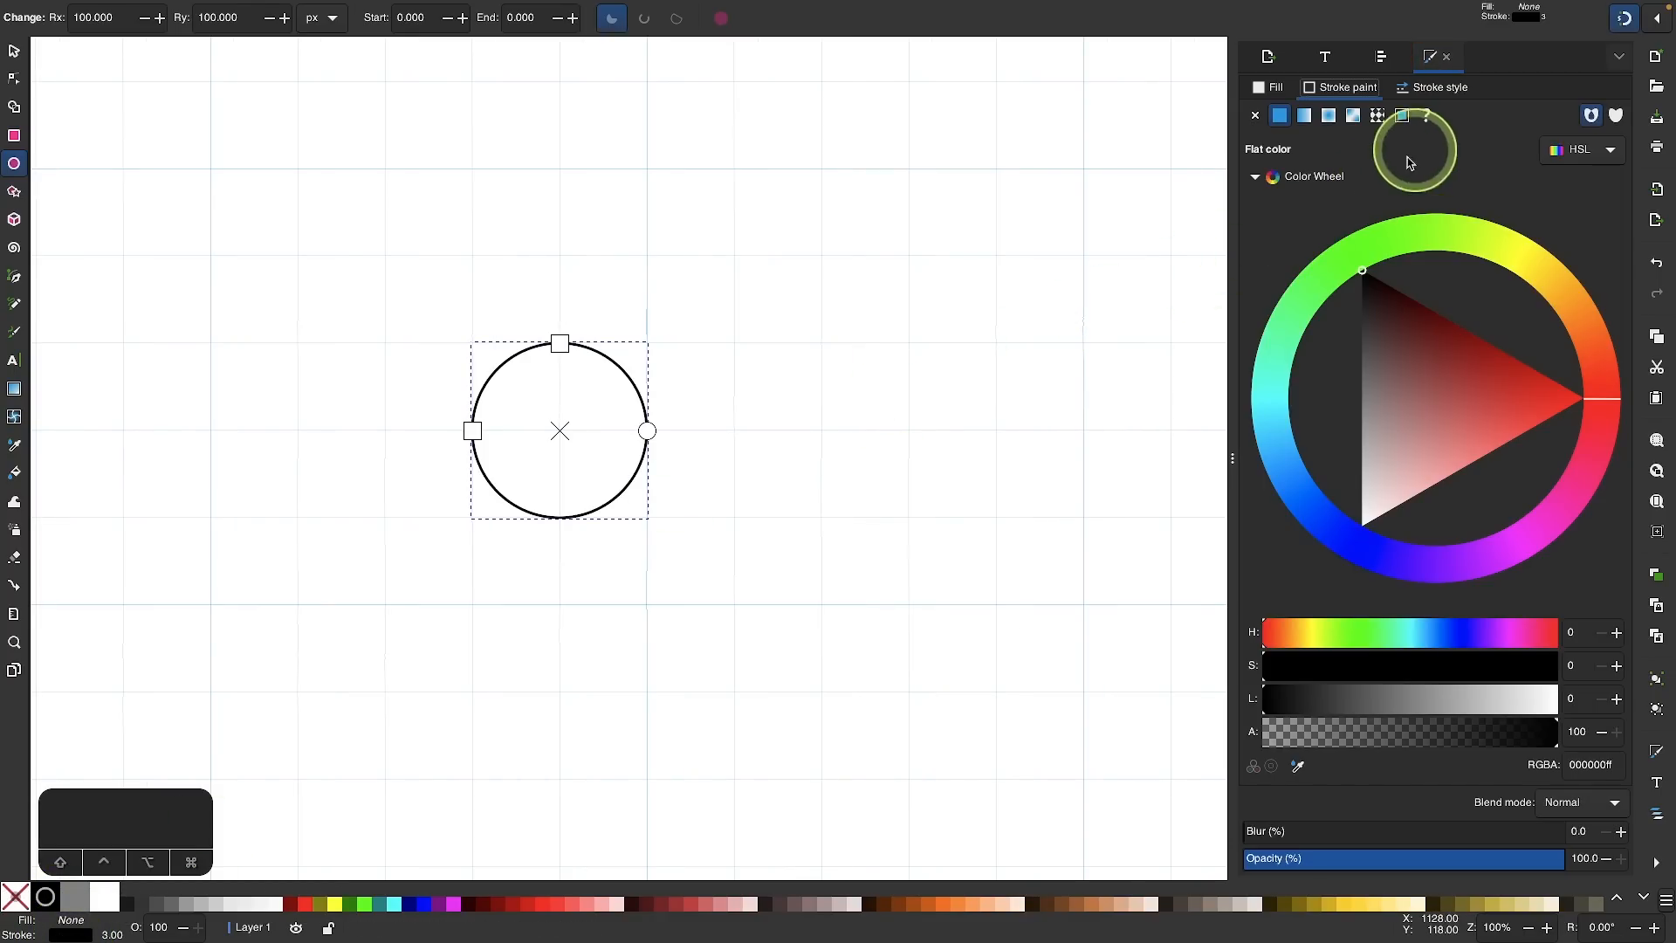
pyautogui.click(1436, 88)
pyautogui.write('50.000')
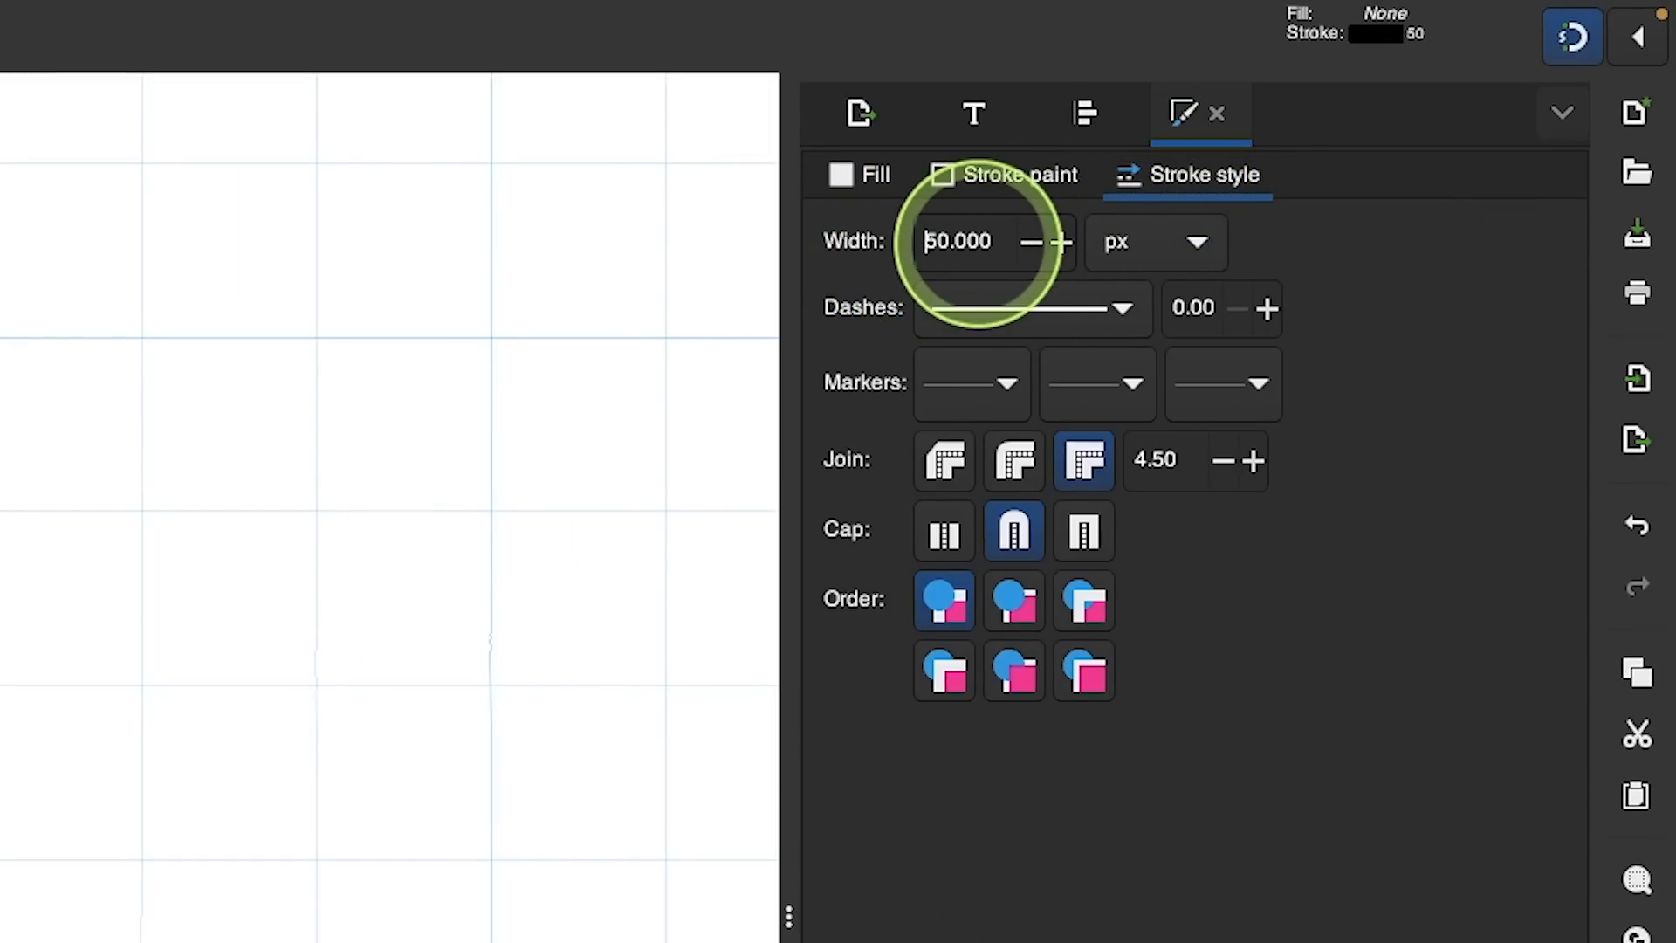
pyautogui.moveTo(1358, 855)
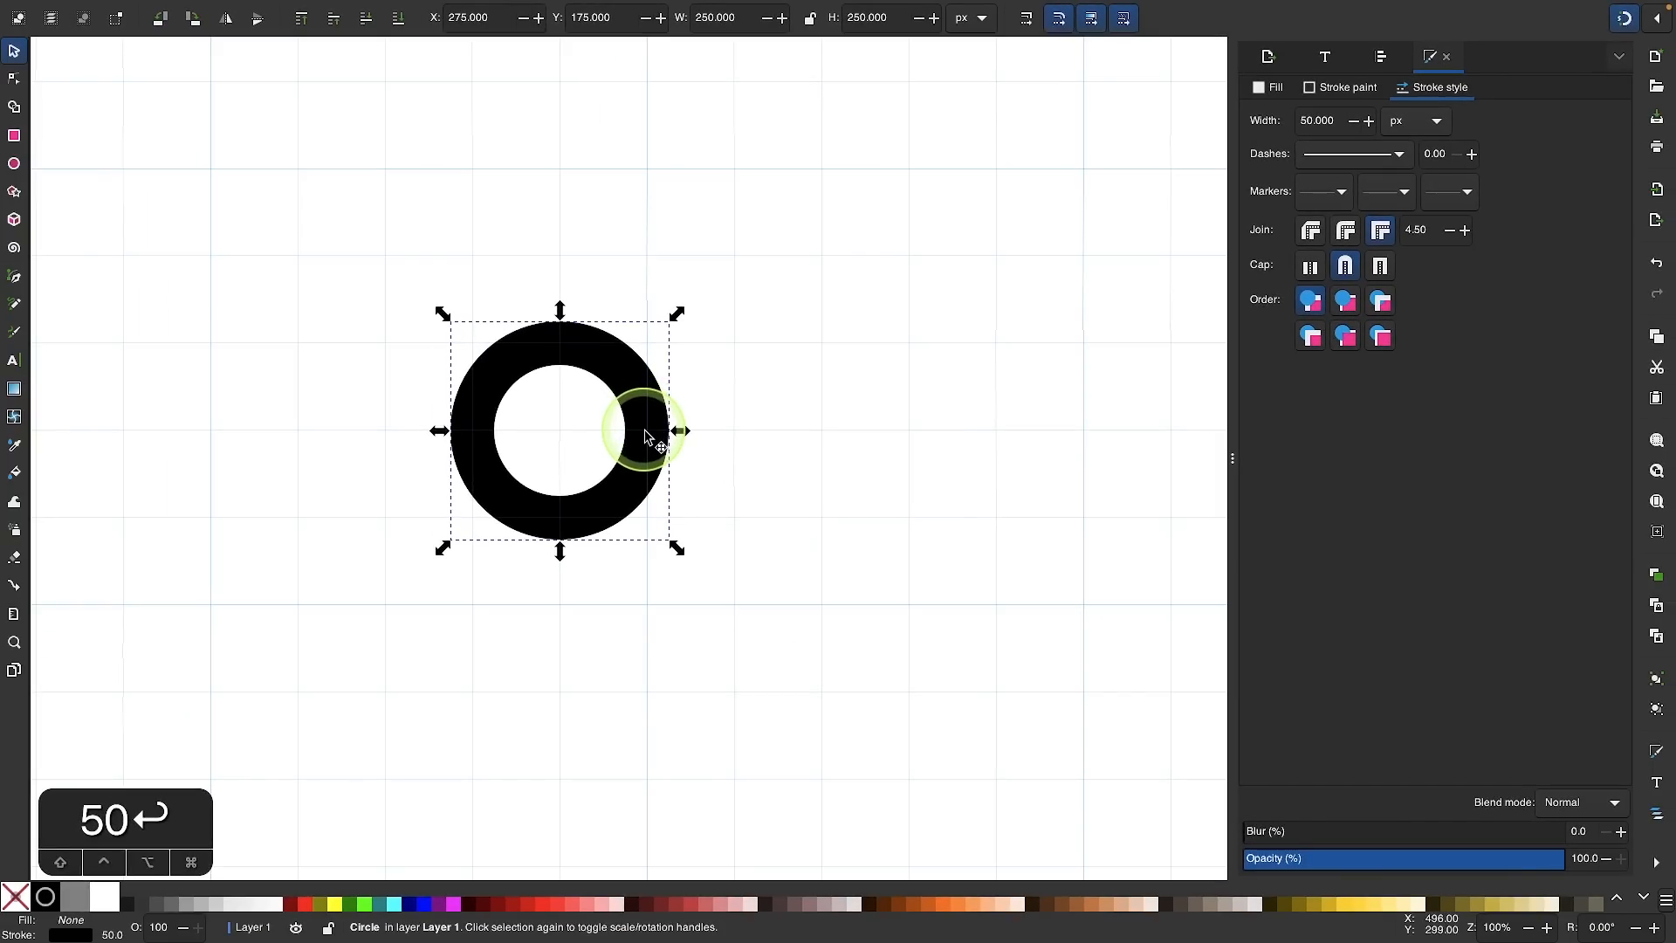
# Step: Duplicate and scale the ring outward four times into five evenly spaced concentric rings
pyautogui.rightClick(646, 437)
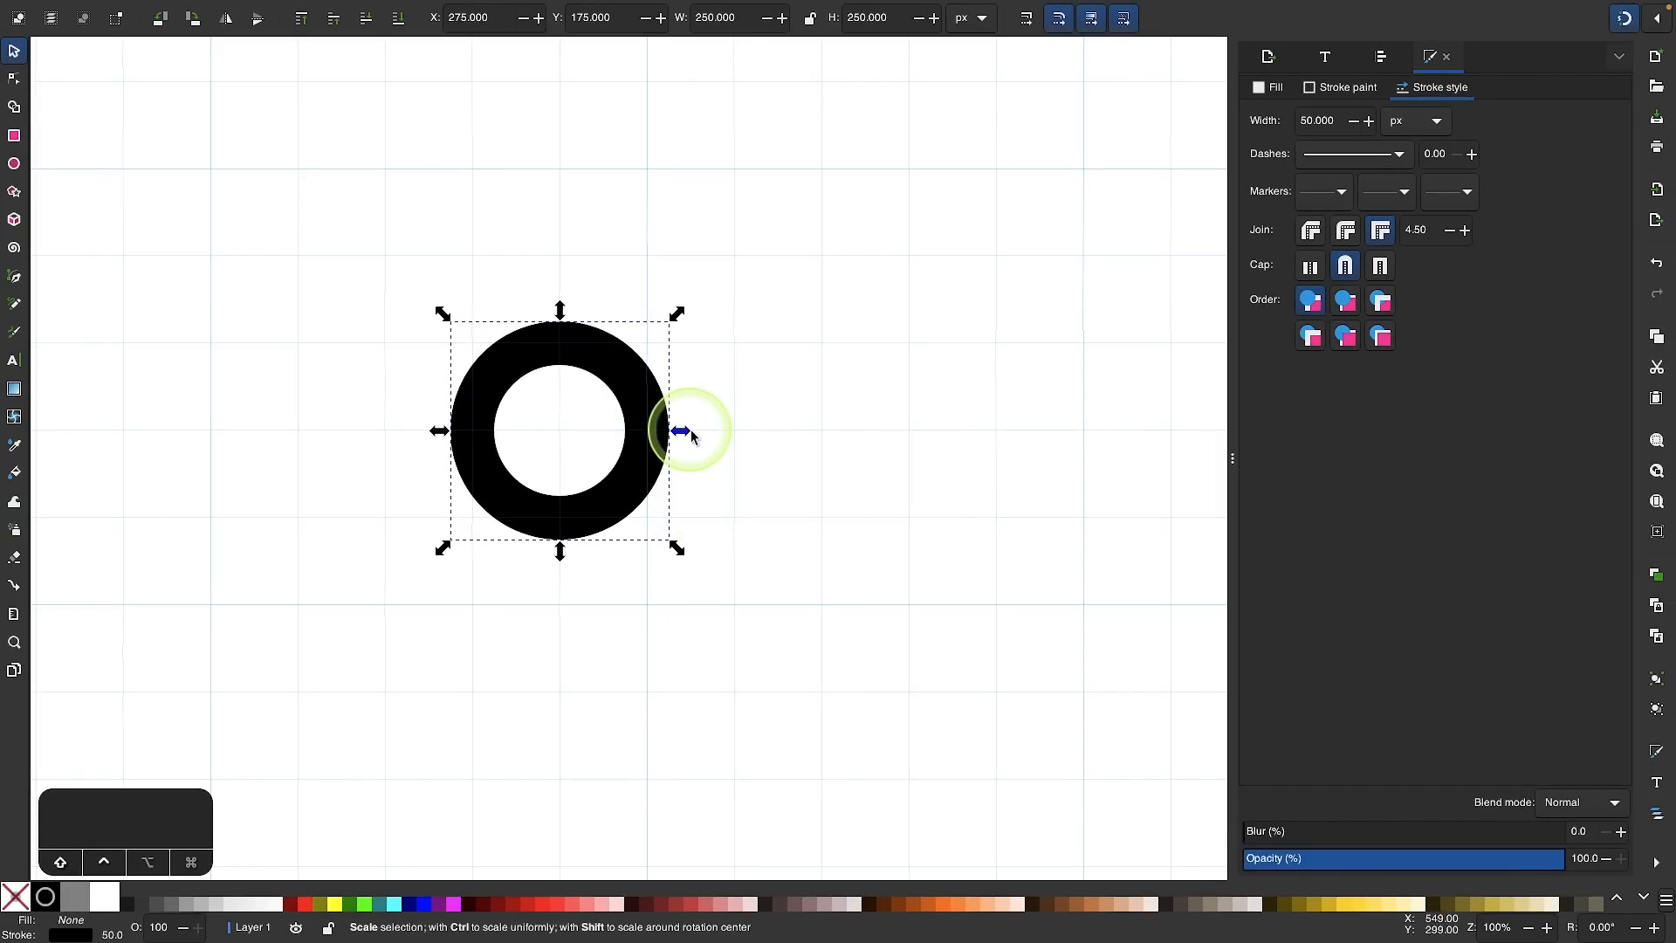
pyautogui.moveTo(678, 431); pyautogui.dragTo(779, 432)
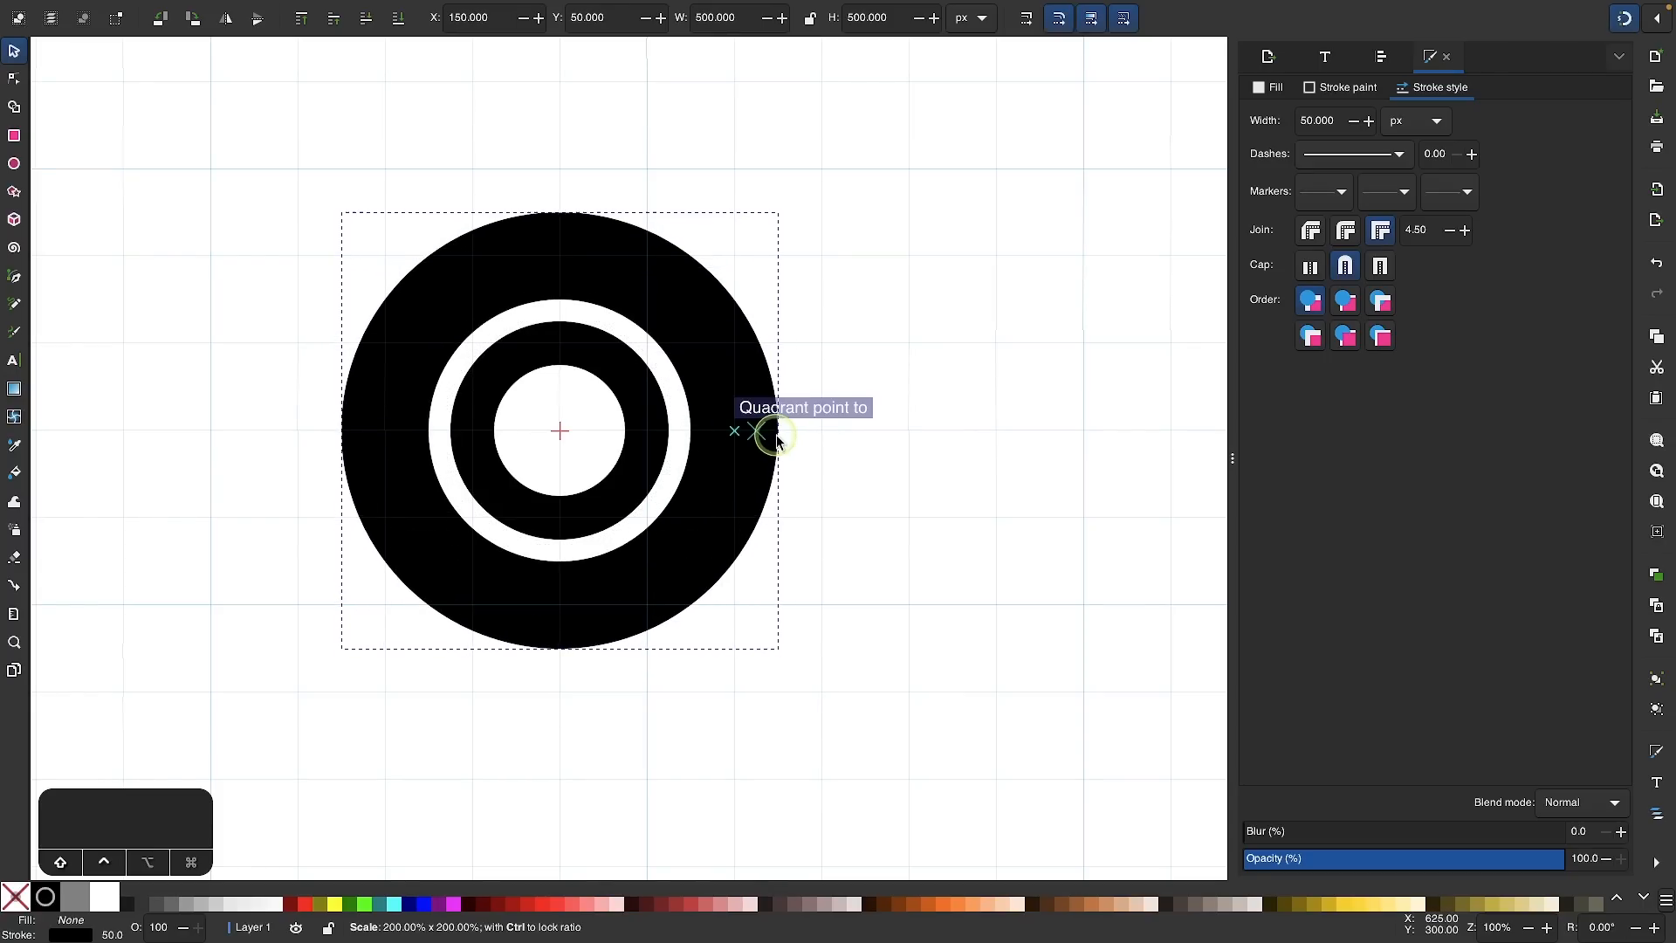
pyautogui.moveTo(779, 431); pyautogui.dragTo(751, 432)
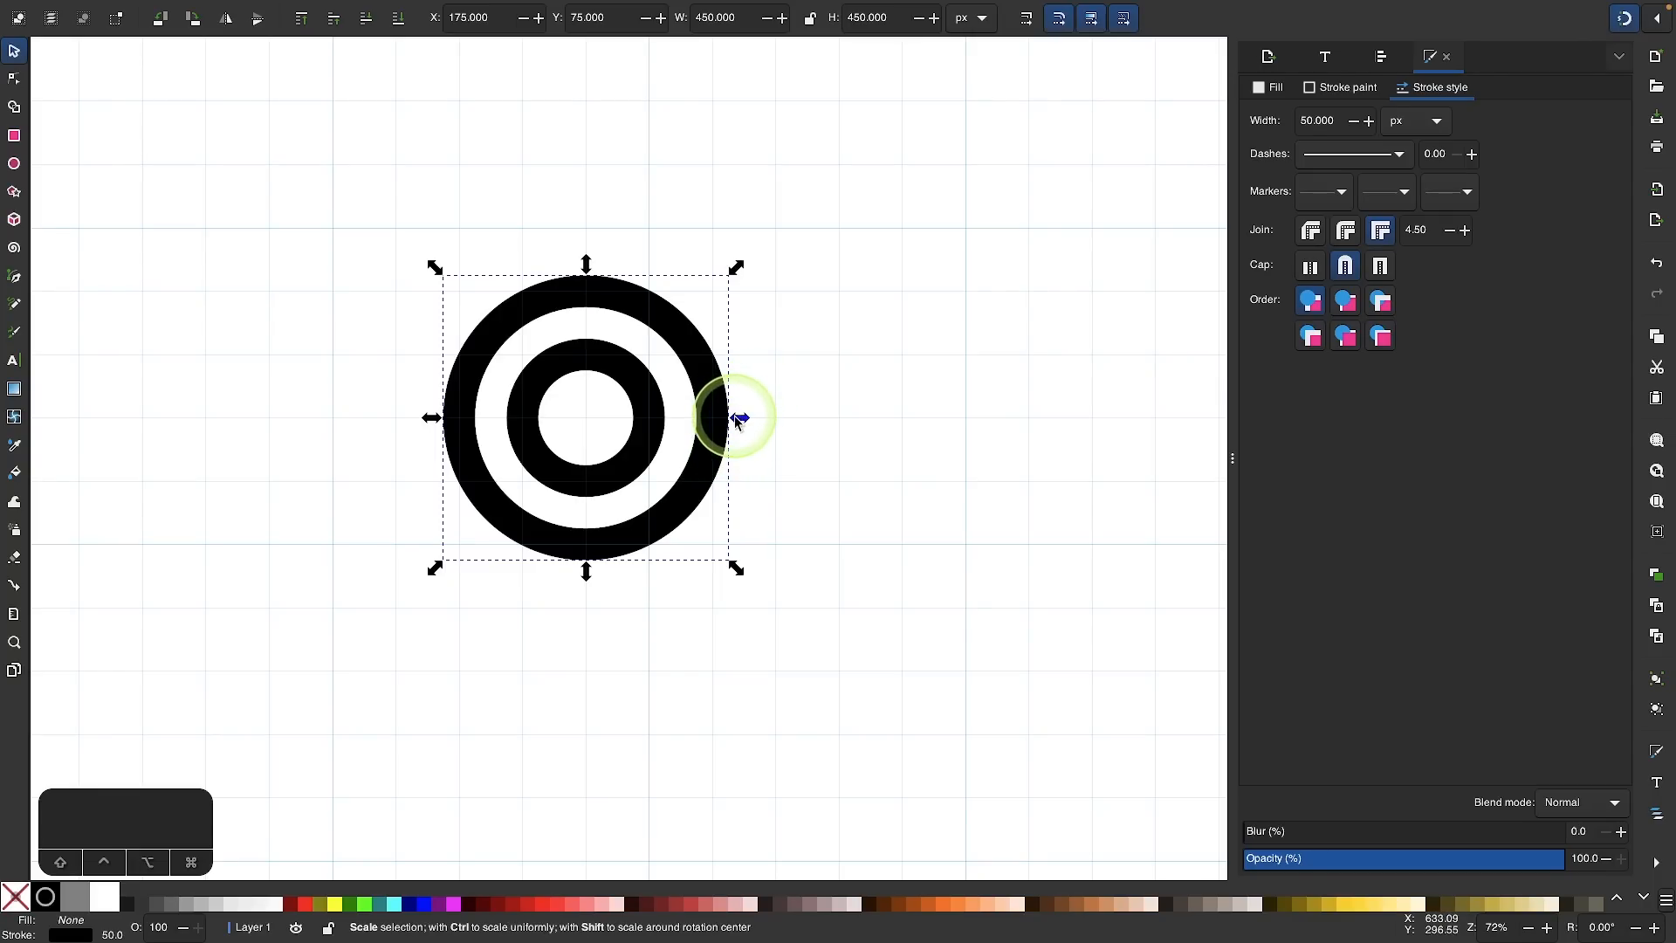
pyautogui.moveTo(736, 417); pyautogui.dragTo(801, 417)
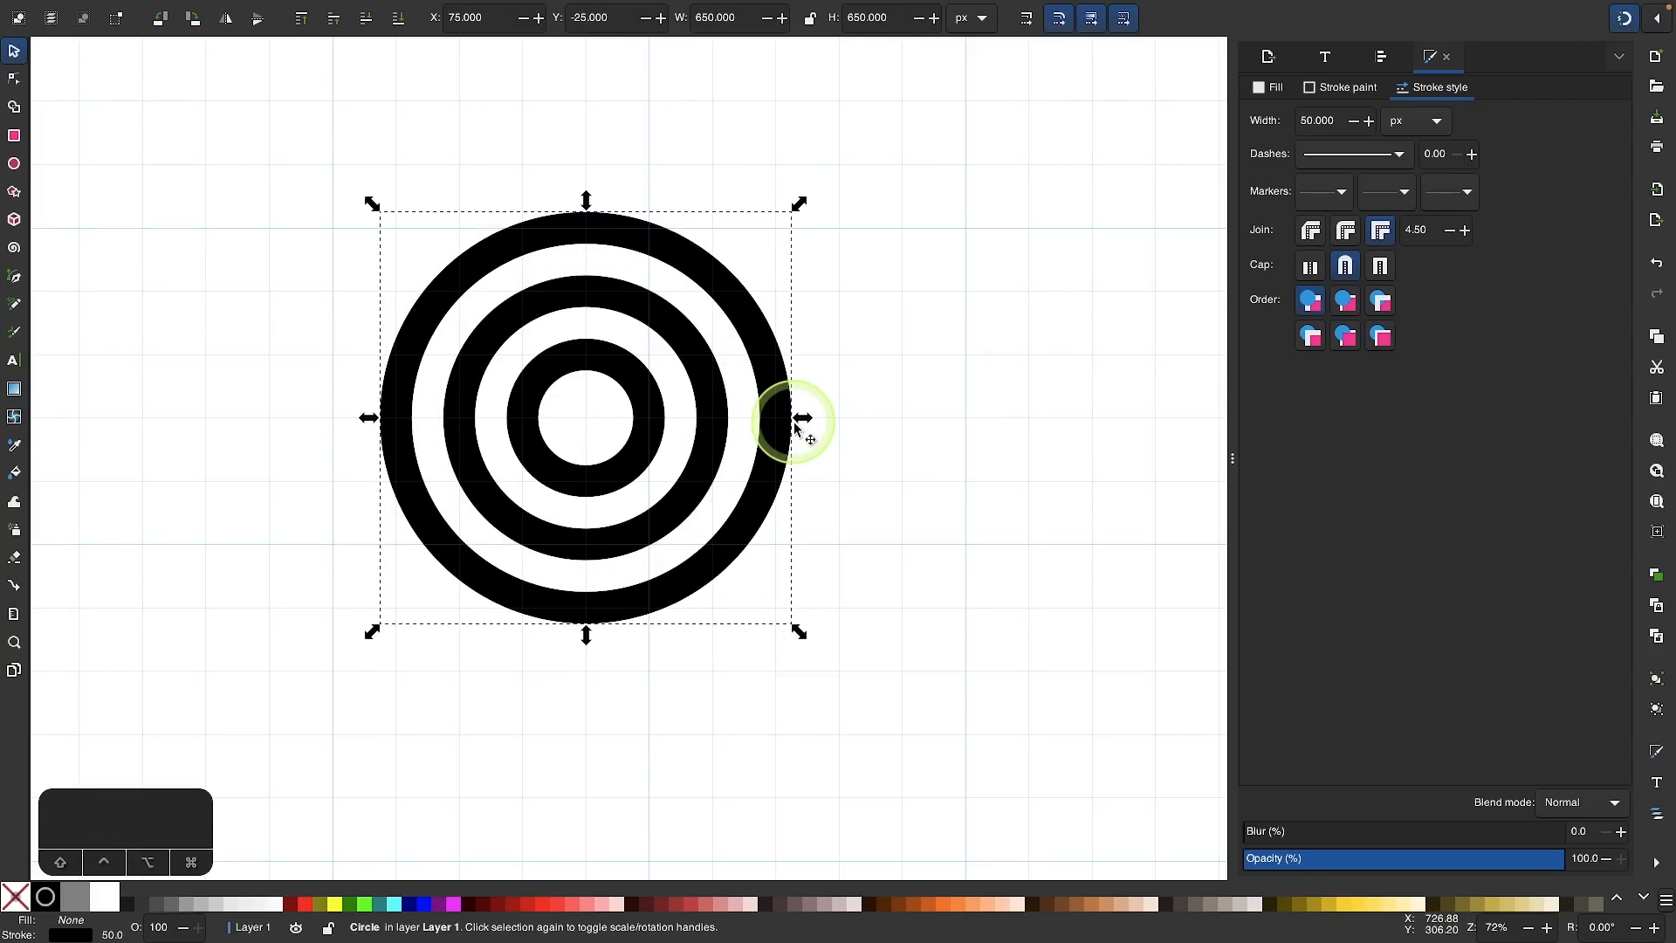
pyautogui.moveTo(799, 417); pyautogui.dragTo(856, 428)
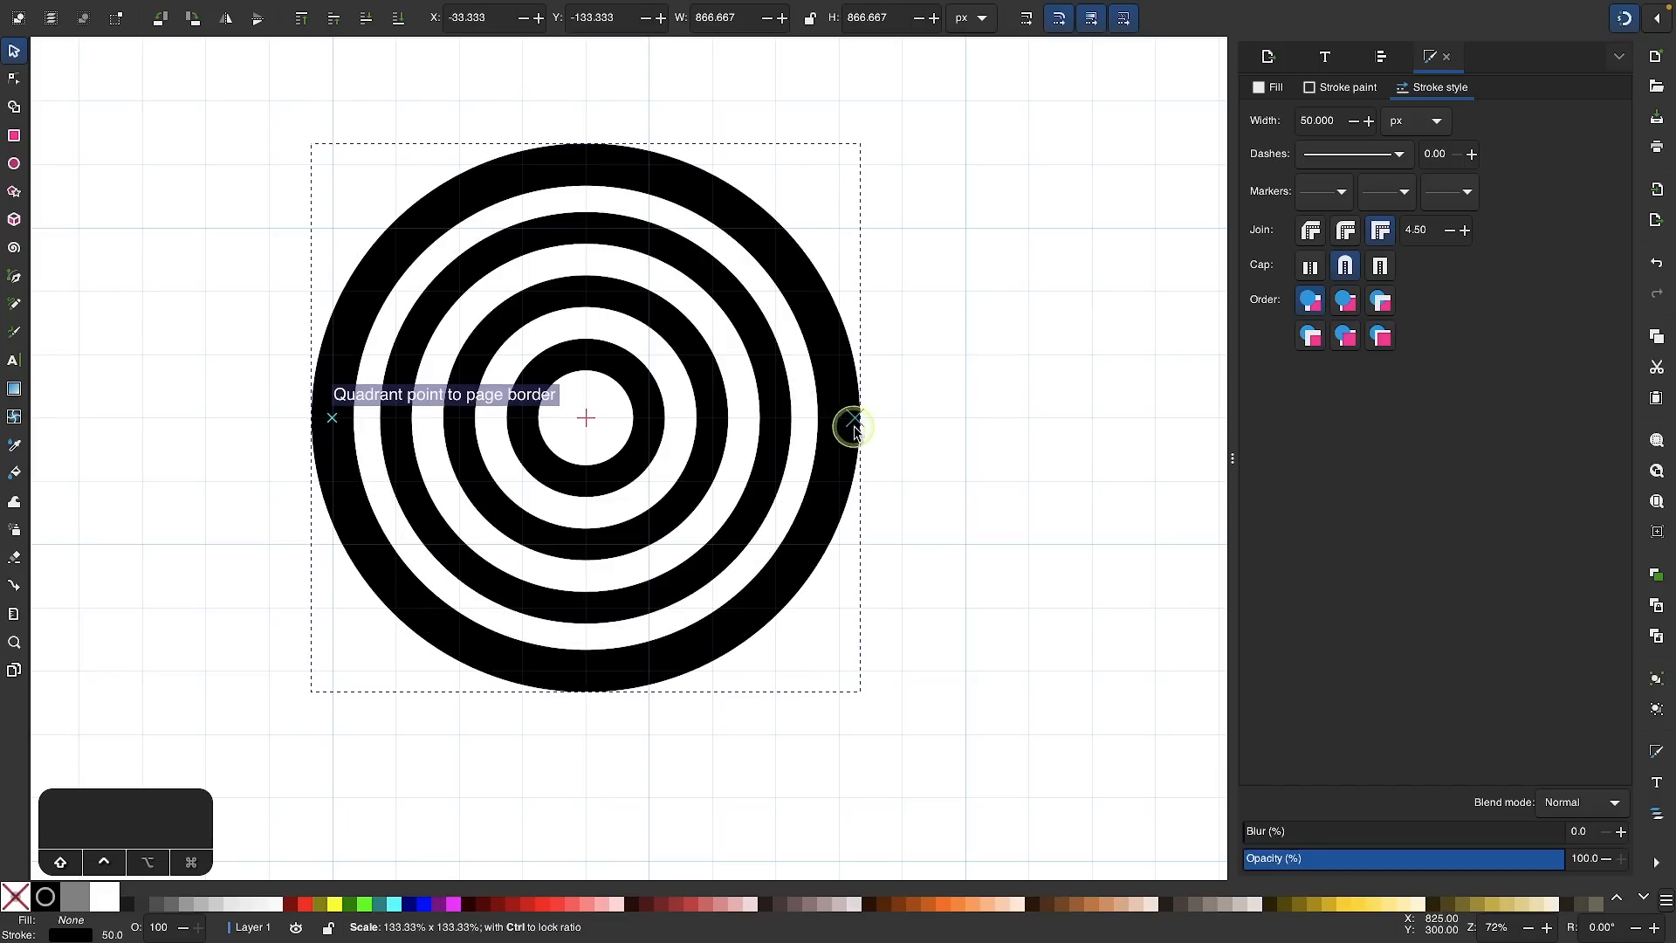
pyautogui.moveTo(855, 426); pyautogui.dragTo(842, 438)
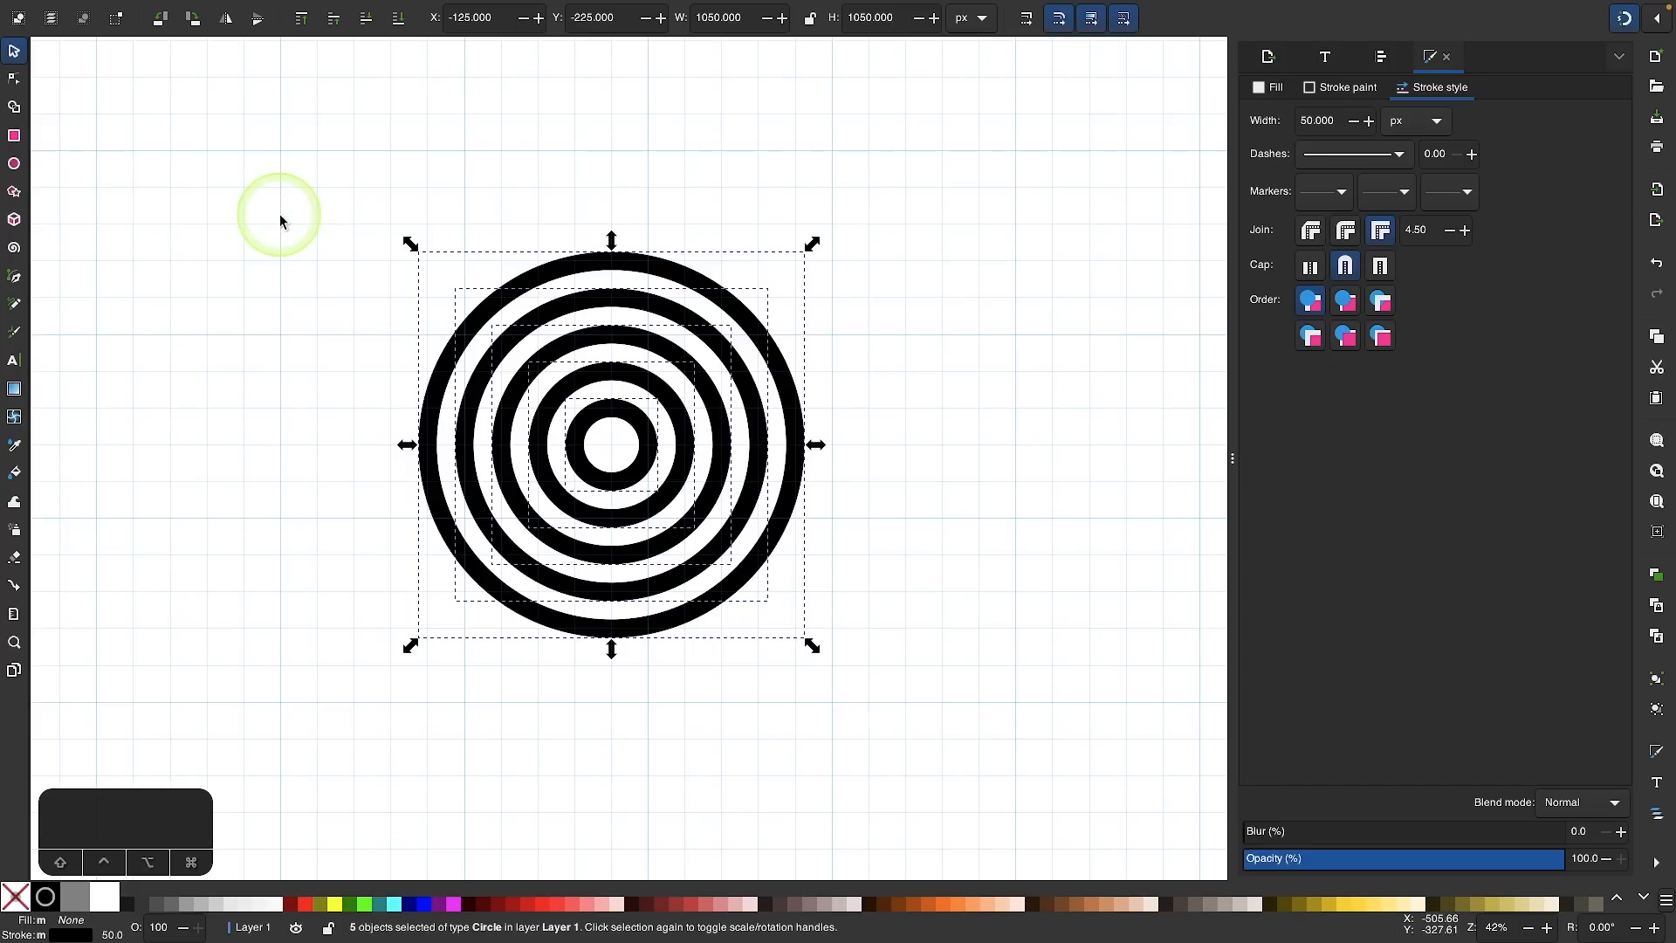
pyautogui.moveTo(285, 13)
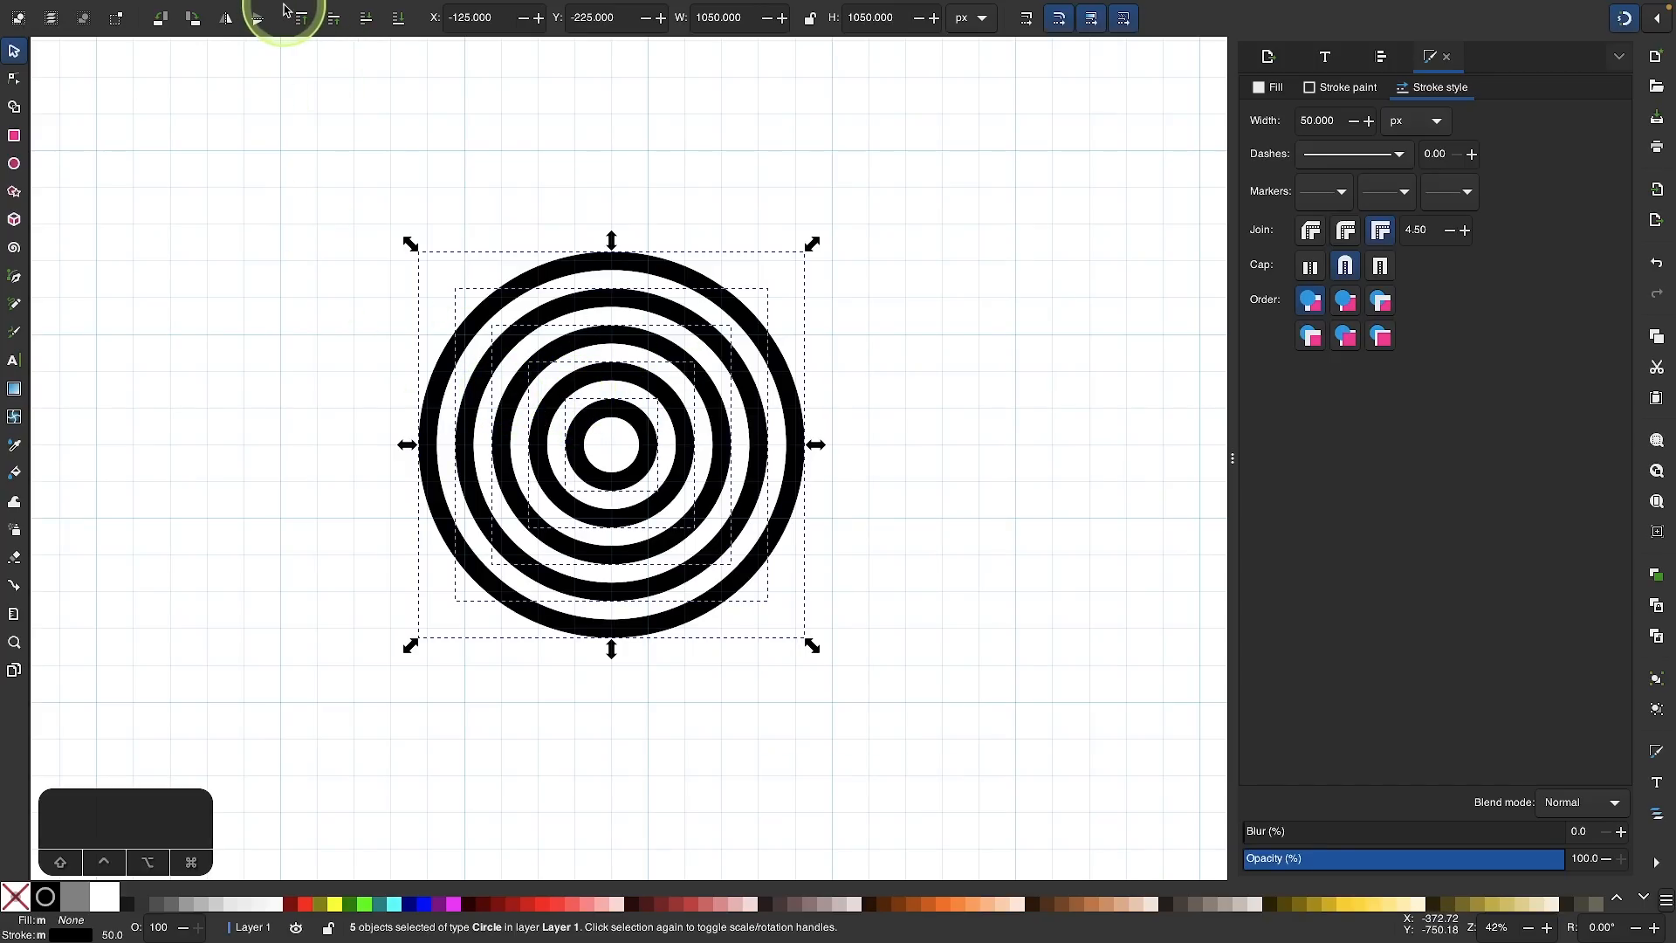
# Step: Convert the five ring strokes to paths and union them into one 54-node bullseye path
pyautogui.click(346, 11)
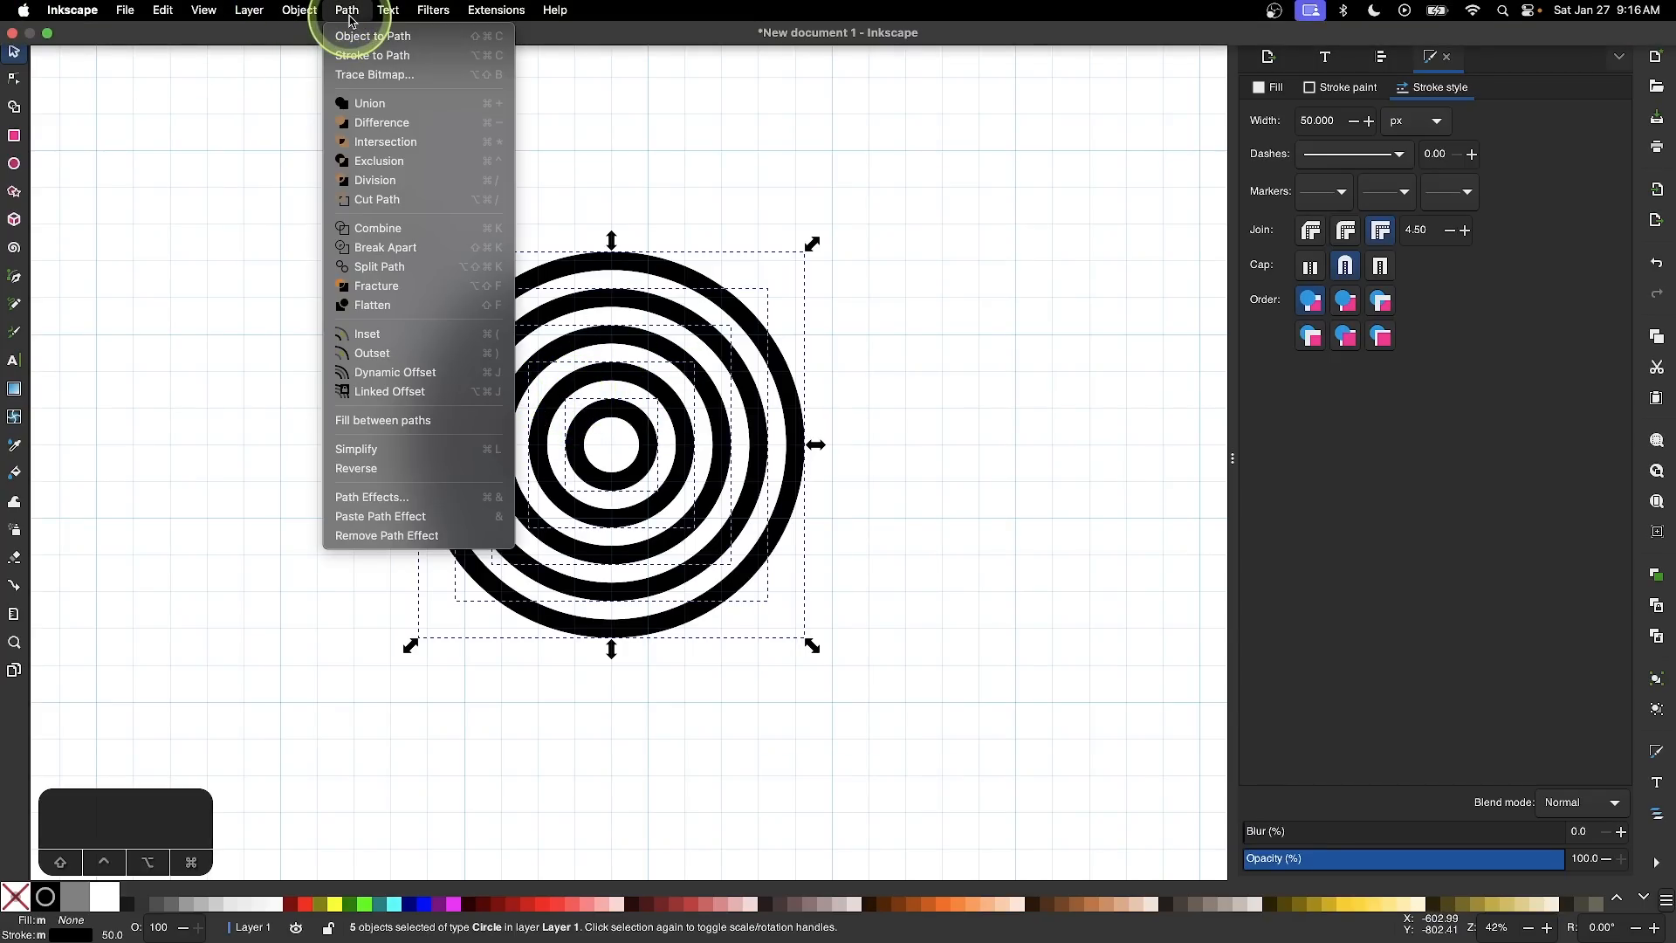
pyautogui.click(374, 35)
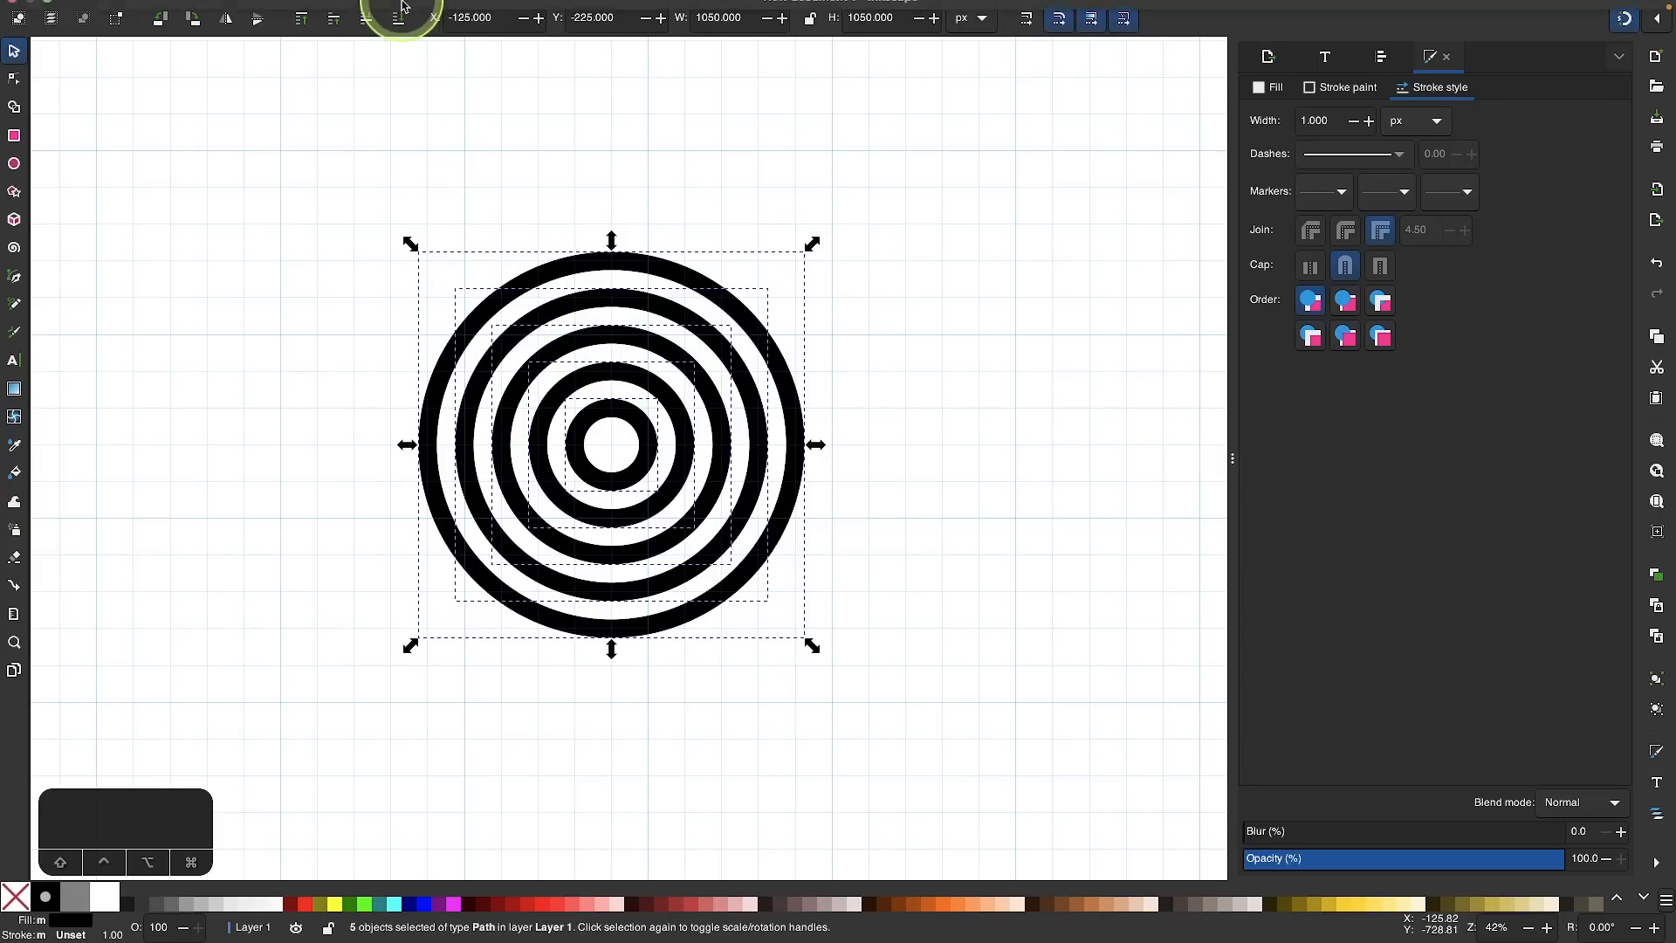
pyautogui.click(345, 10)
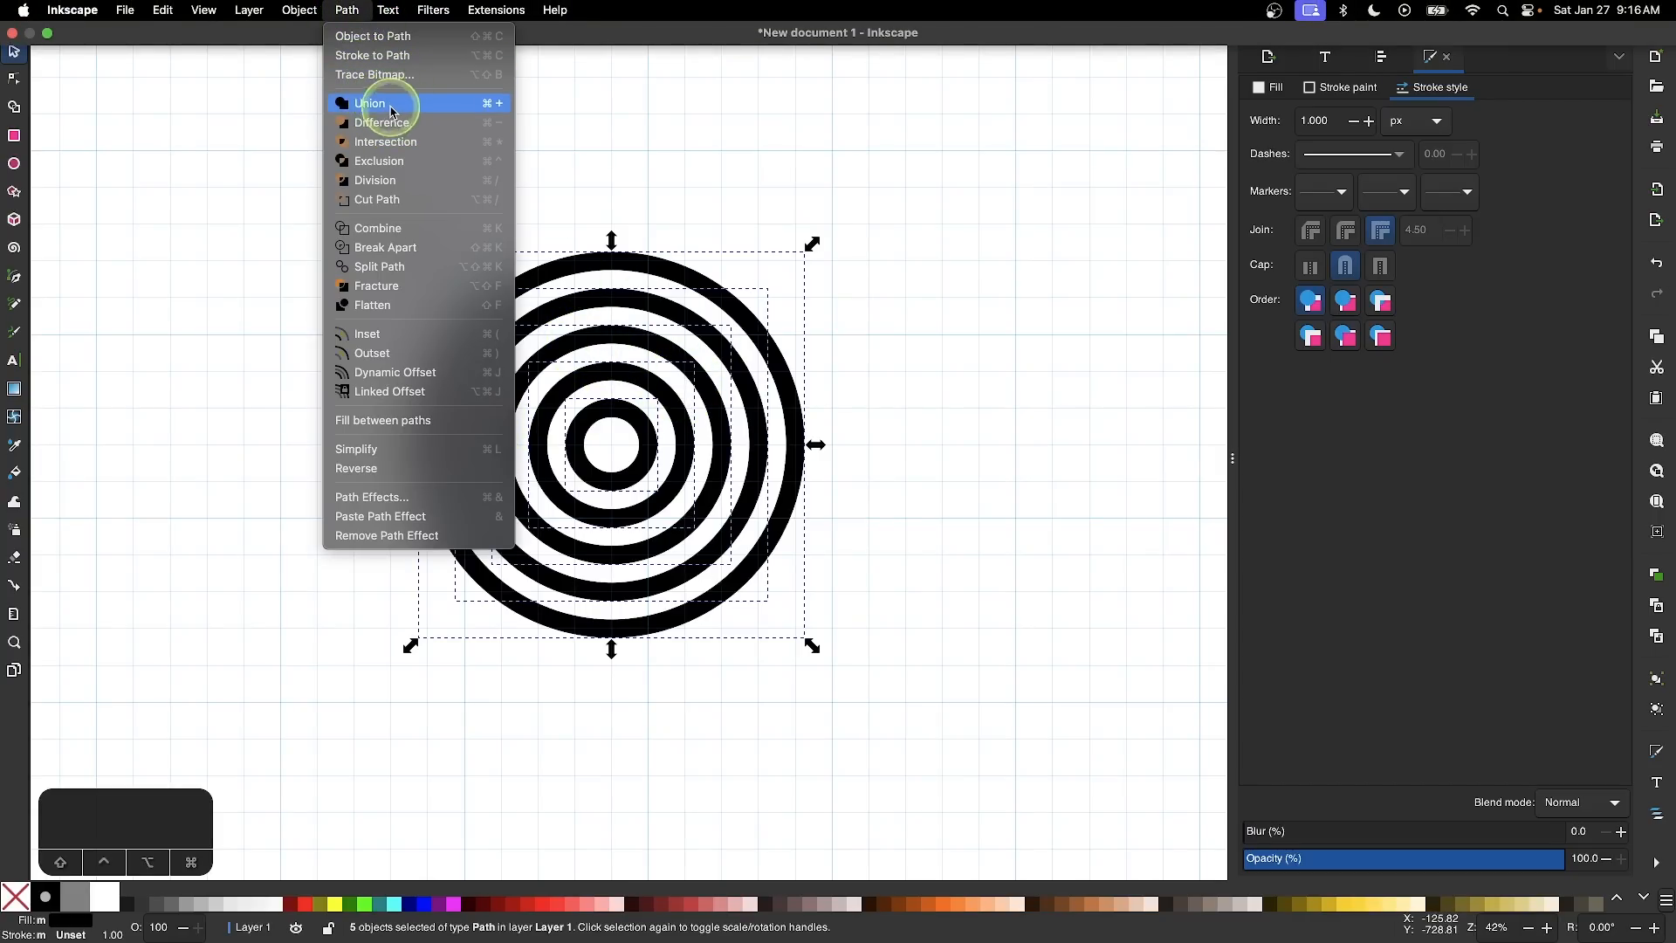
pyautogui.click(370, 103)
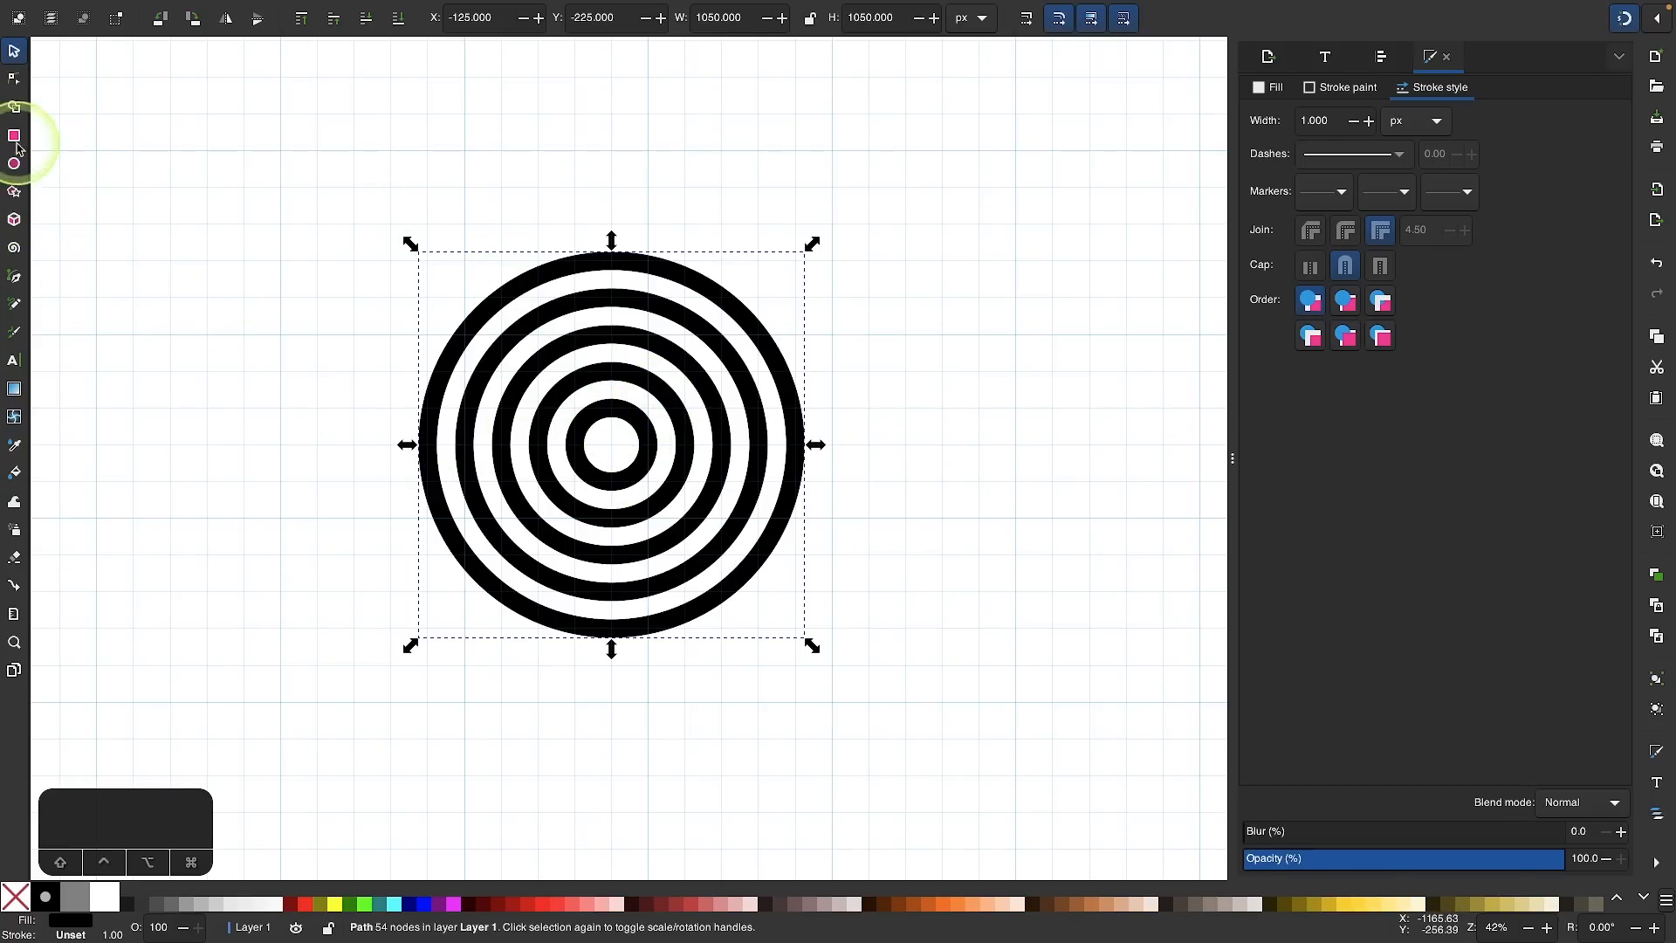
# Step: Intersect the bullseye with a rectangle from its centre past the top-left, leaving a quarter-arc
pyautogui.click(16, 135)
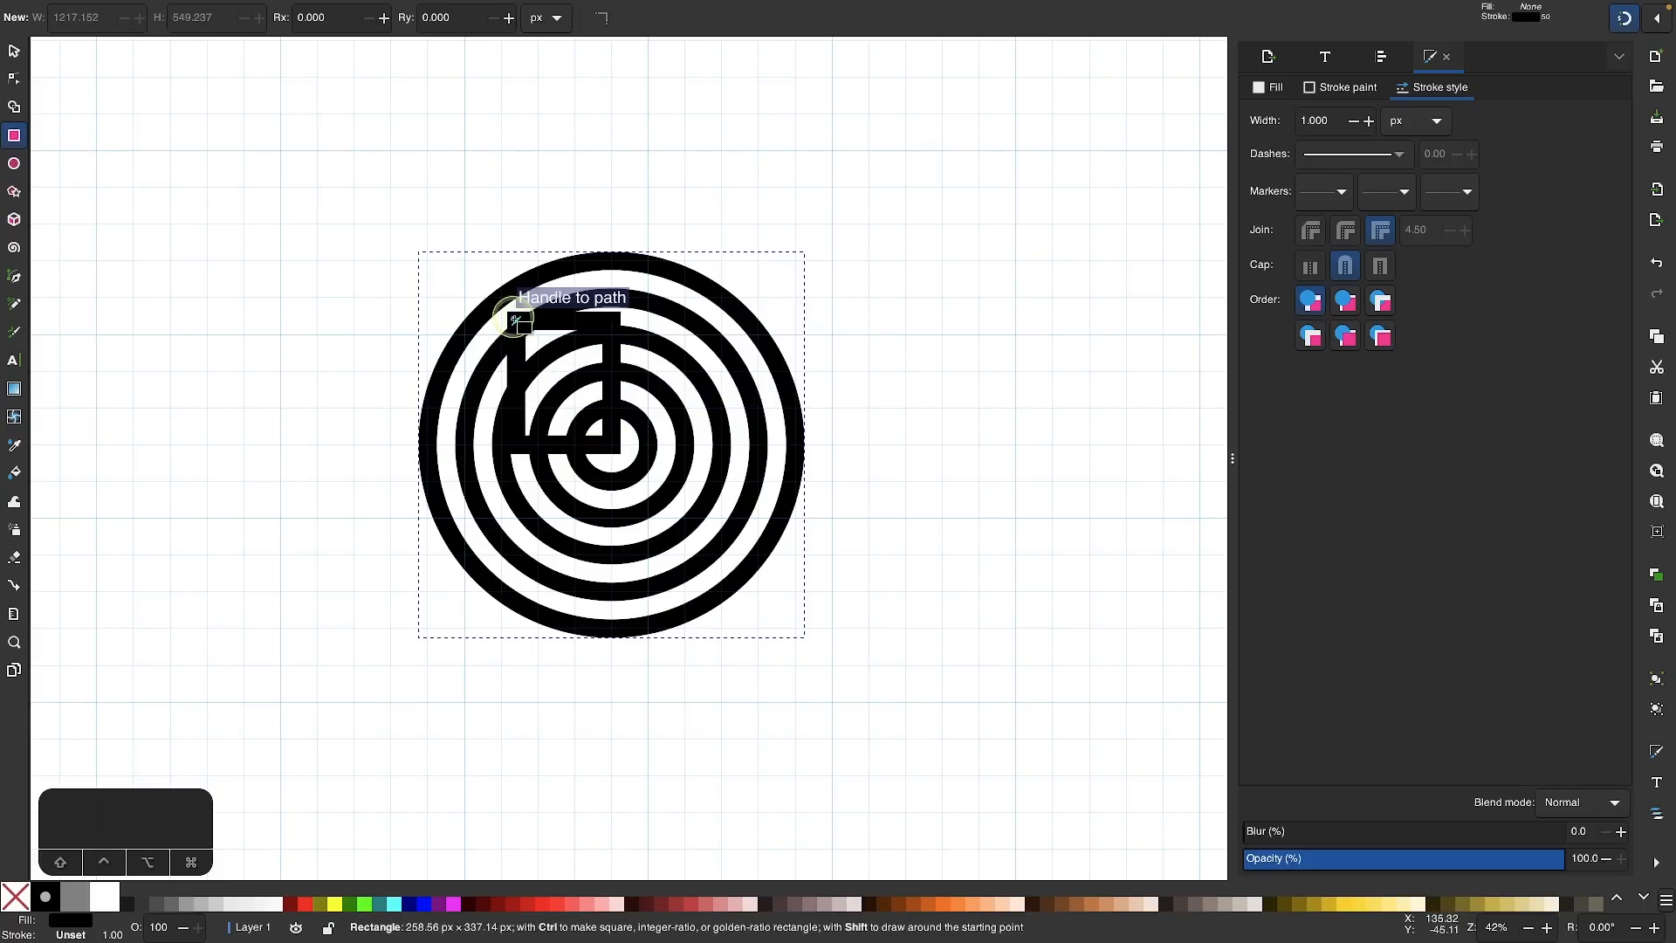
pyautogui.moveTo(520, 324); pyautogui.dragTo(311, 183)
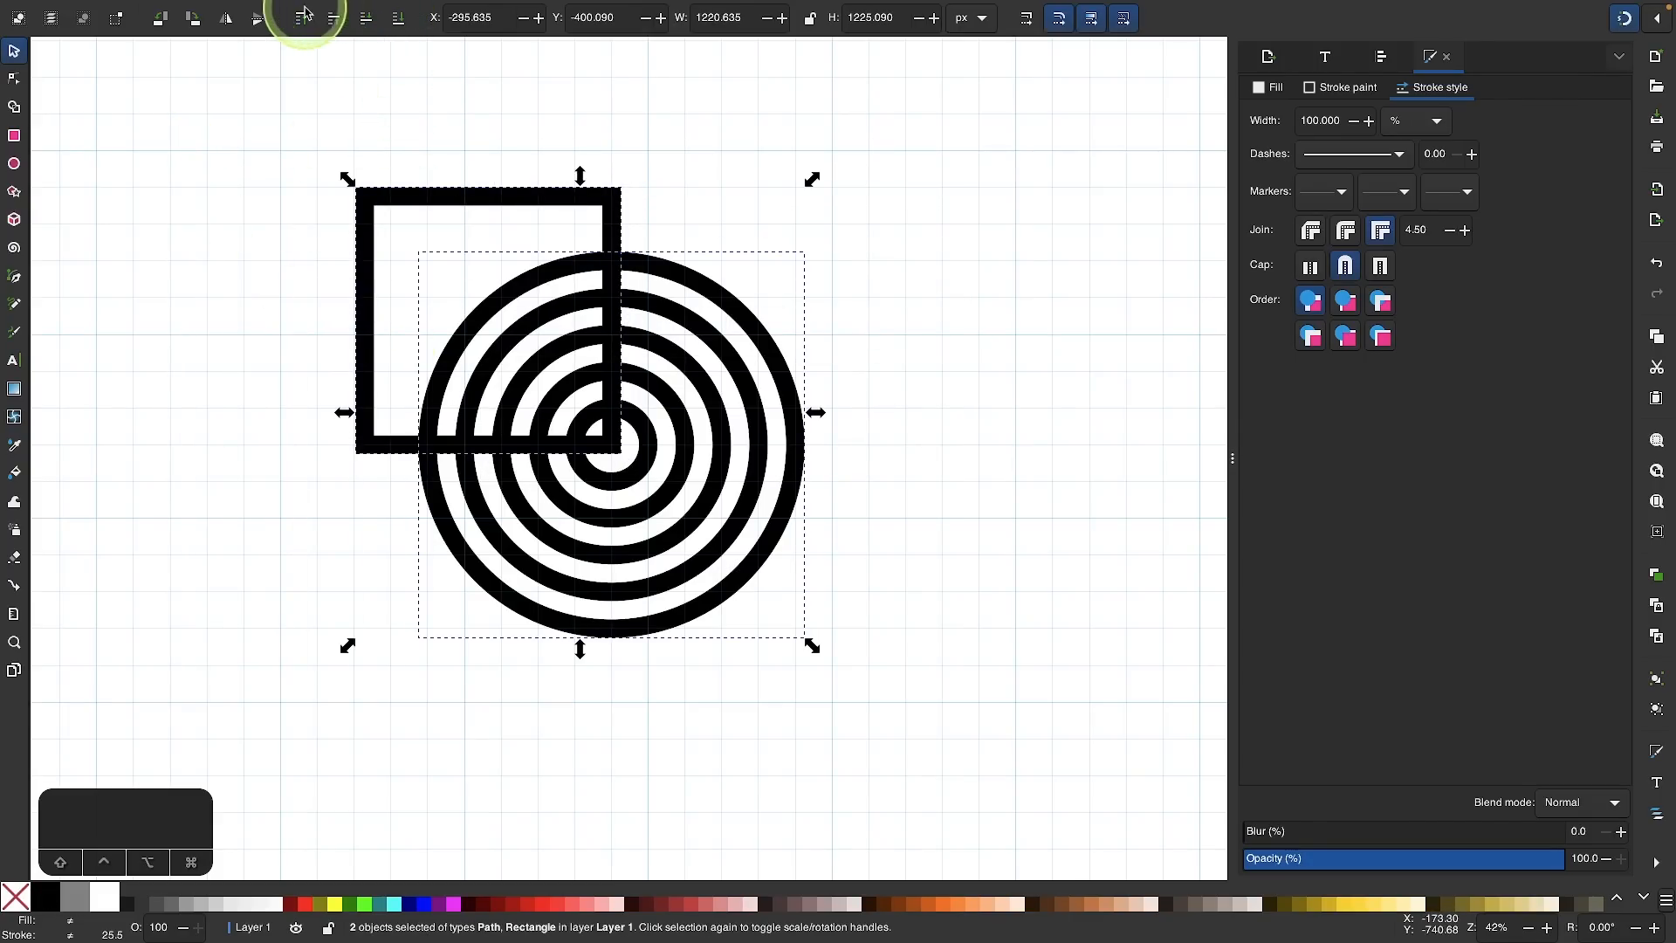
pyautogui.click(346, 11)
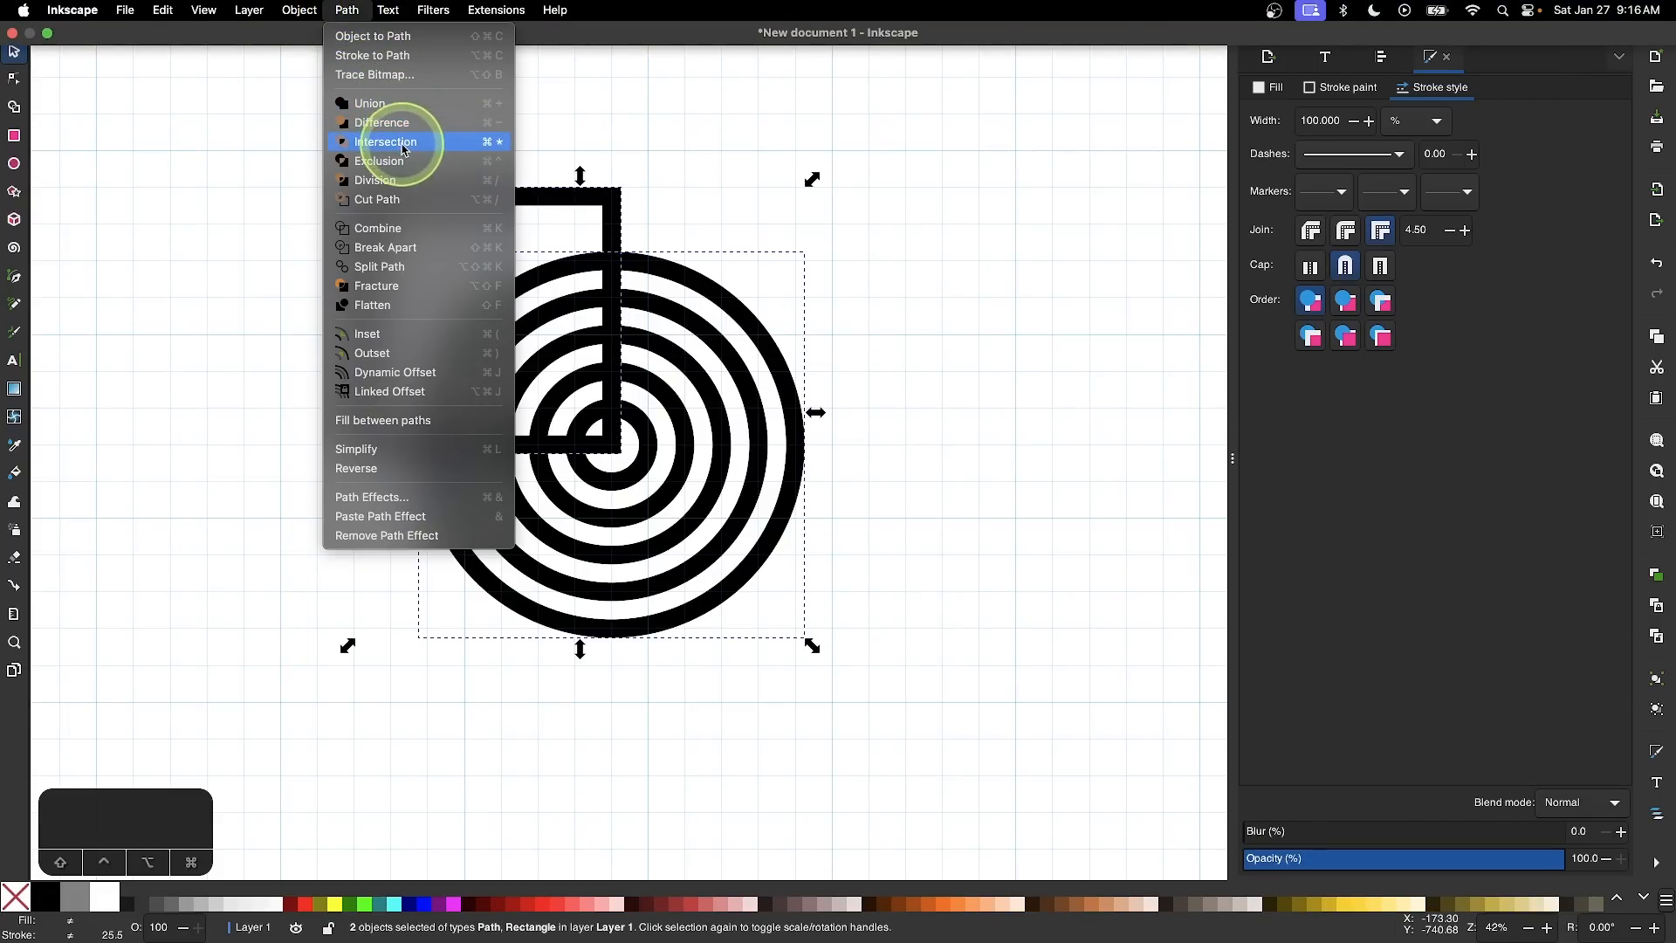
pyautogui.click(384, 142)
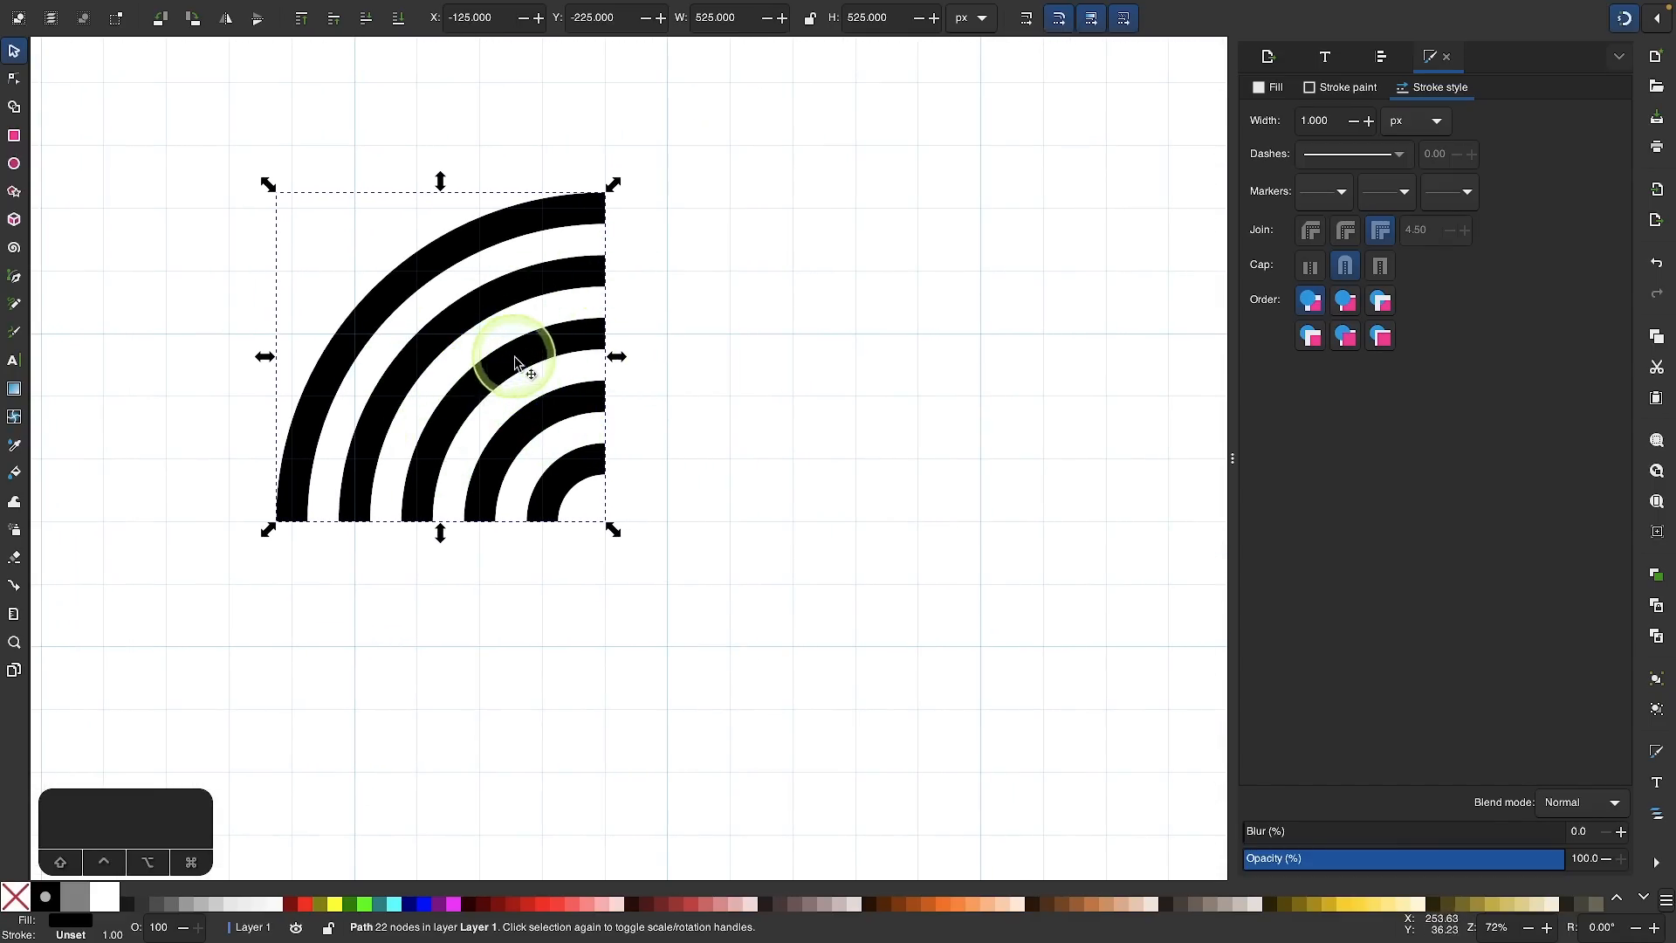
# Step: Duplicate, rotate 90° clockwise and snap quarter-arc copies edge to edge into an S-shaped band
pyautogui.rightClick(518, 358)
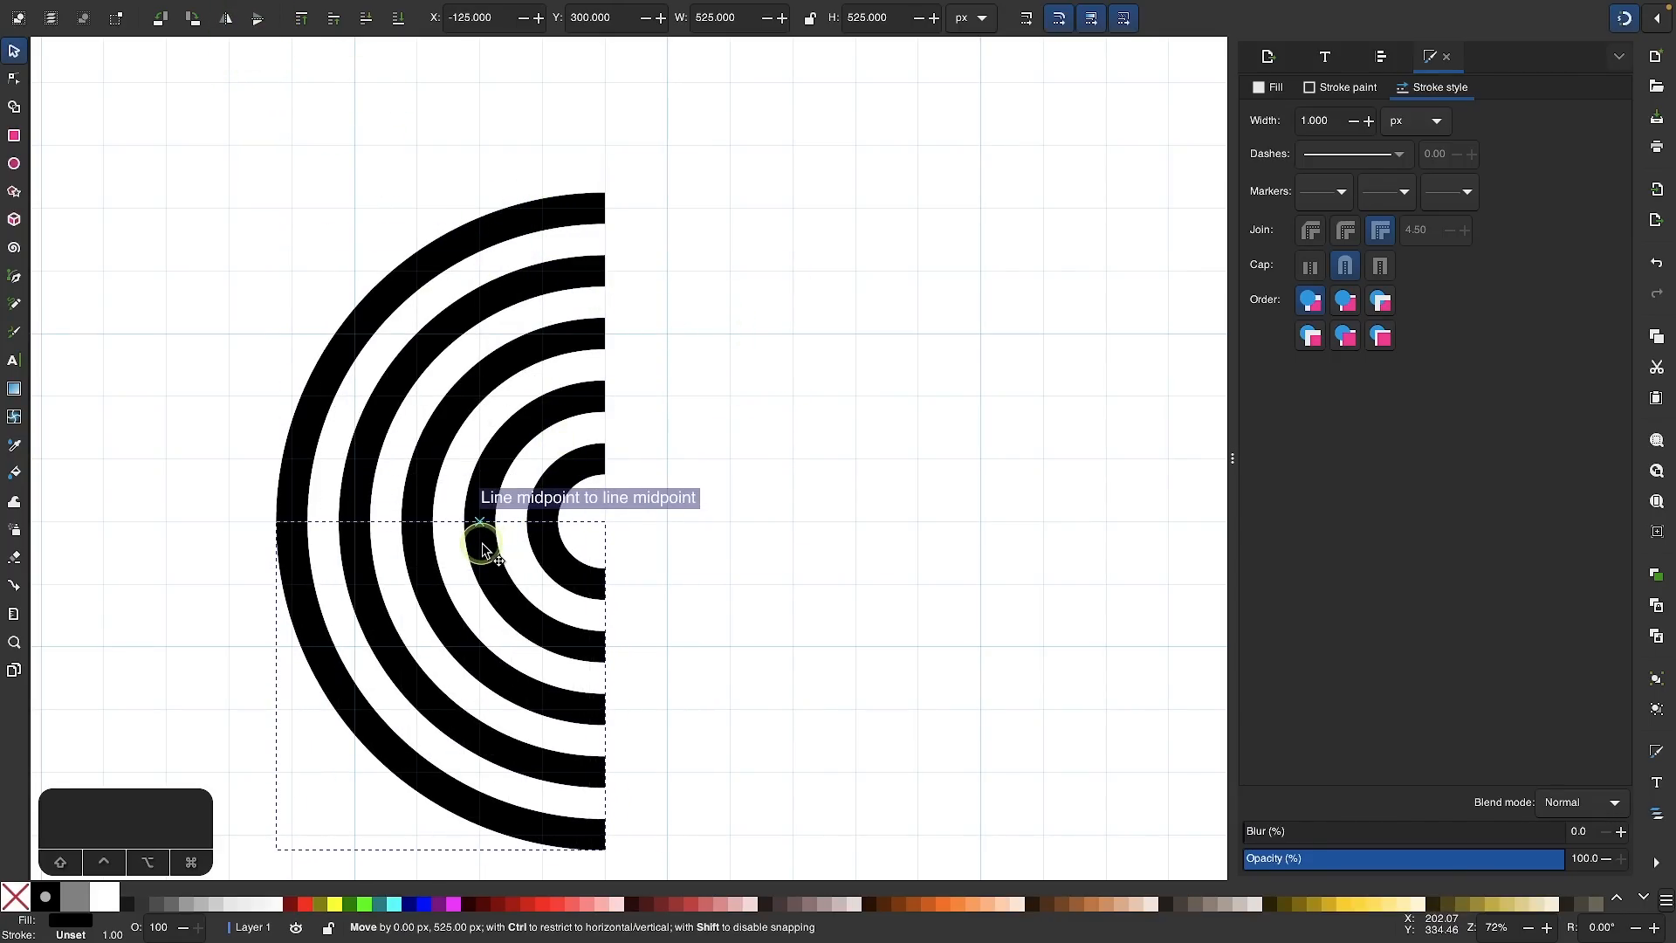
pyautogui.moveTo(484, 546); pyautogui.dragTo(529, 293)
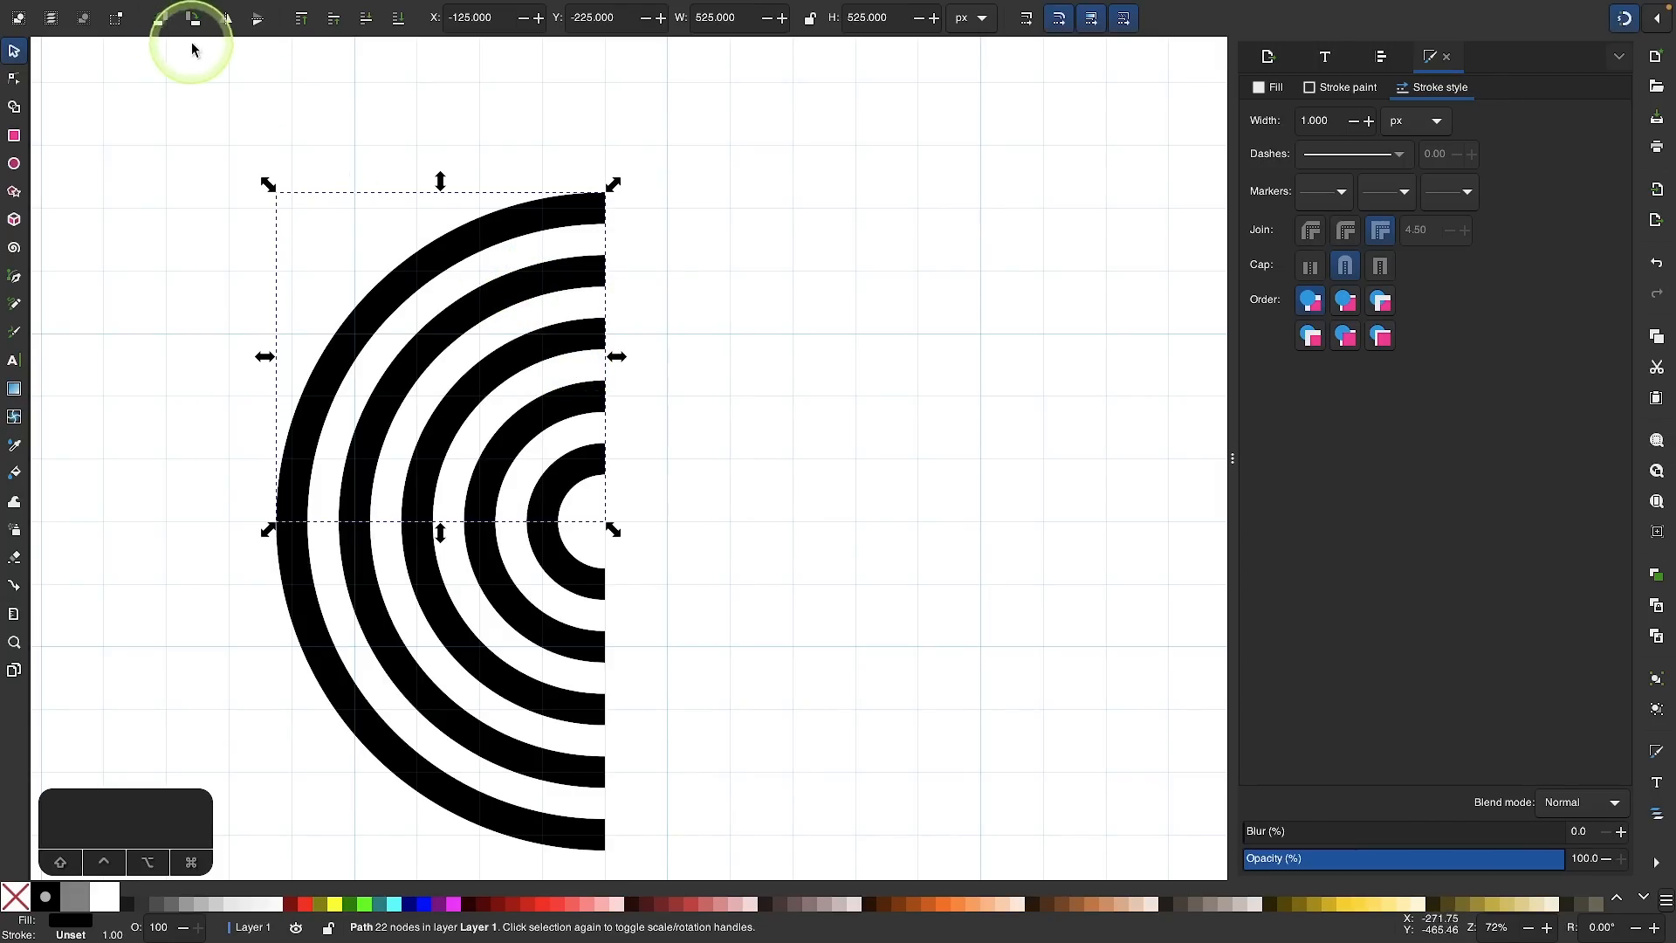
pyautogui.click(191, 17)
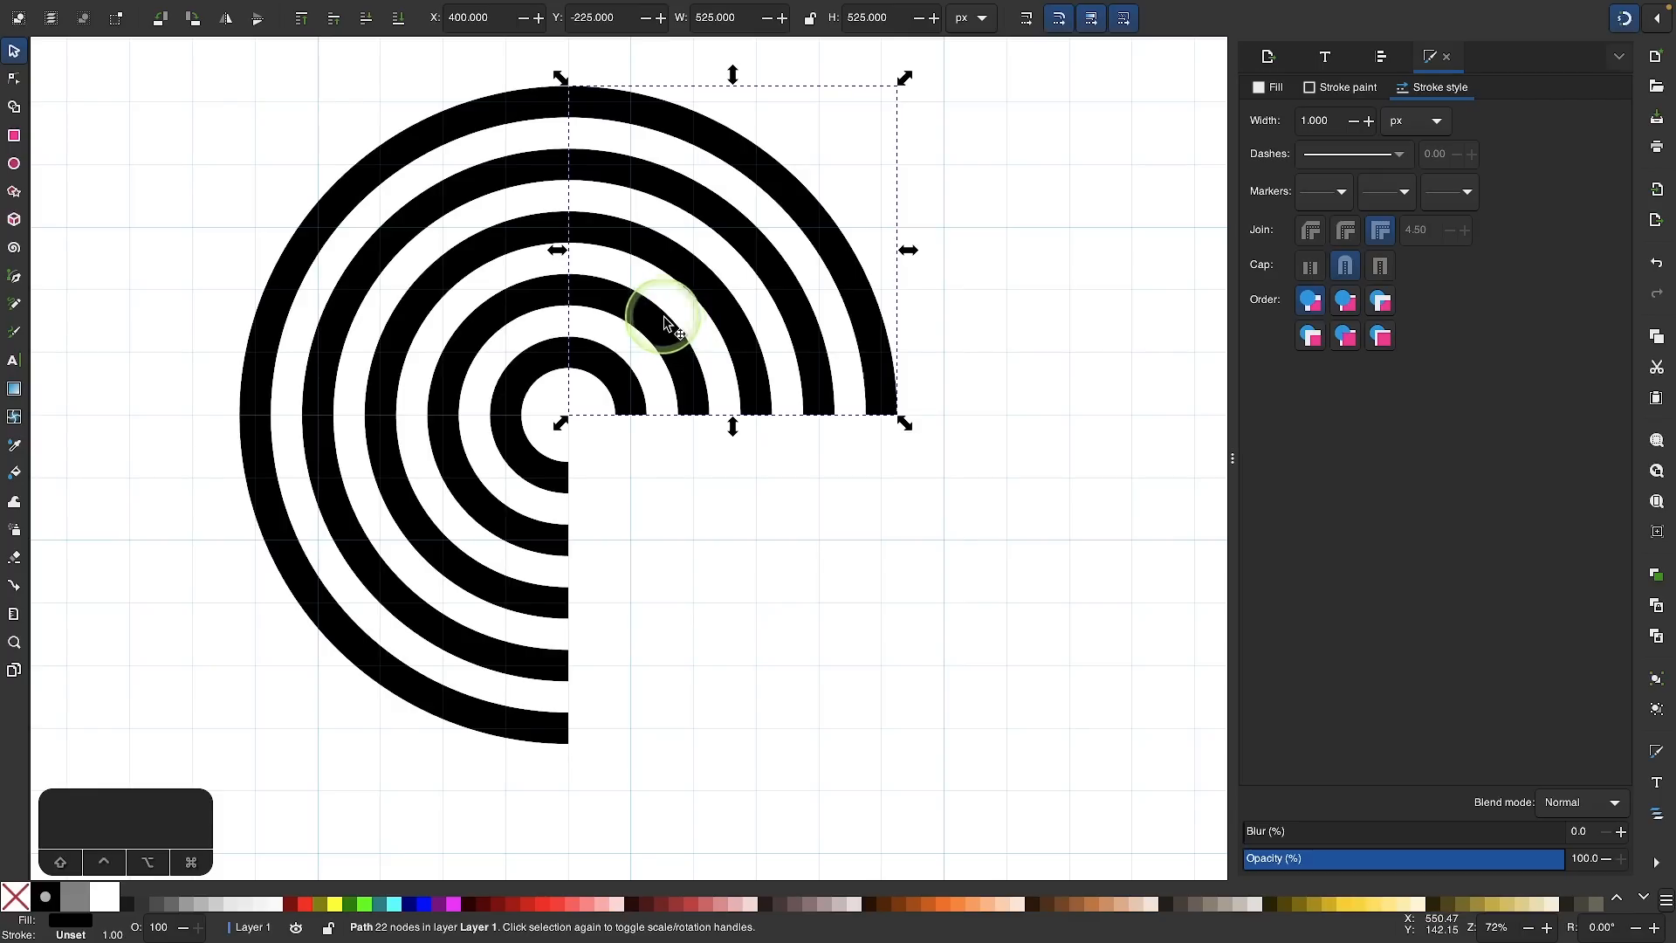
pyautogui.moveTo(604, 304)
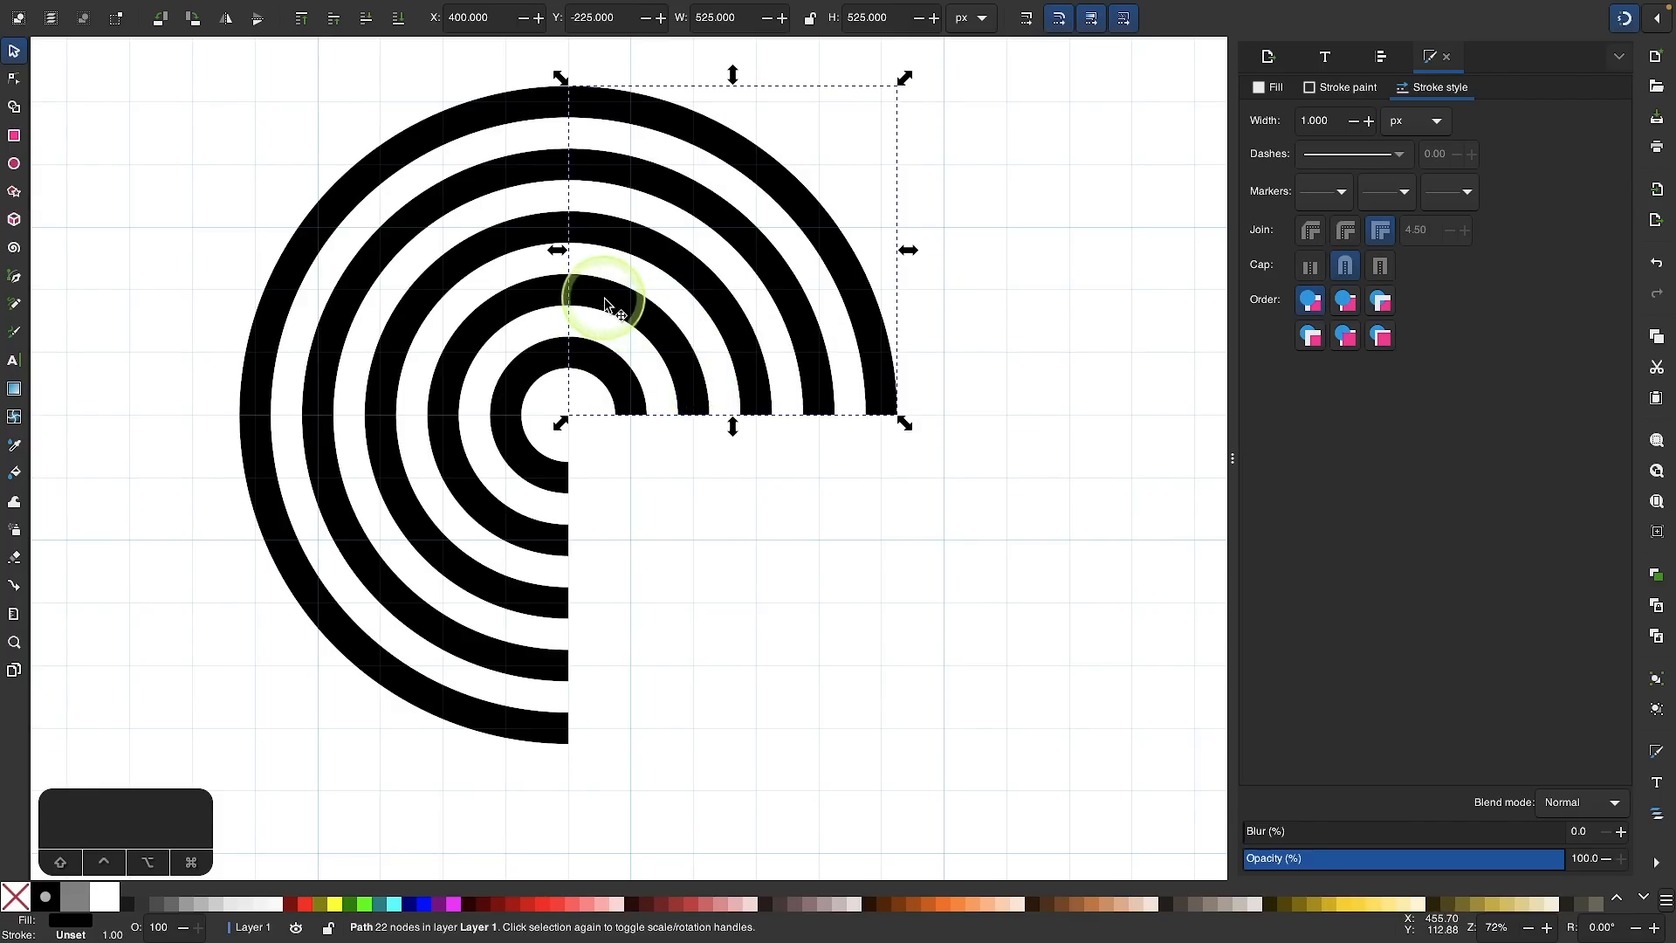
pyautogui.moveTo(604, 304); pyautogui.dragTo(626, 684)
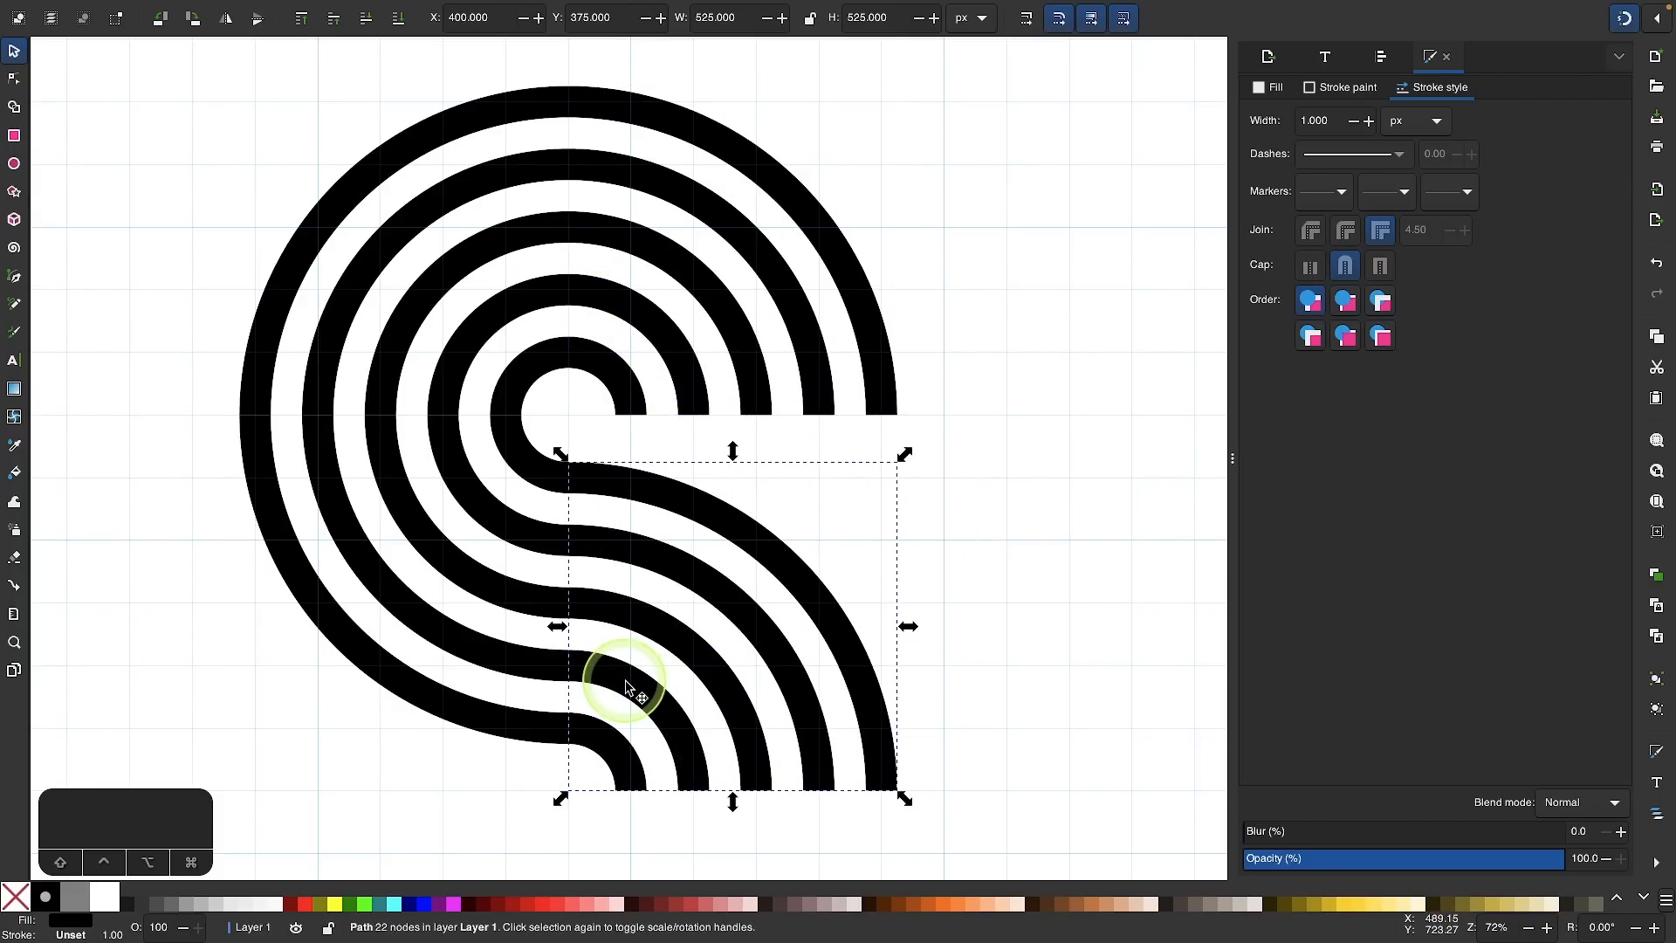
pyautogui.moveTo(489, 251)
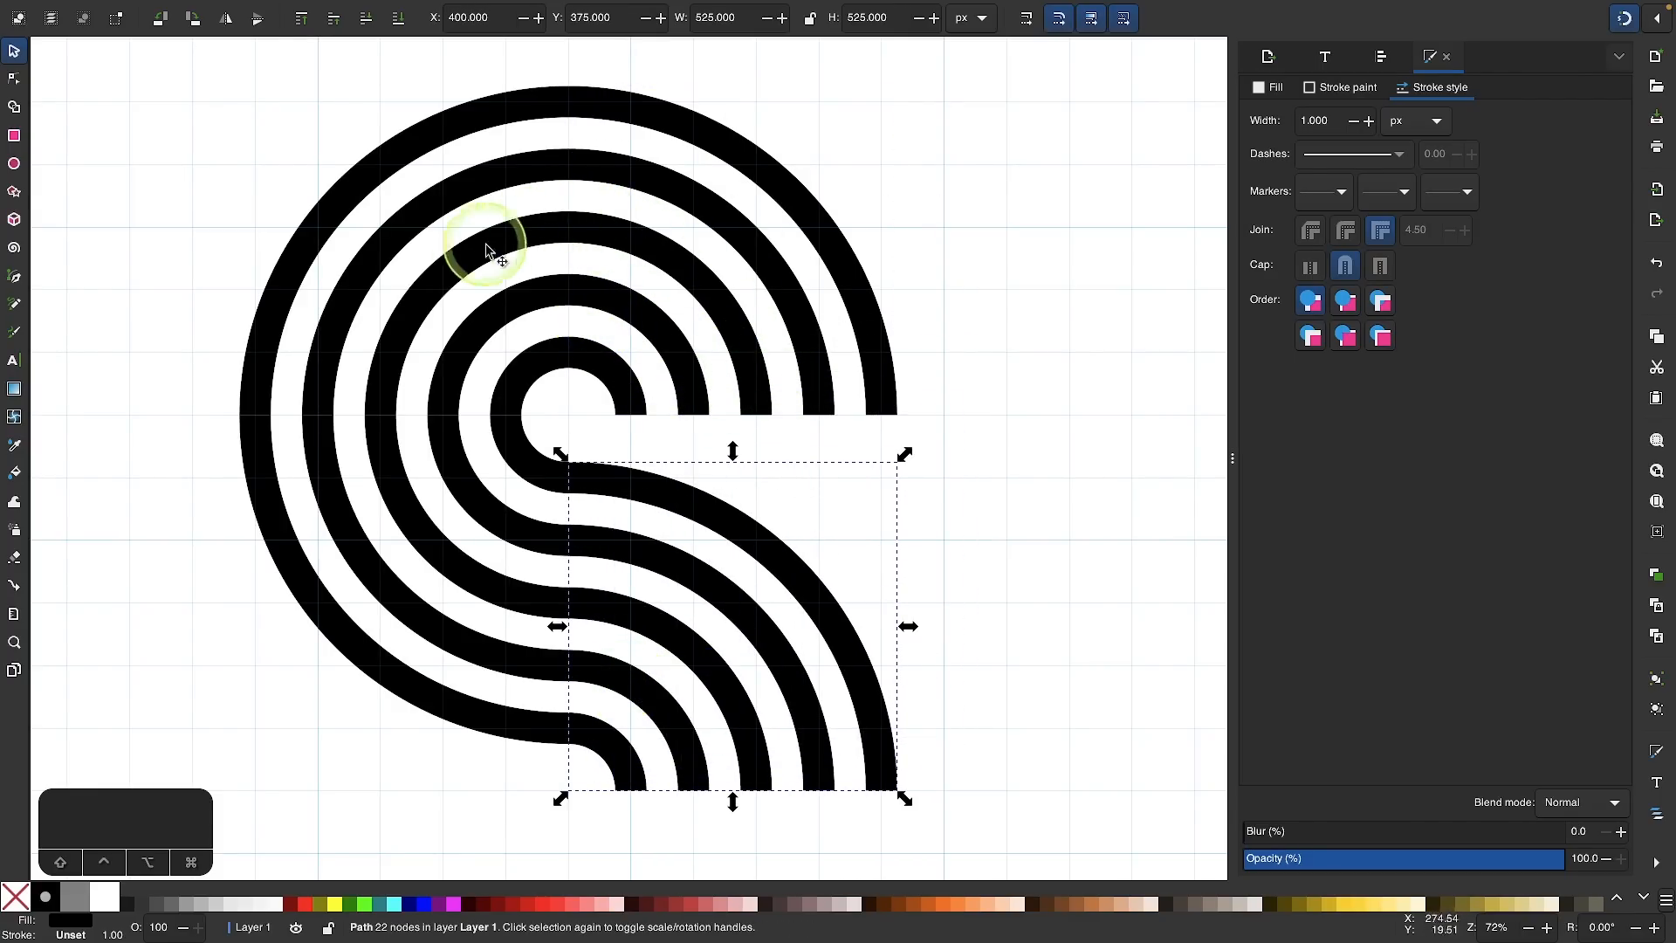
pyautogui.moveTo(448, 630)
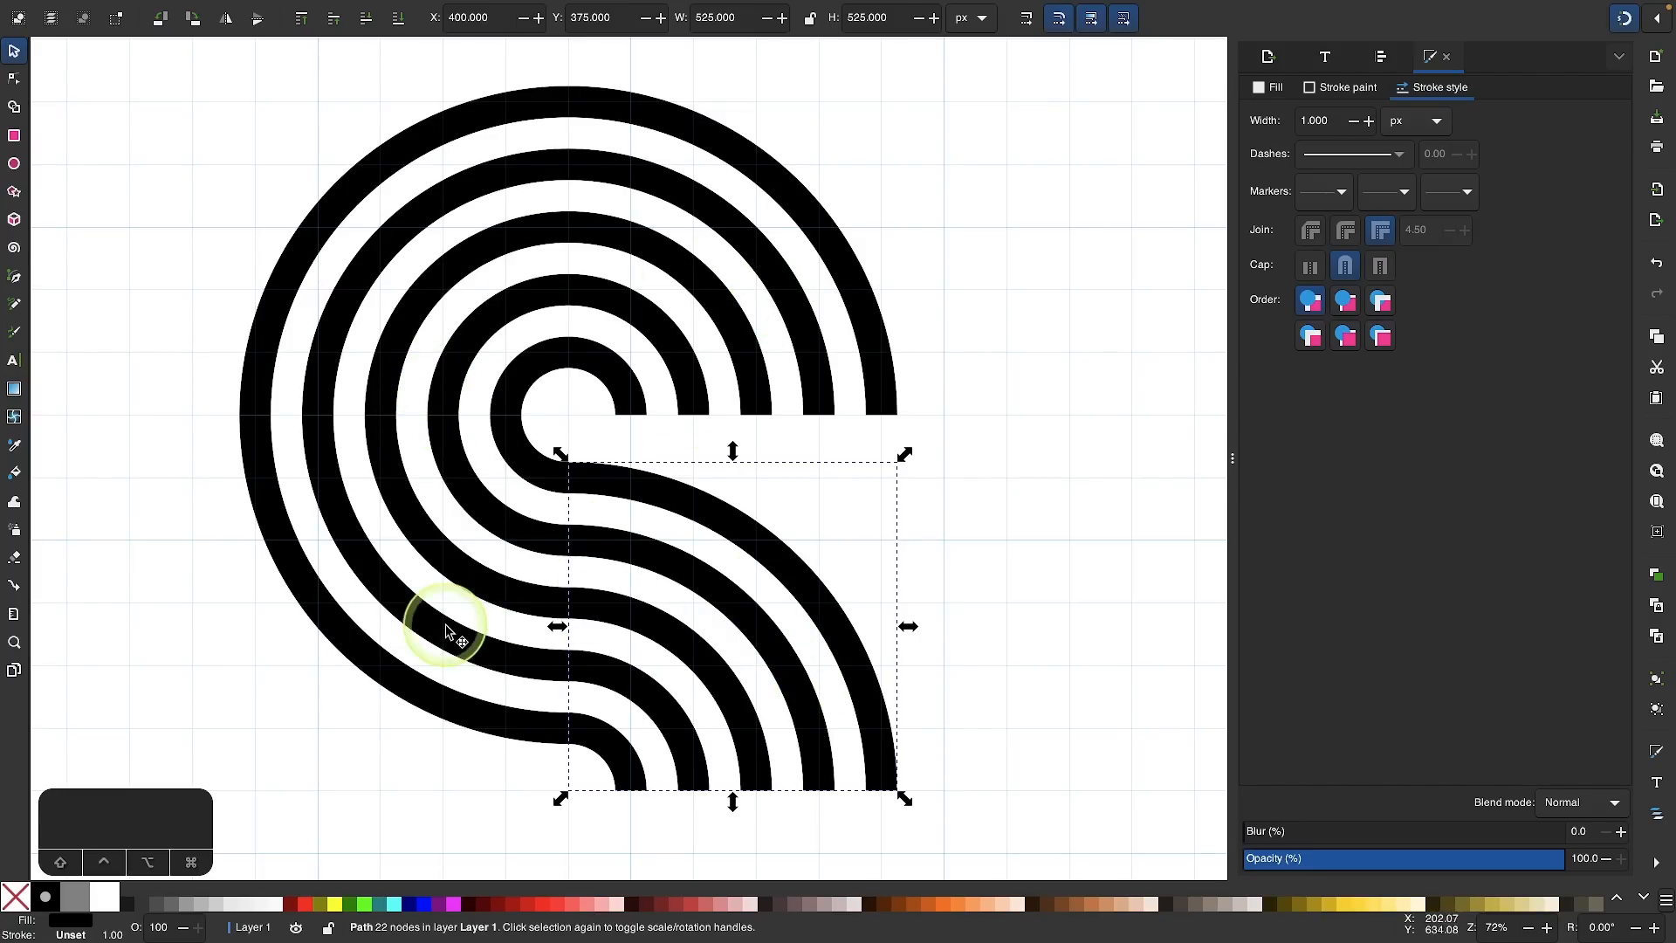
# Step: Align the arc-band copies into a 600×600 px square tile of crisscrossing stripes
pyautogui.rightClick(447, 630)
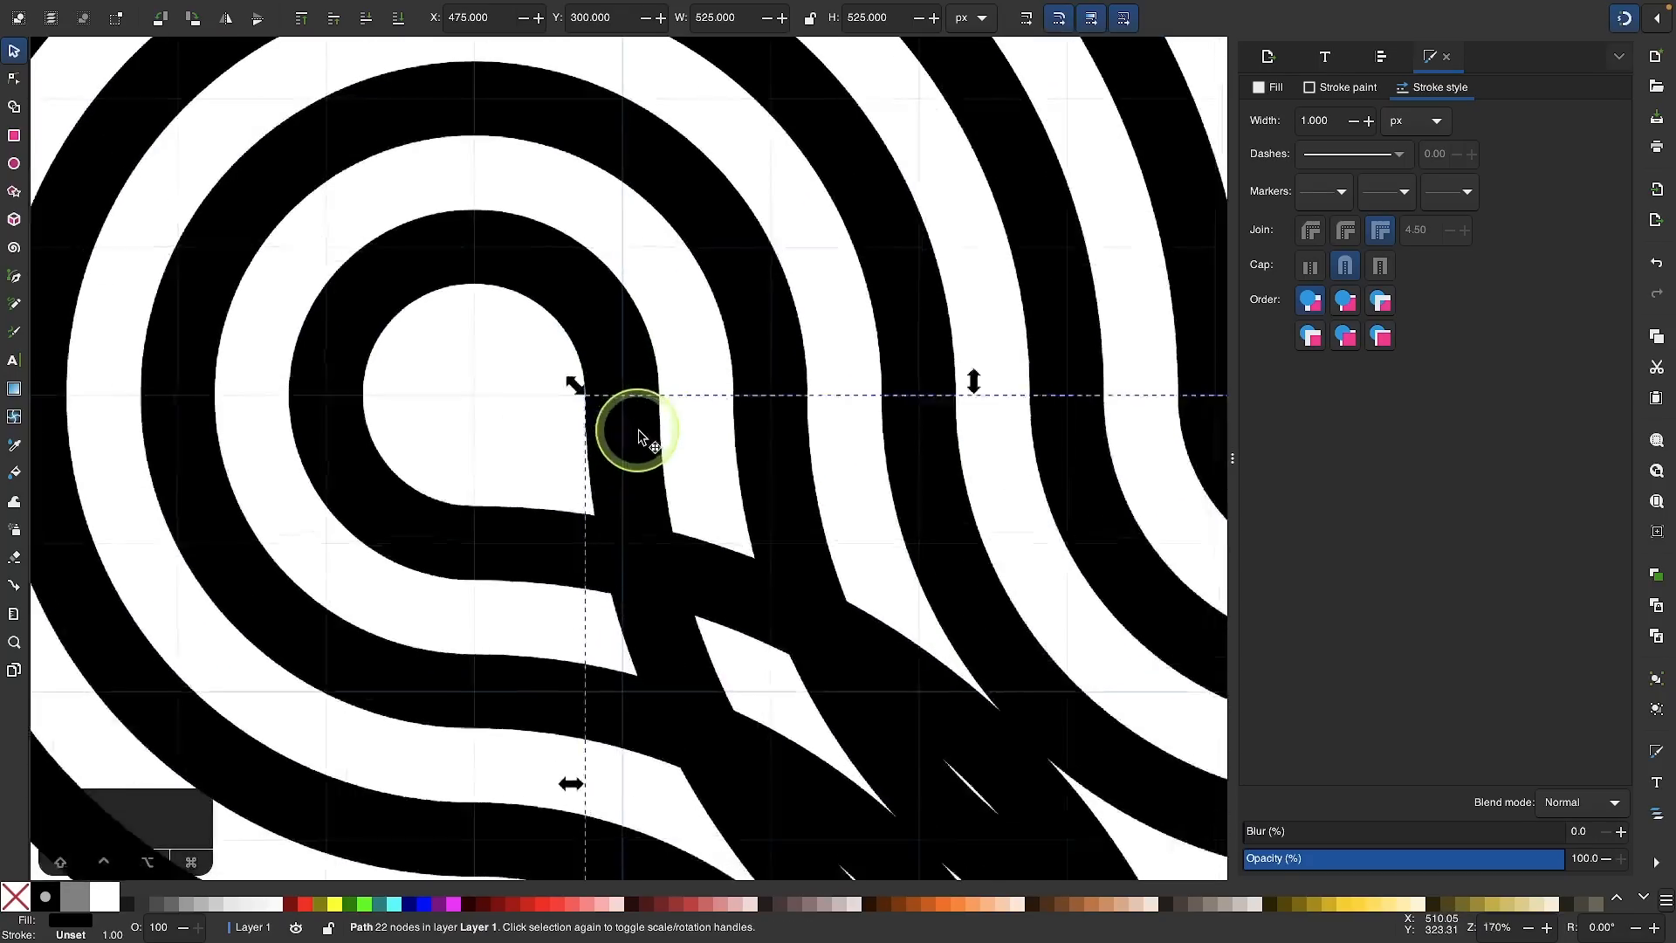
pyautogui.moveTo(636, 433); pyautogui.dragTo(615, 443)
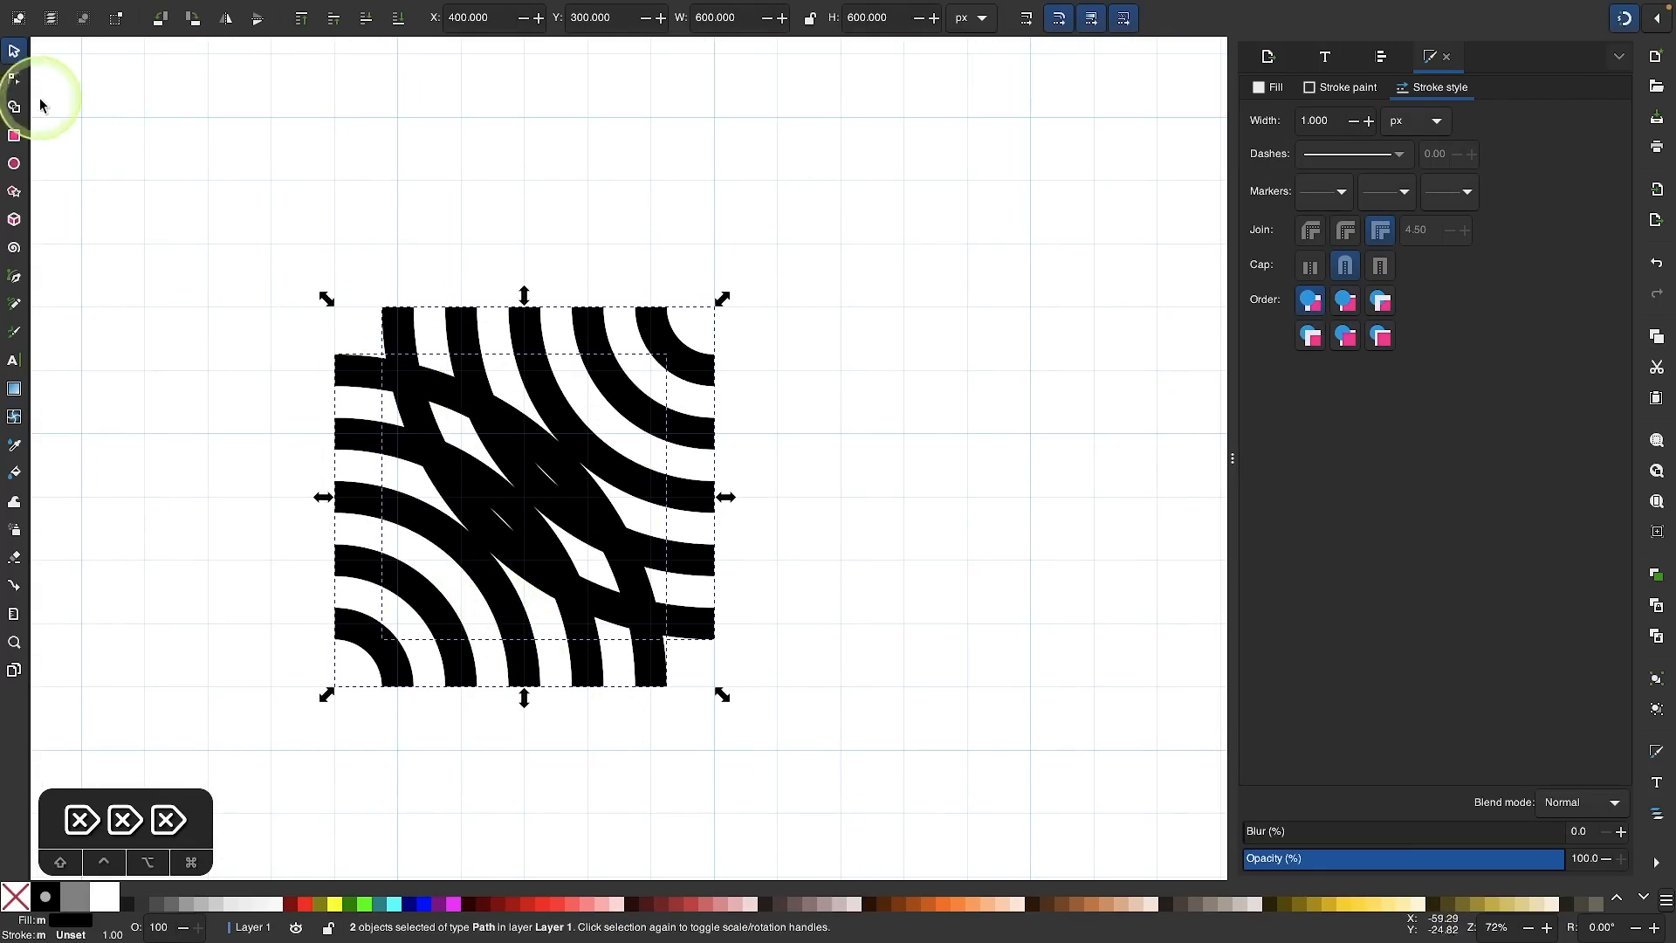
# Step: Use the Shape Builder to split the crossing stripes into seven non-overlapping interwoven paths
pyautogui.click(14, 107)
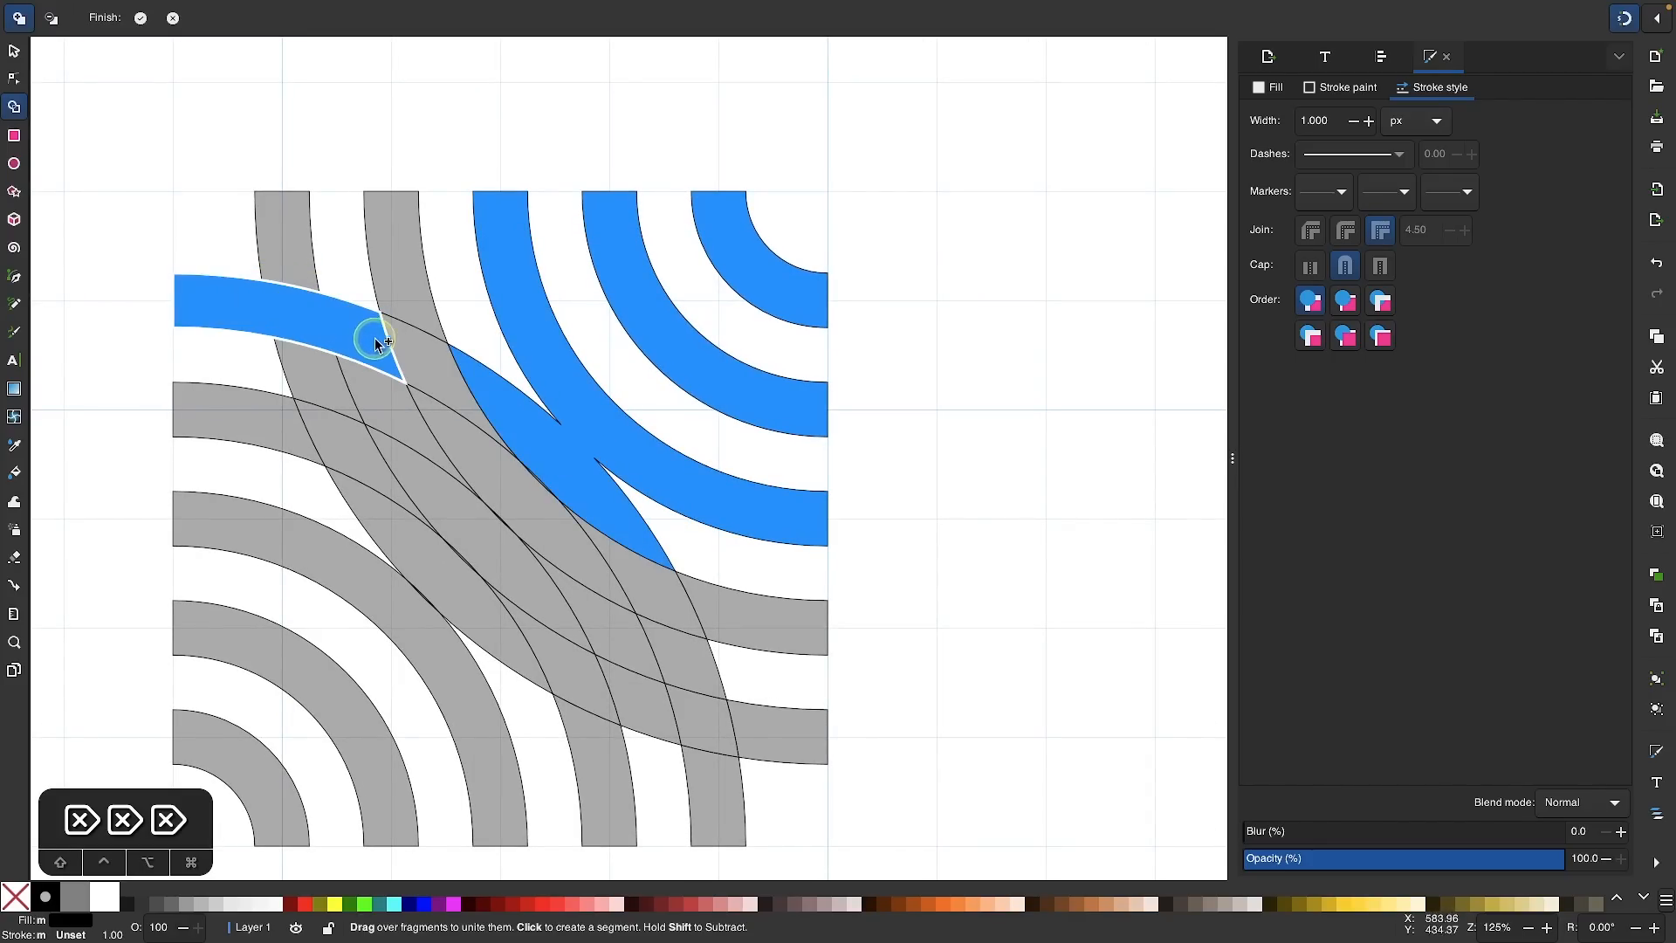
pyautogui.moveTo(378, 341); pyautogui.dragTo(671, 632)
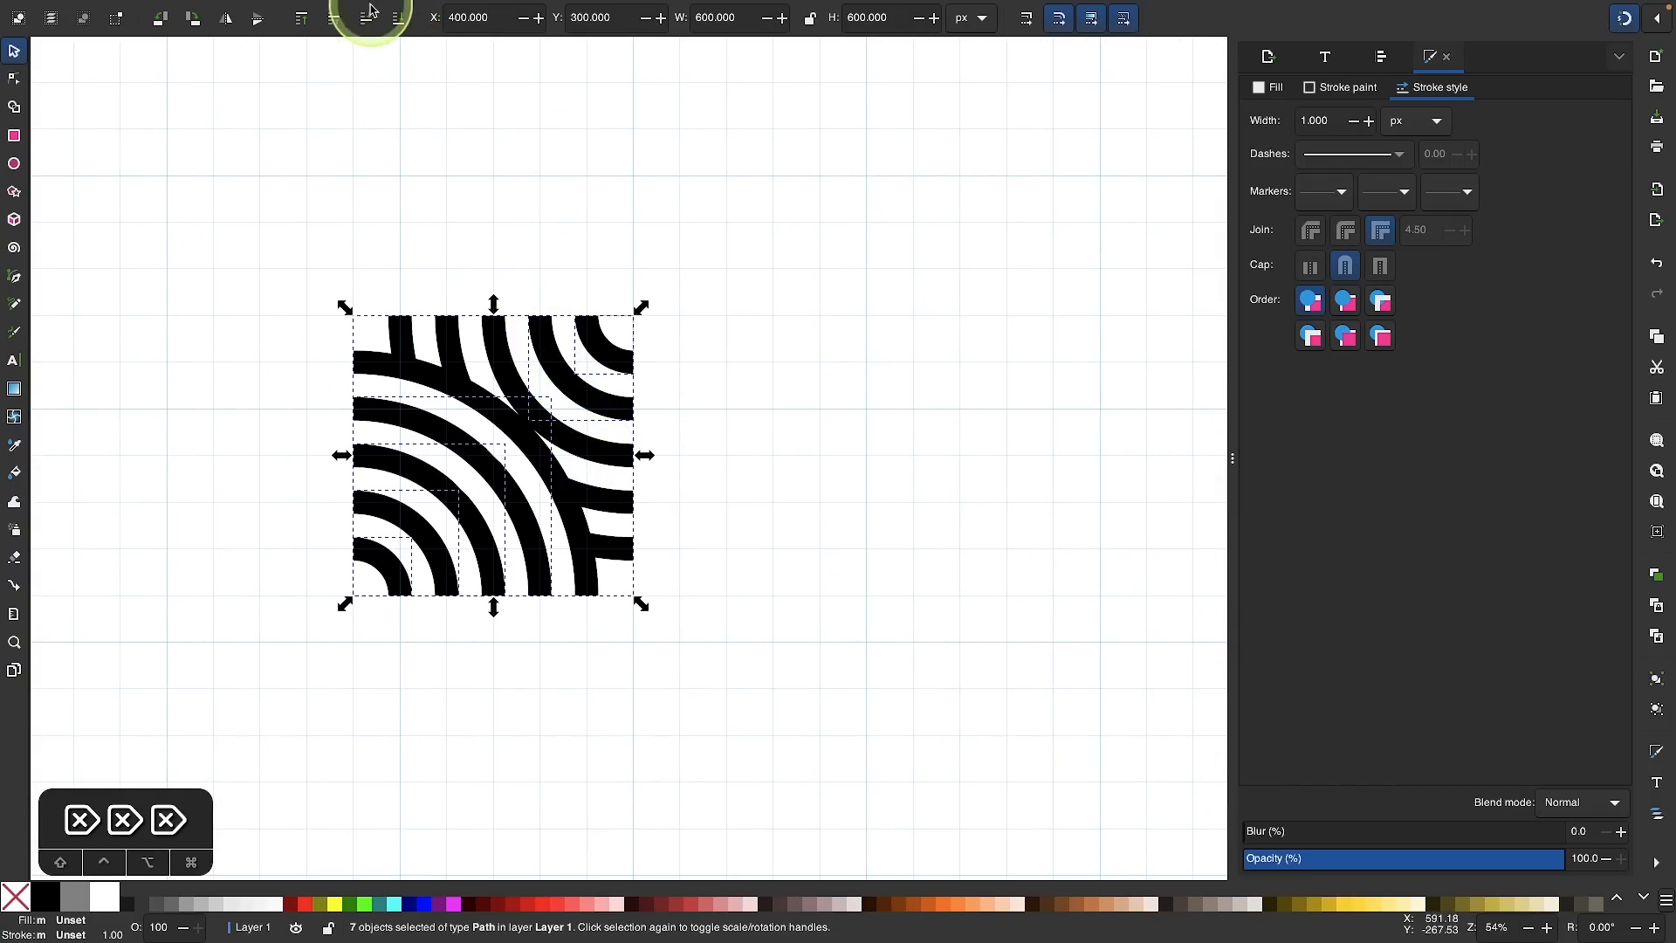
# Step: Combine the tile into one path and snap four rotated copies into a 1200 px square
pyautogui.click(346, 10)
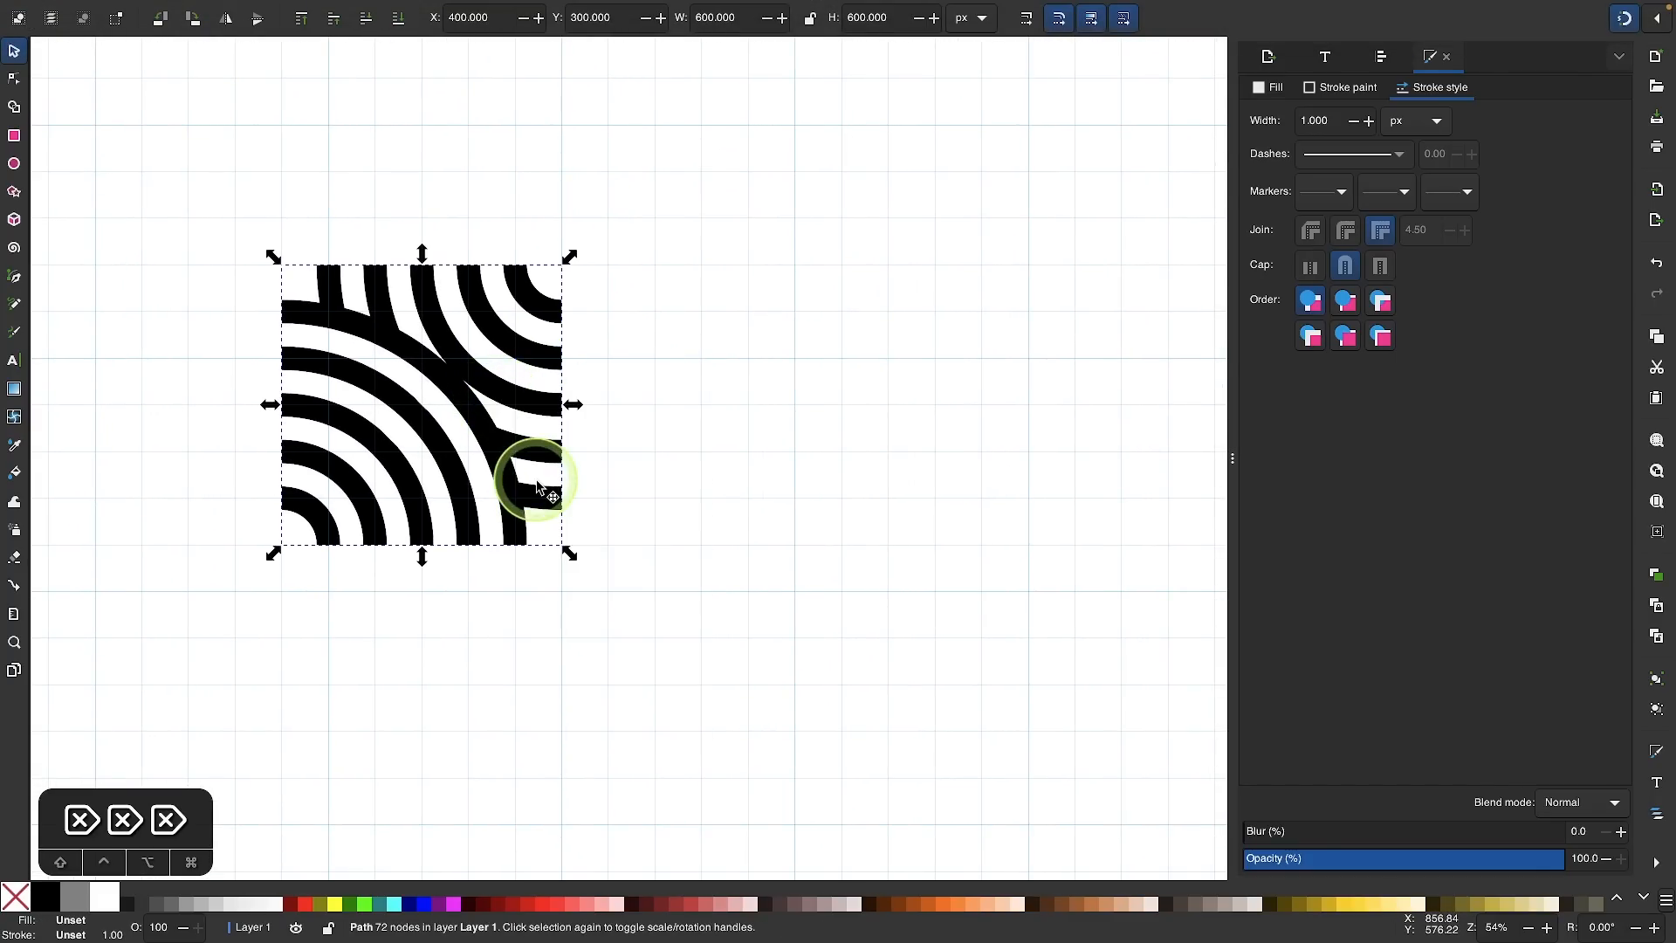
pyautogui.moveTo(534, 487); pyautogui.dragTo(732, 384)
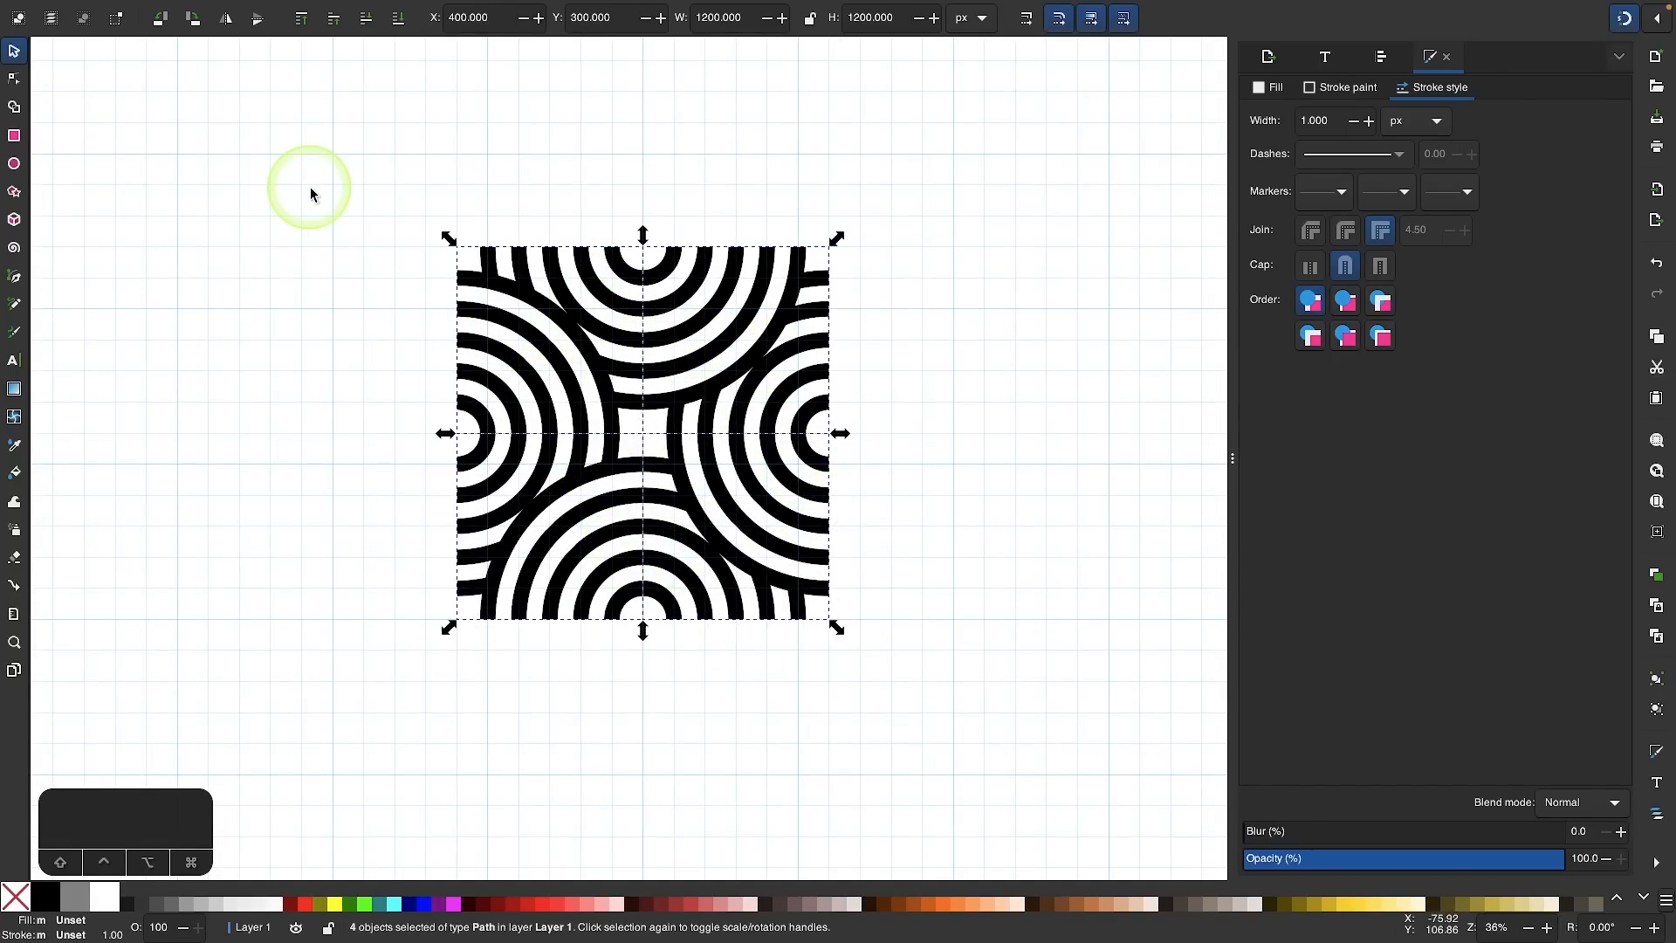
# Step: Combine the four tile copies into one 248-node path, shrink it to about 128 px and place it top-left
pyautogui.click(345, 10)
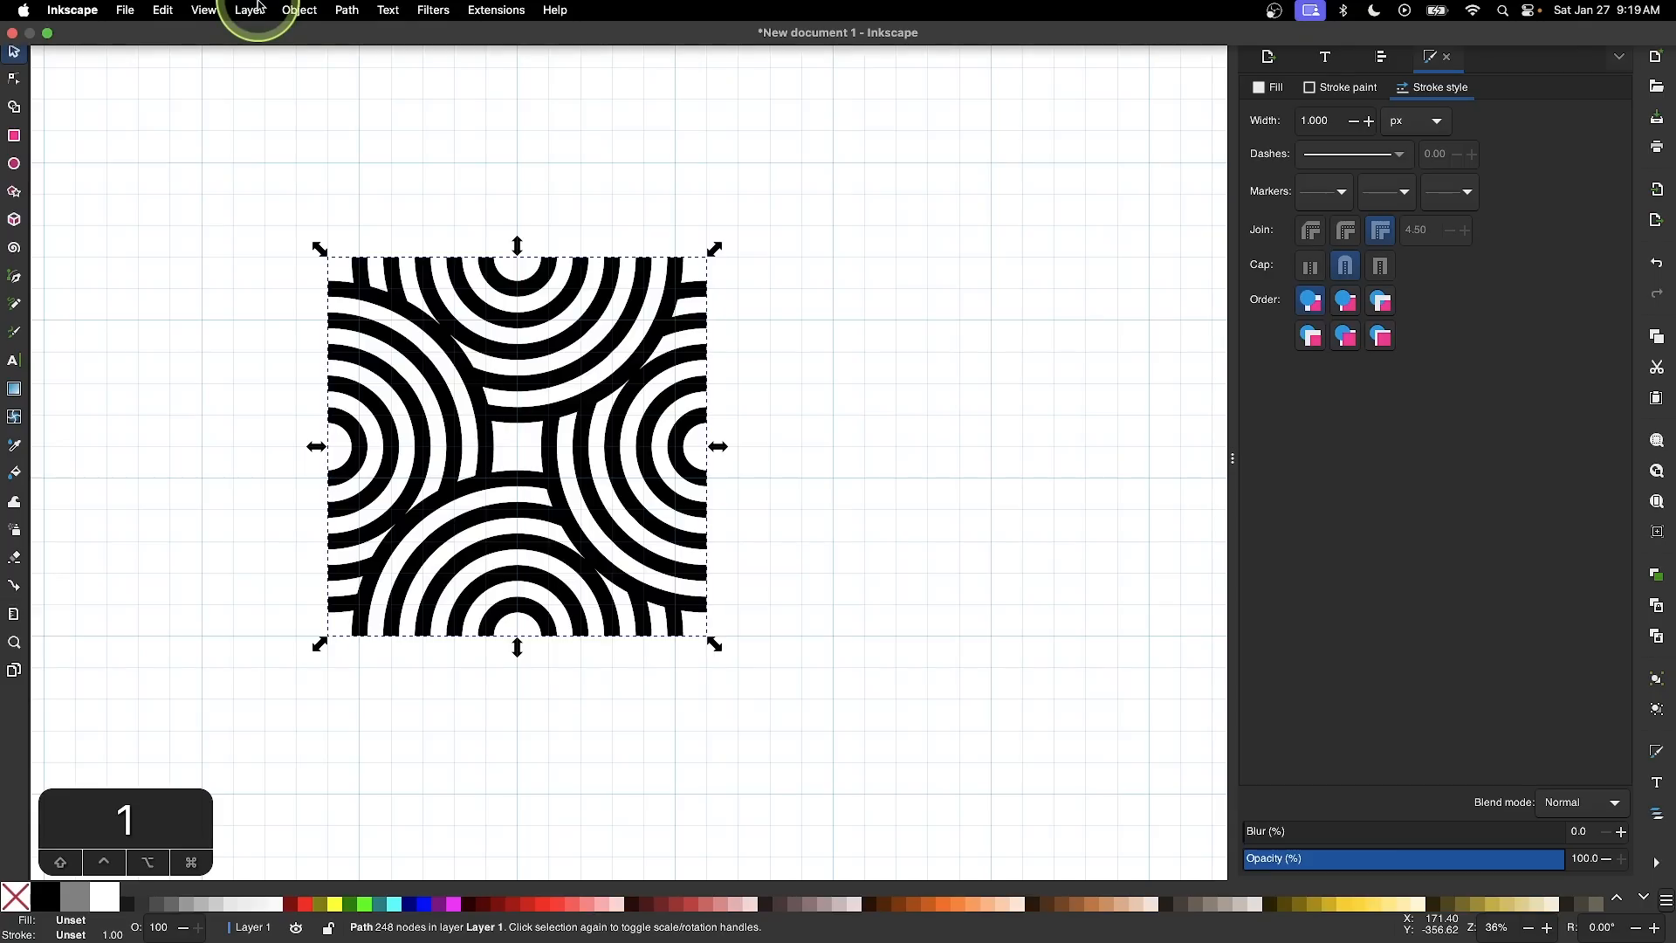
pyautogui.click(202, 10)
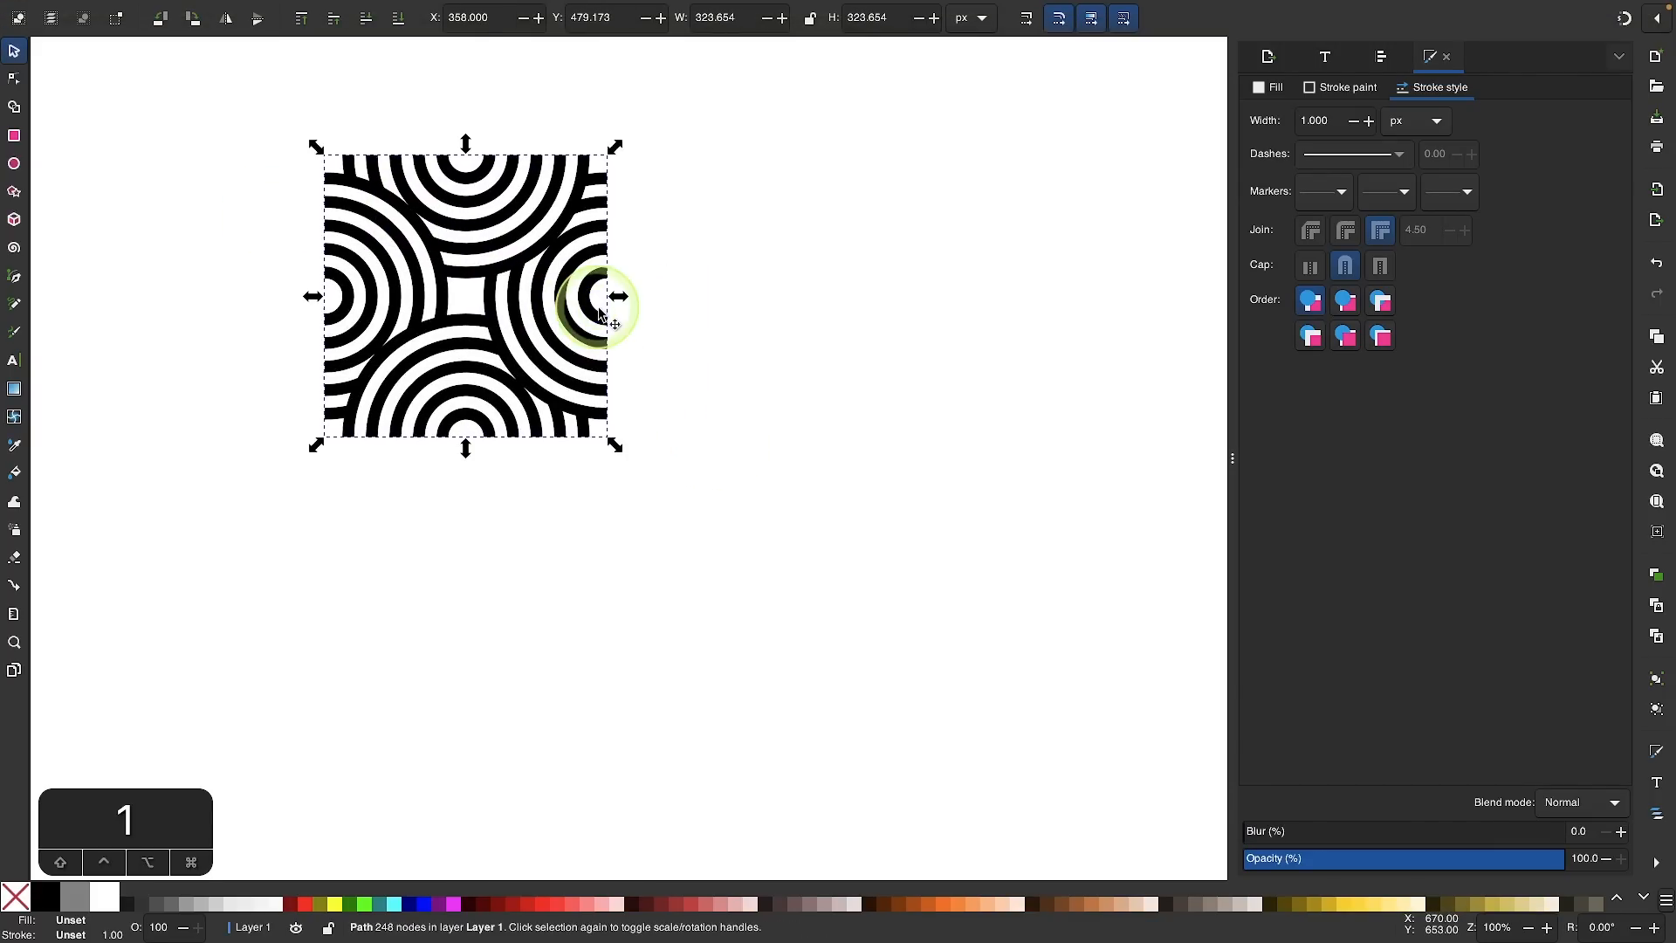
pyautogui.moveTo(618, 297); pyautogui.dragTo(438, 296)
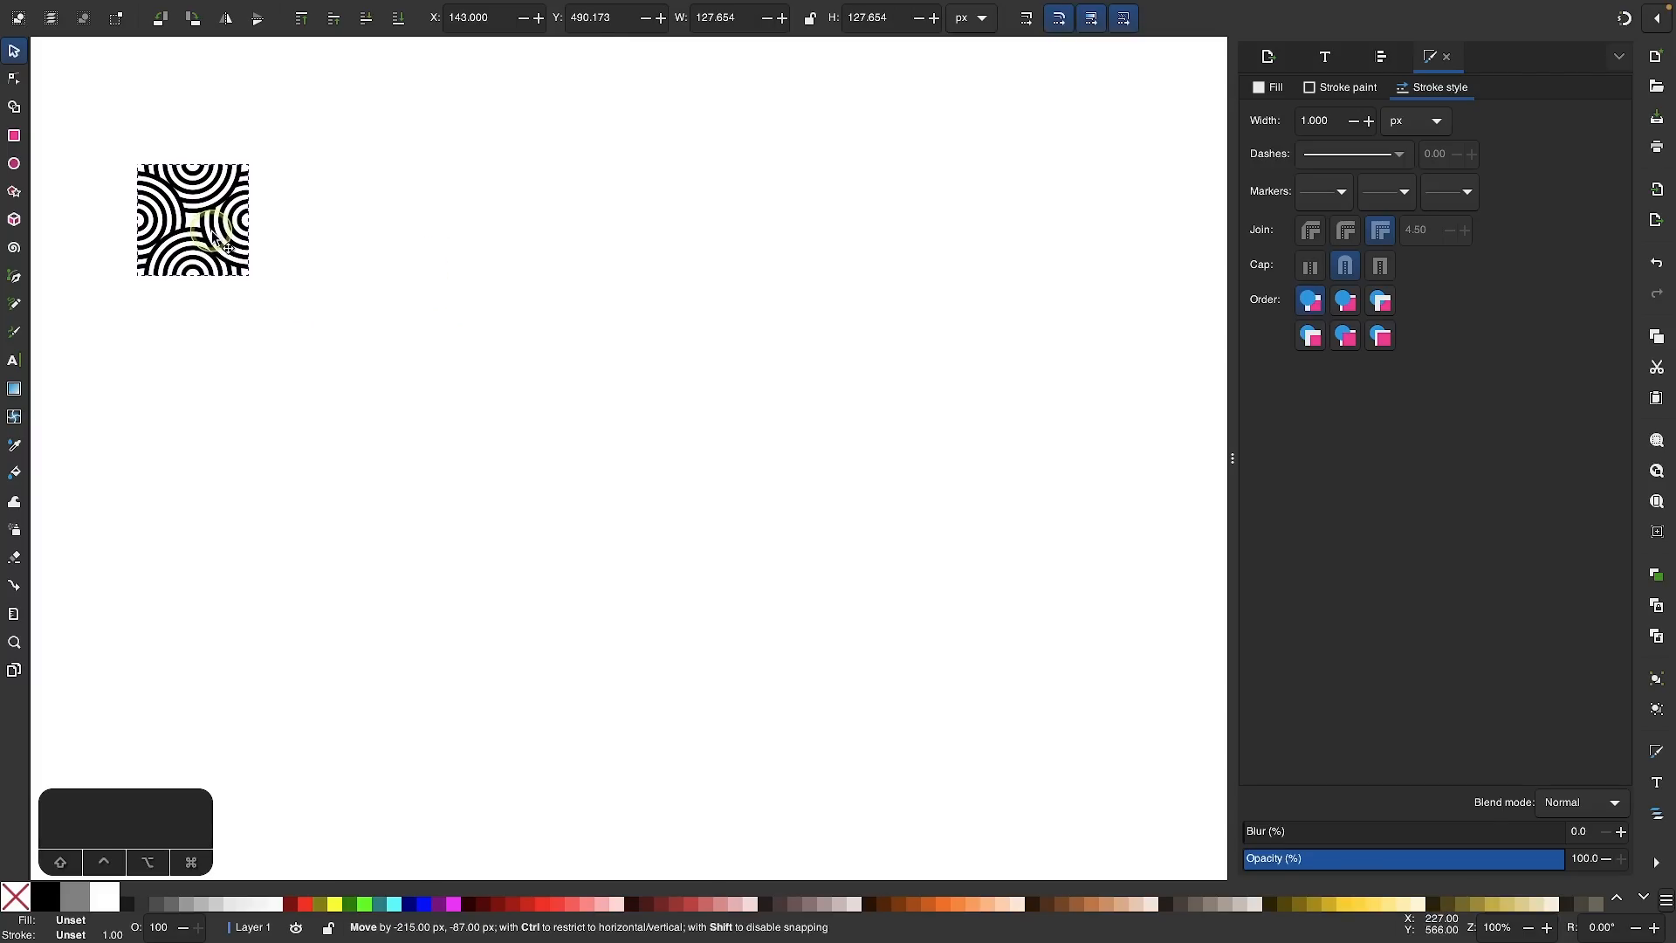
pyautogui.click(192, 220)
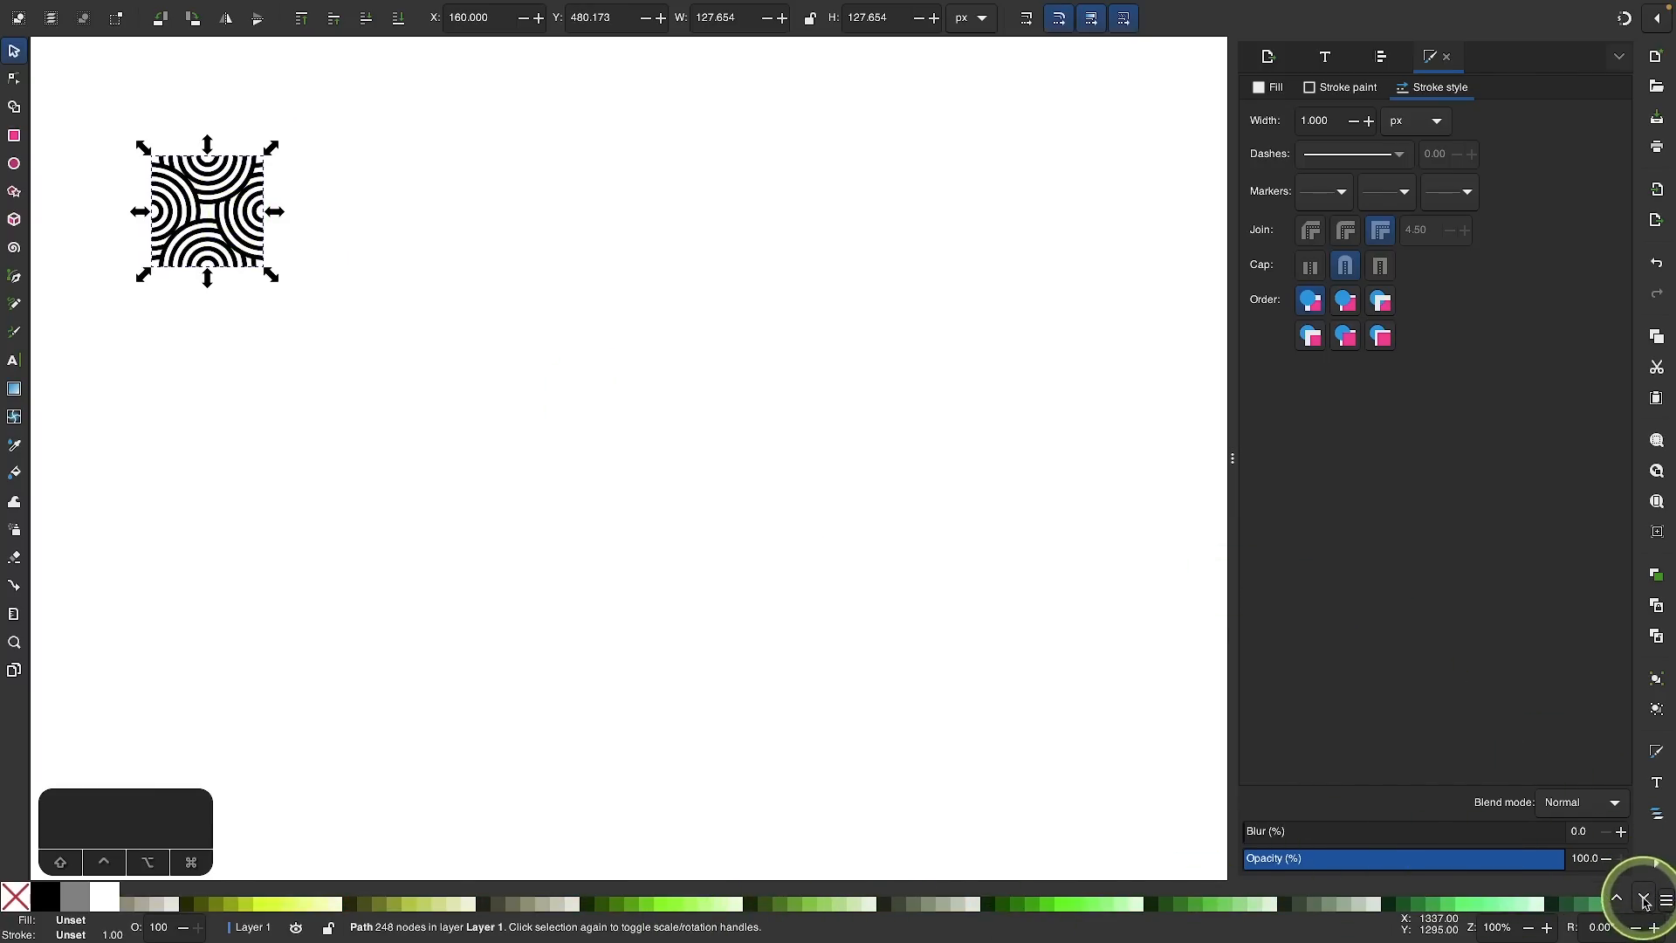
# Step: Colour the small tile's arcs blue and convert it with Objects to Pattern
pyautogui.click(748, 903)
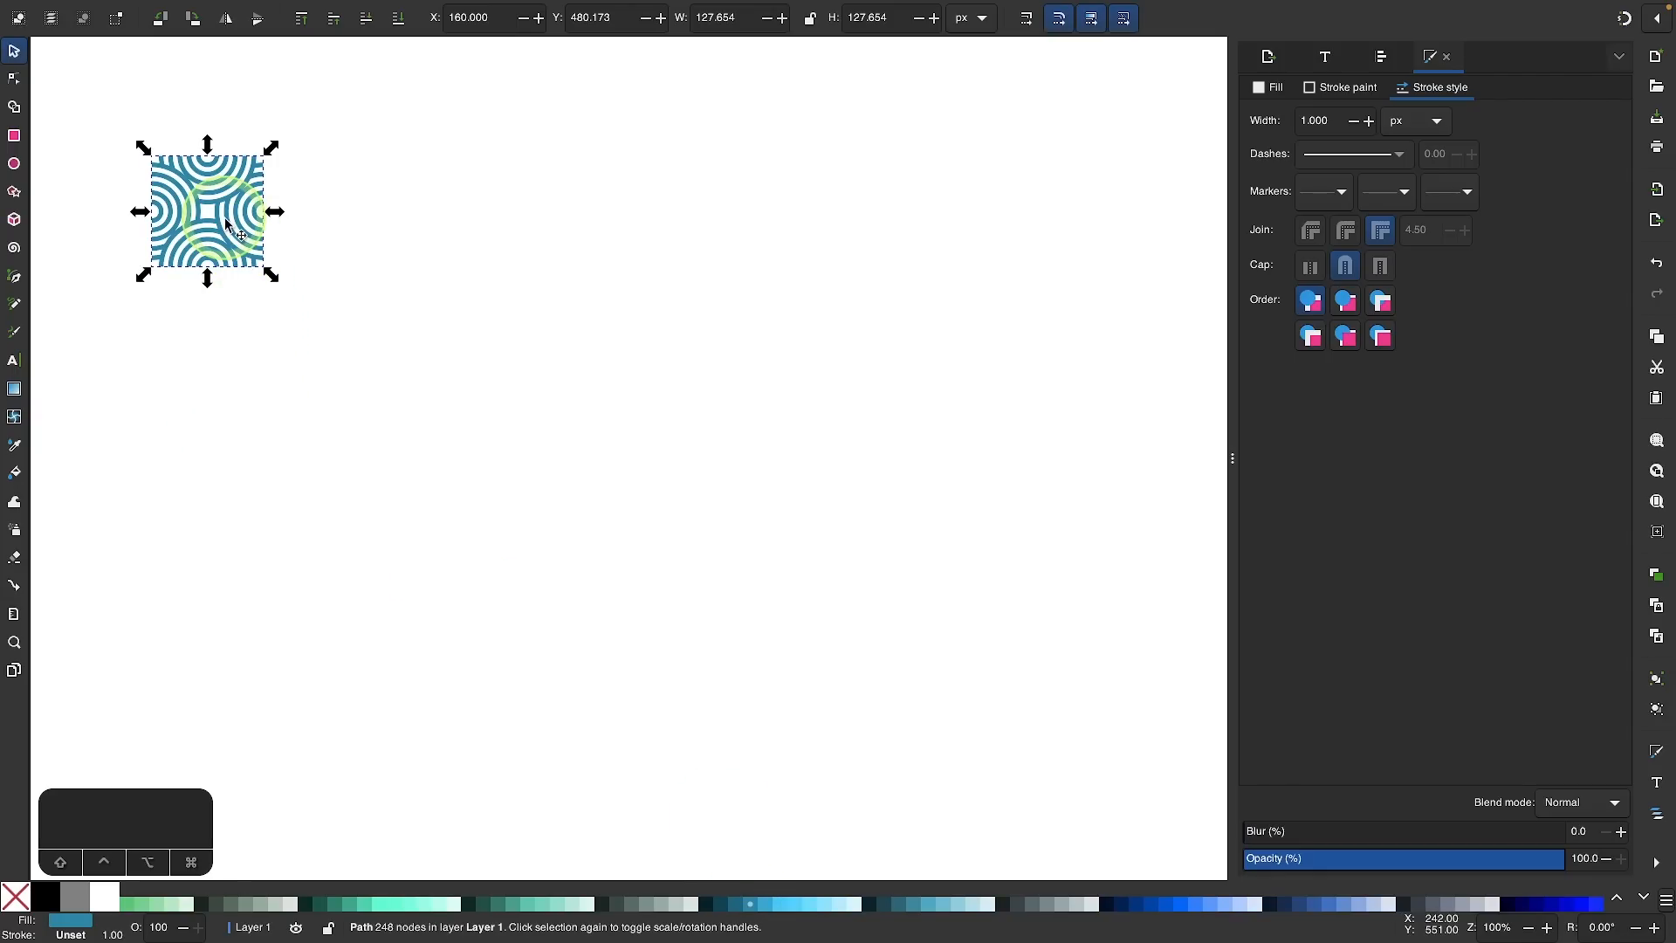
pyautogui.click(354, 19)
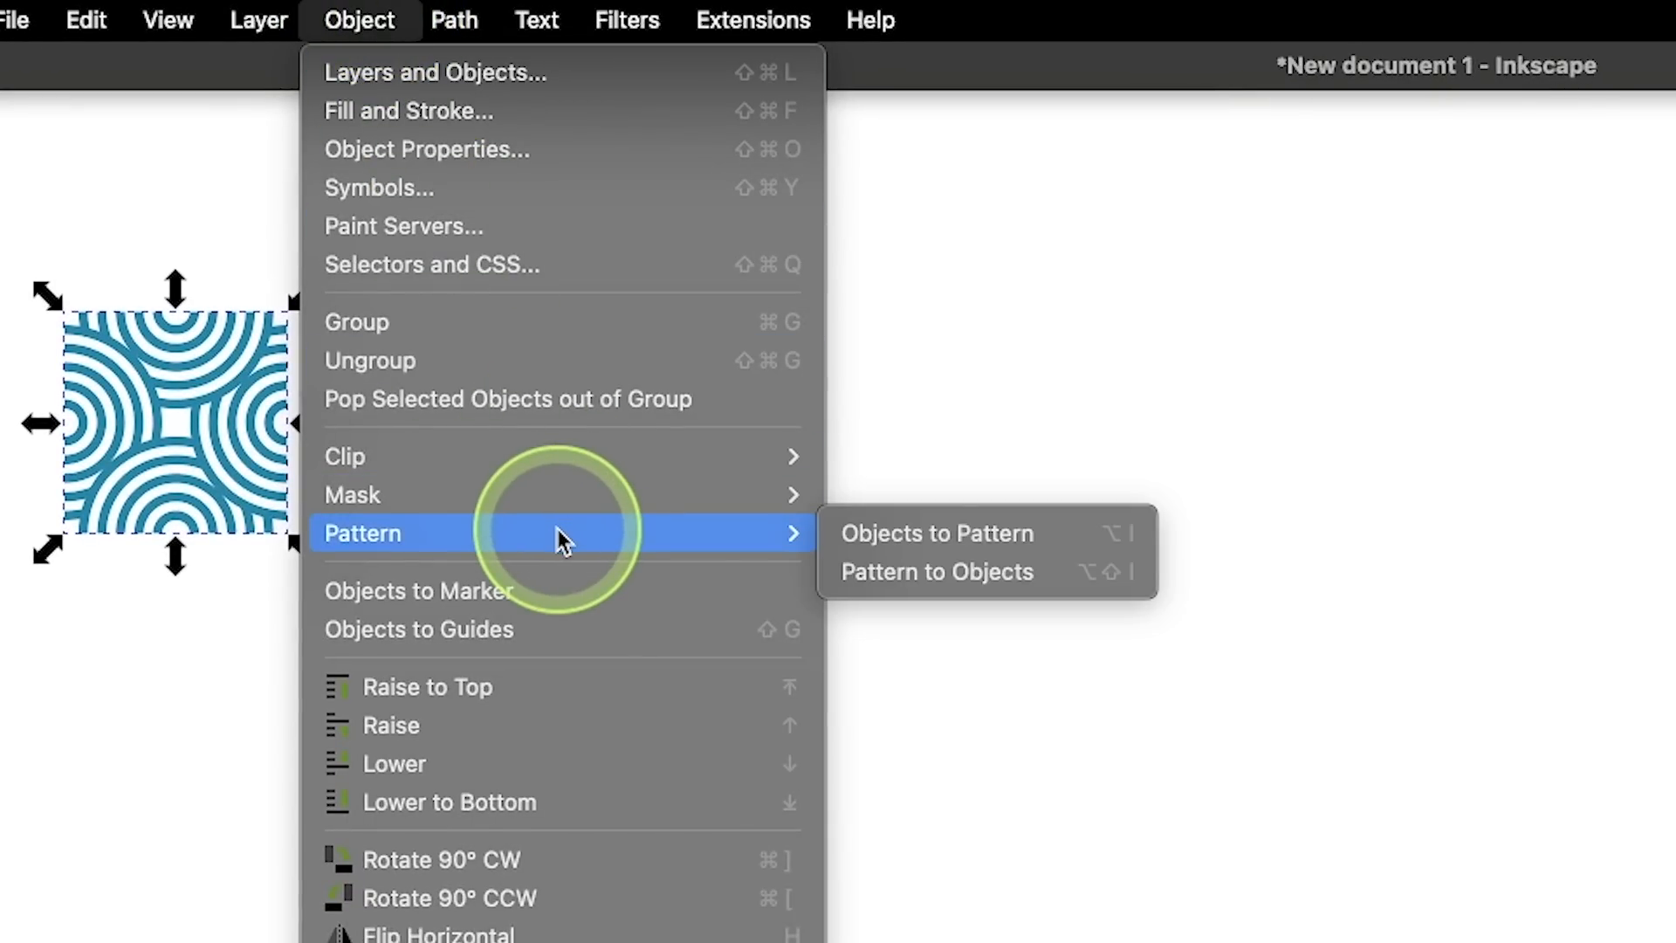
pyautogui.moveTo(908, 539)
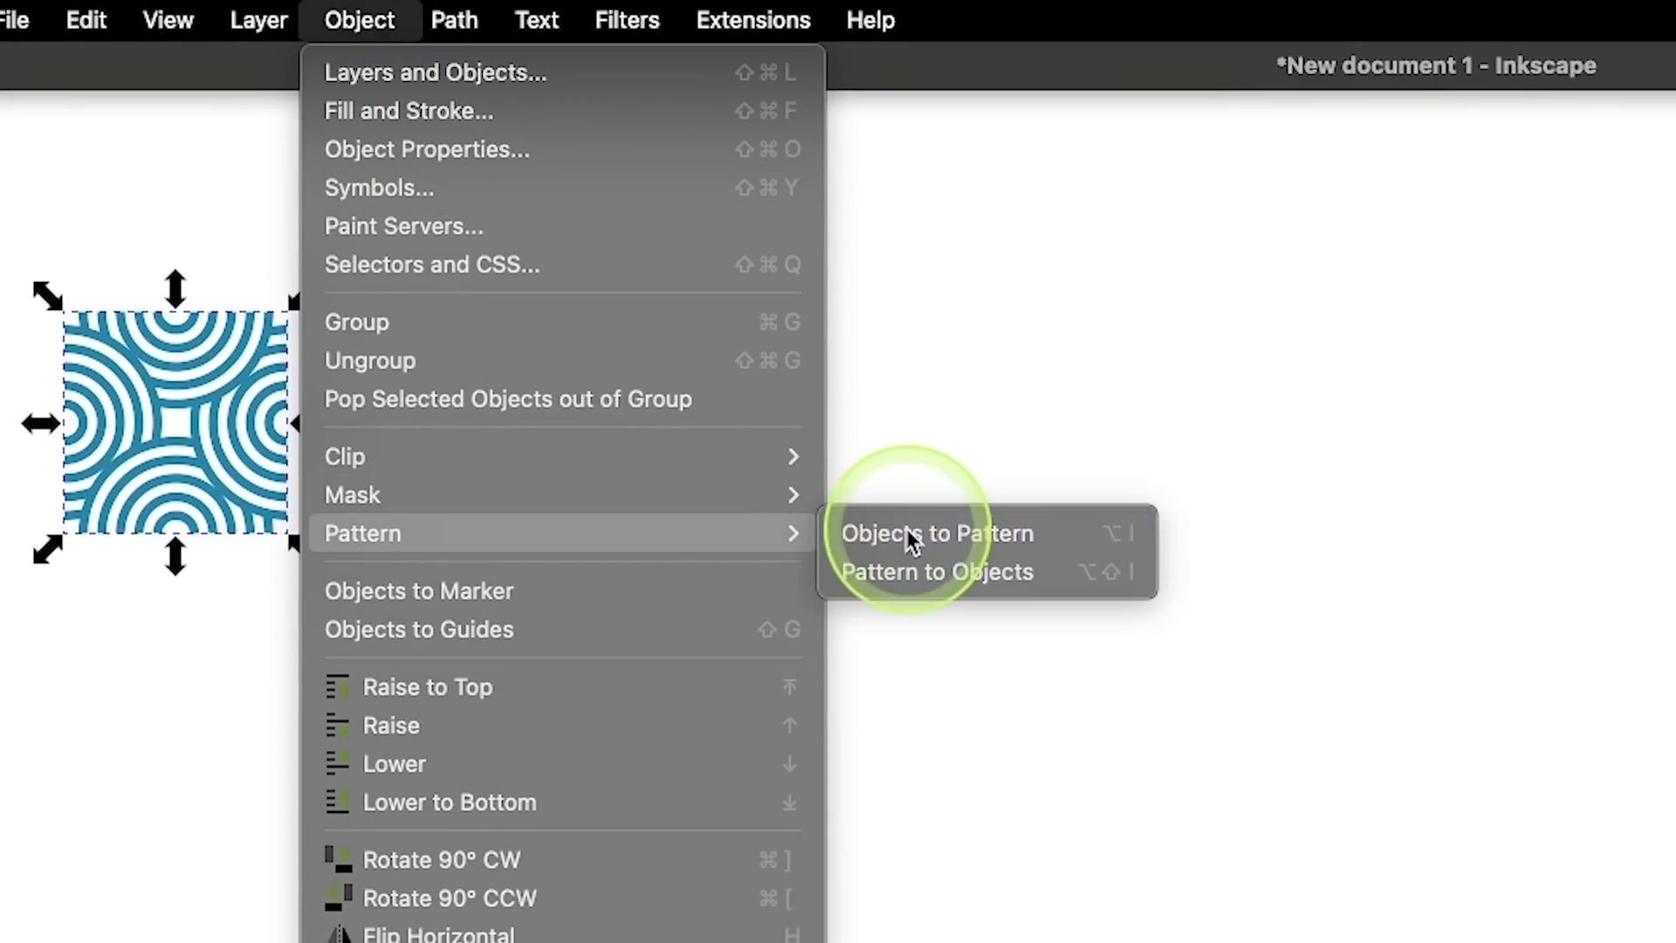
pyautogui.click(935, 534)
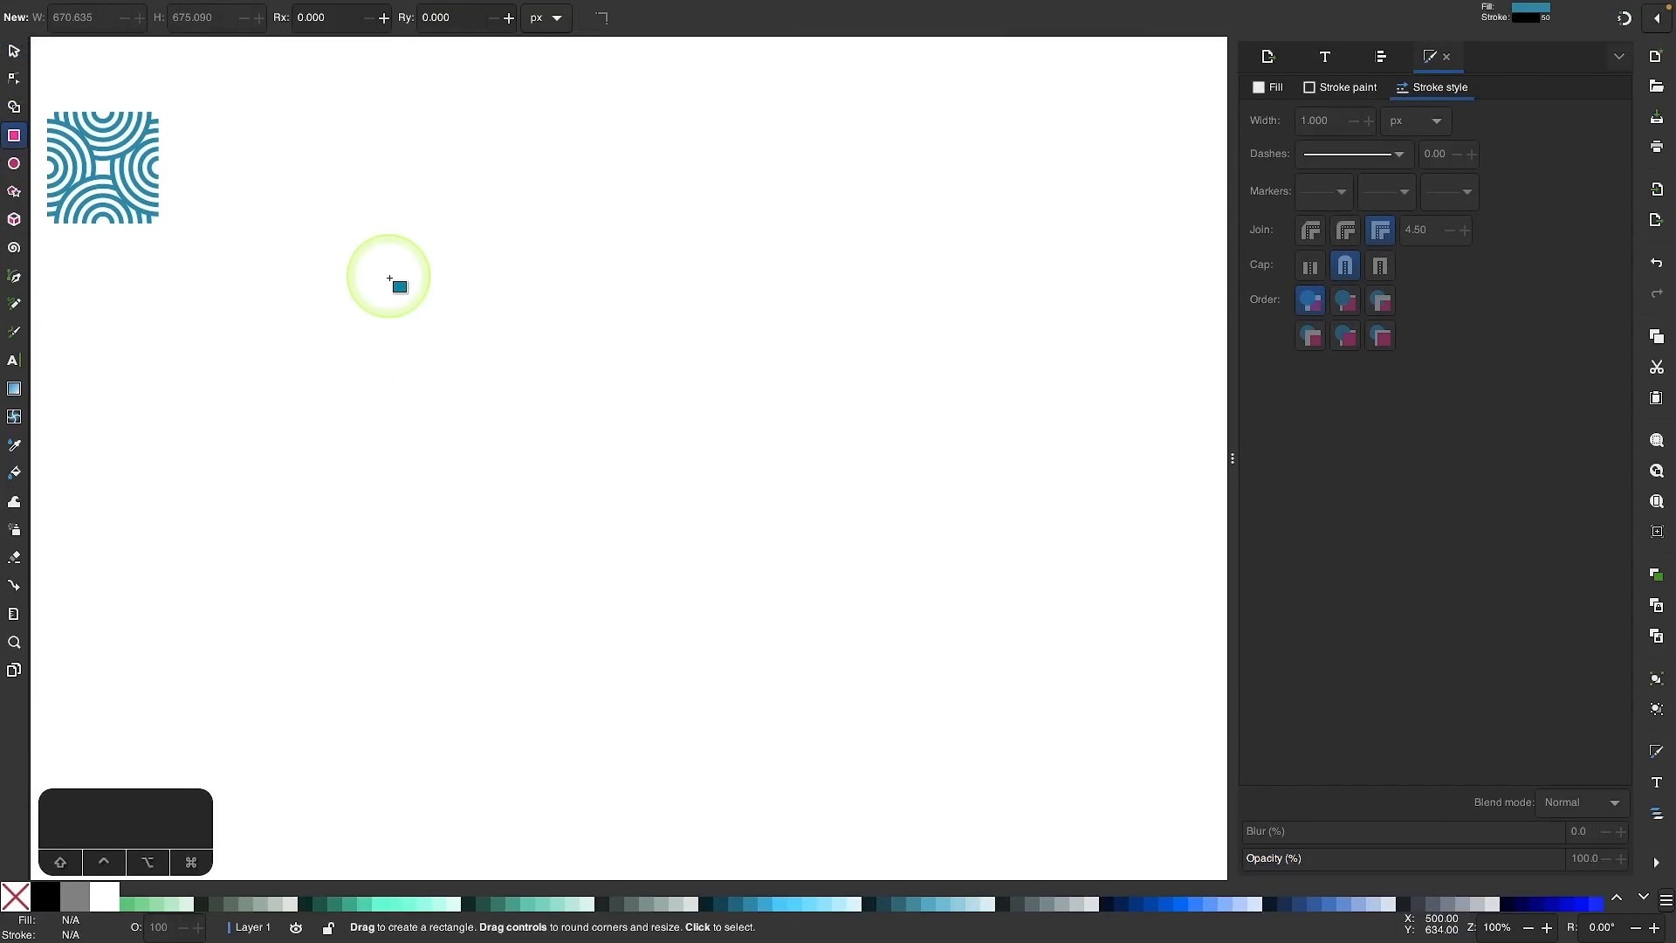
# Step: Draw a 996 by 580 px light yellow rectangle across the middle of the page
pyautogui.moveTo(387, 277); pyautogui.dragTo(1132, 632)
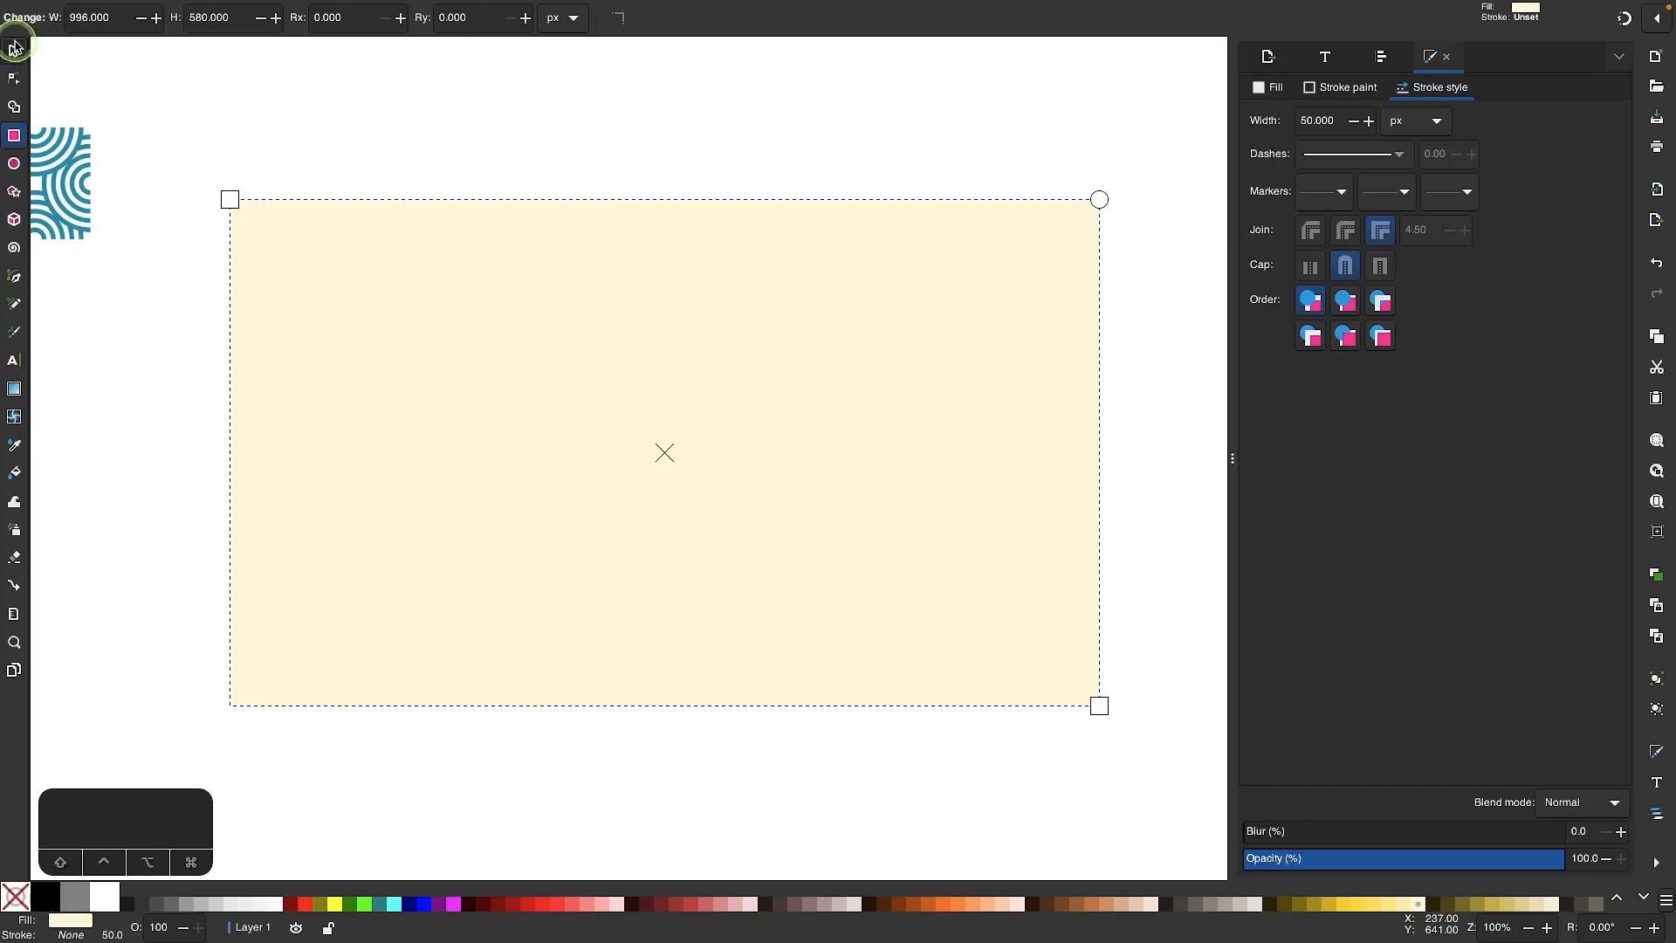
pyautogui.rightClick(663, 452)
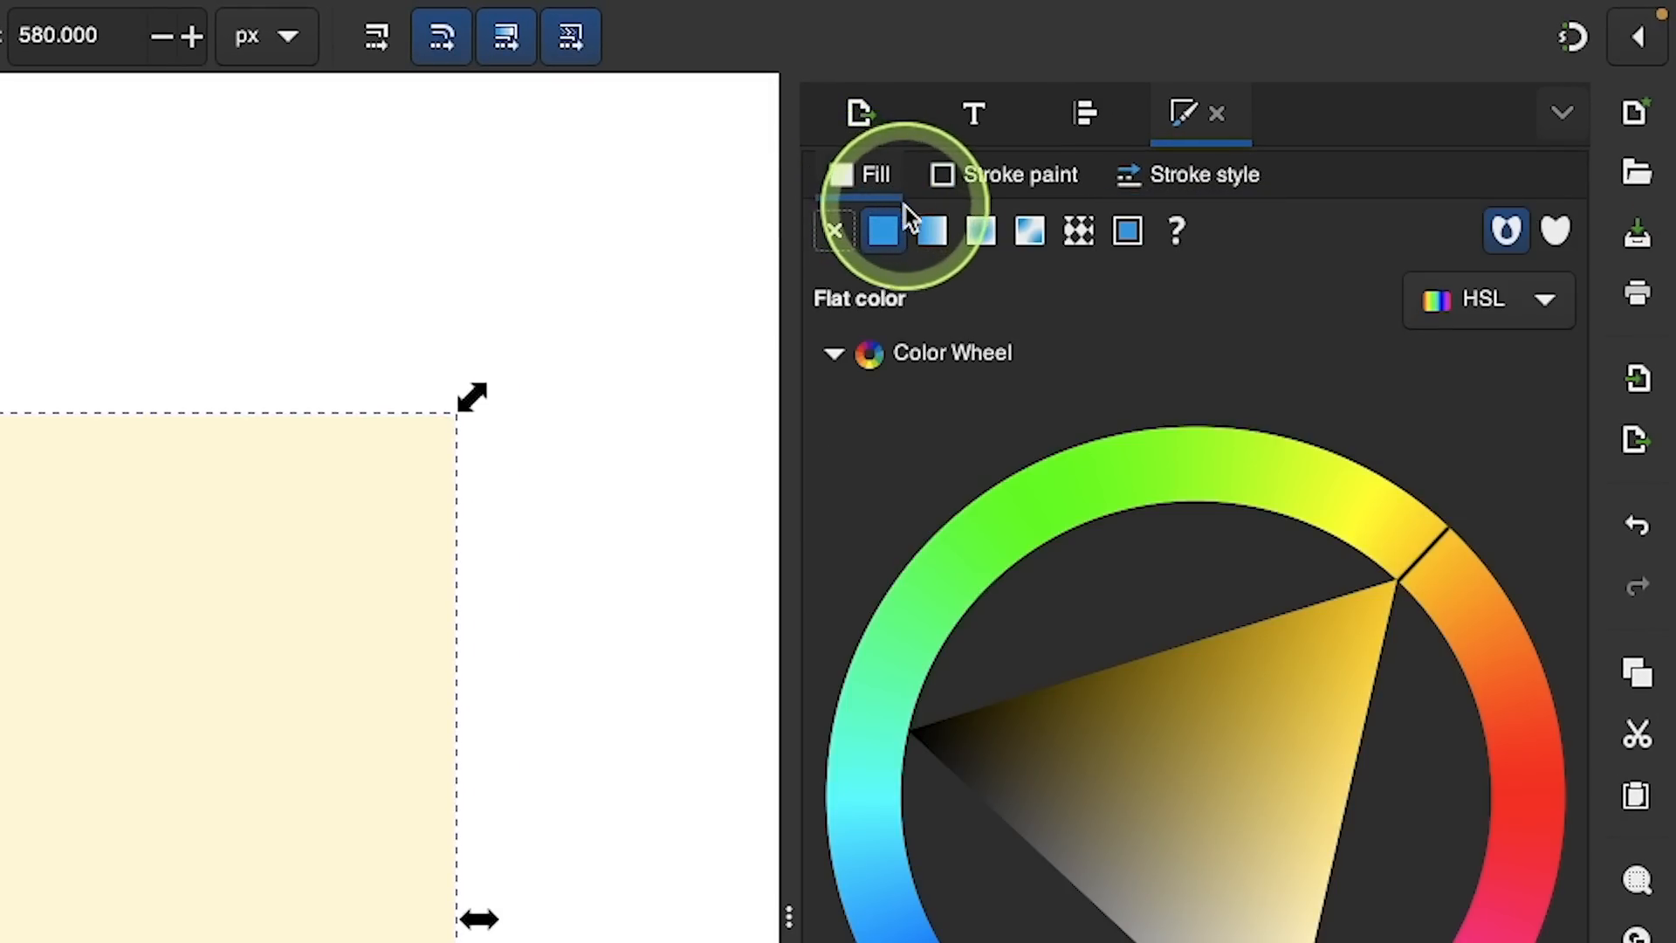
pyautogui.moveTo(1032, 241)
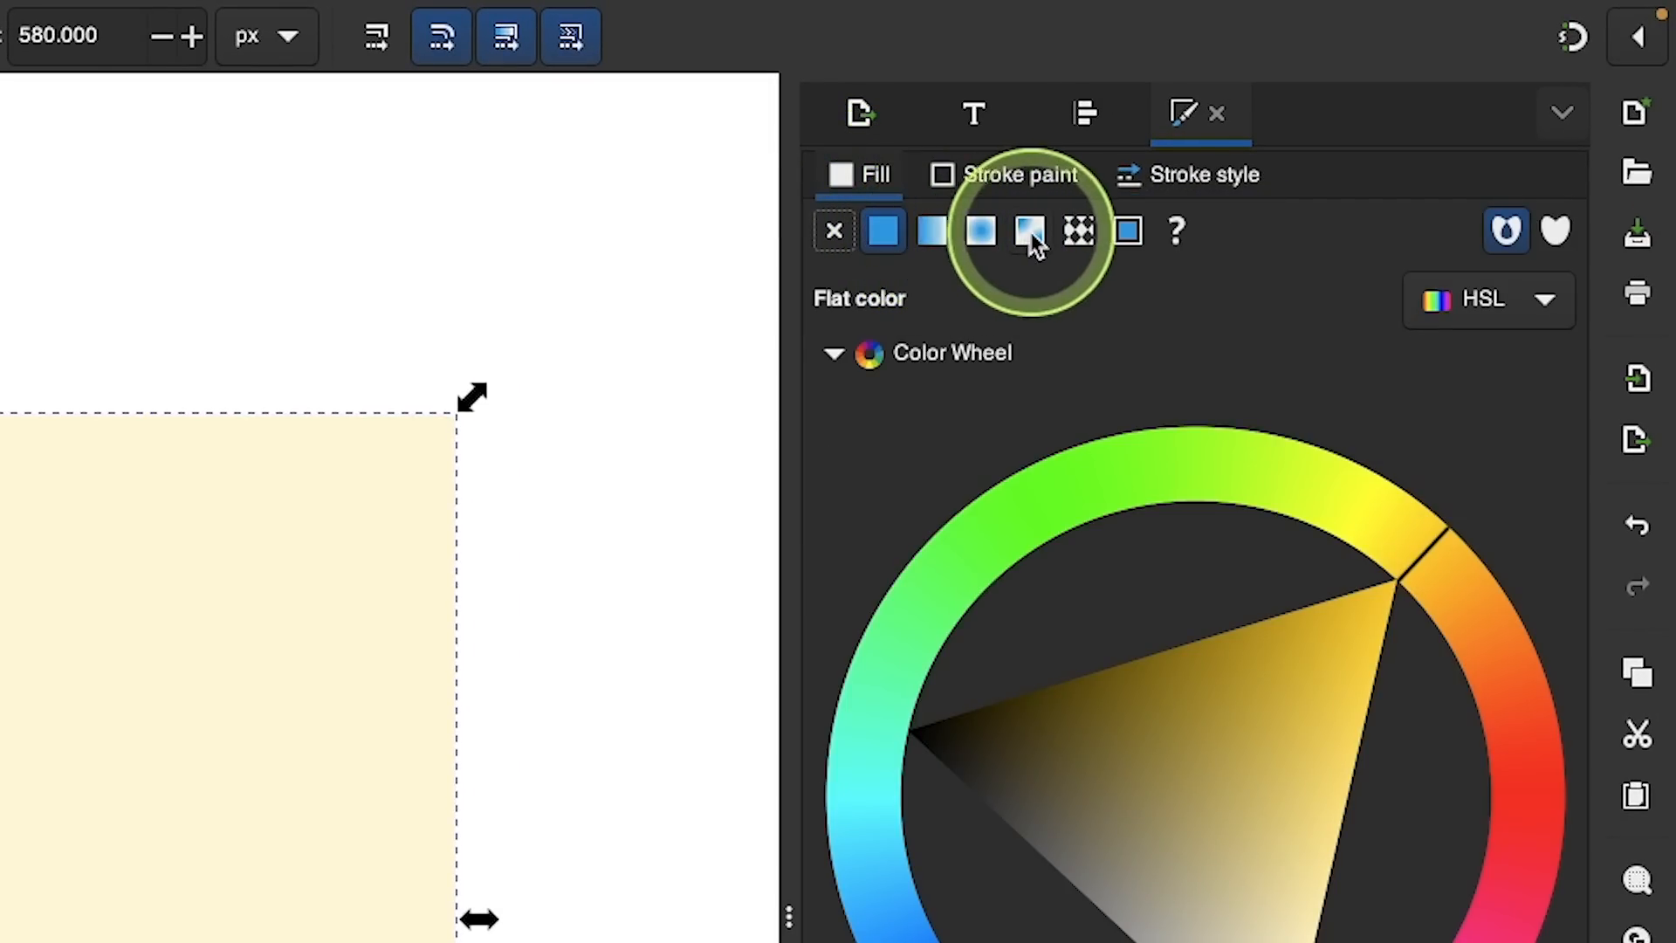
# Step: Fill the rectangle with the custom blue concentric-arc pattern and edit it on canvas
pyautogui.click(1077, 231)
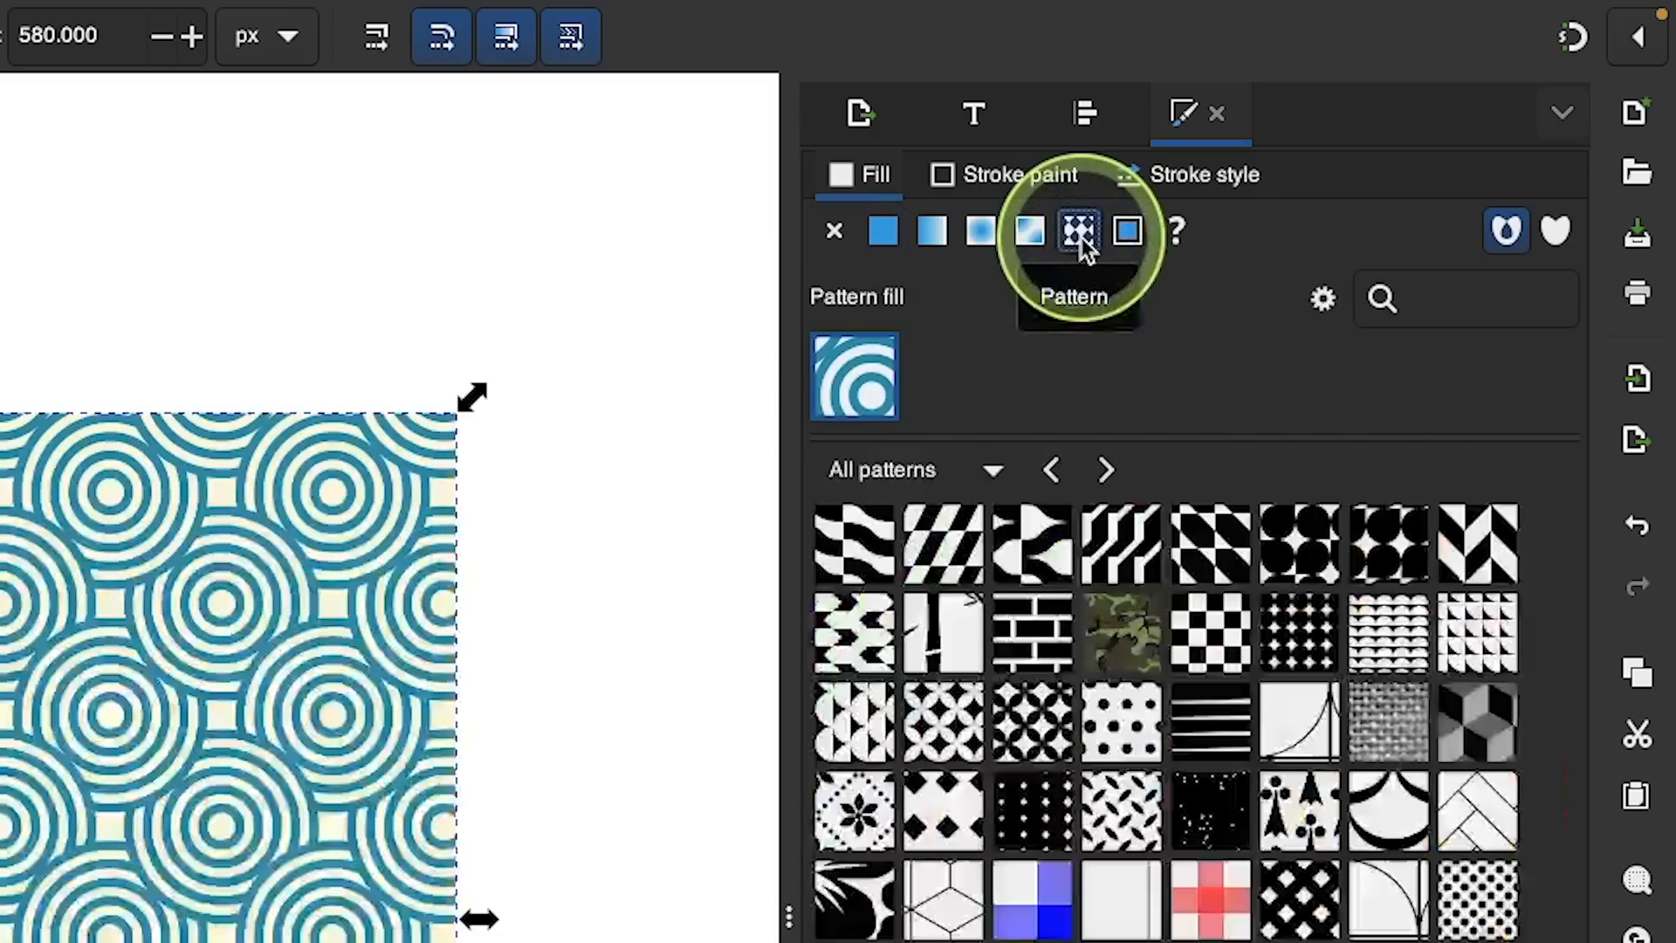
pyautogui.scroll(-3)
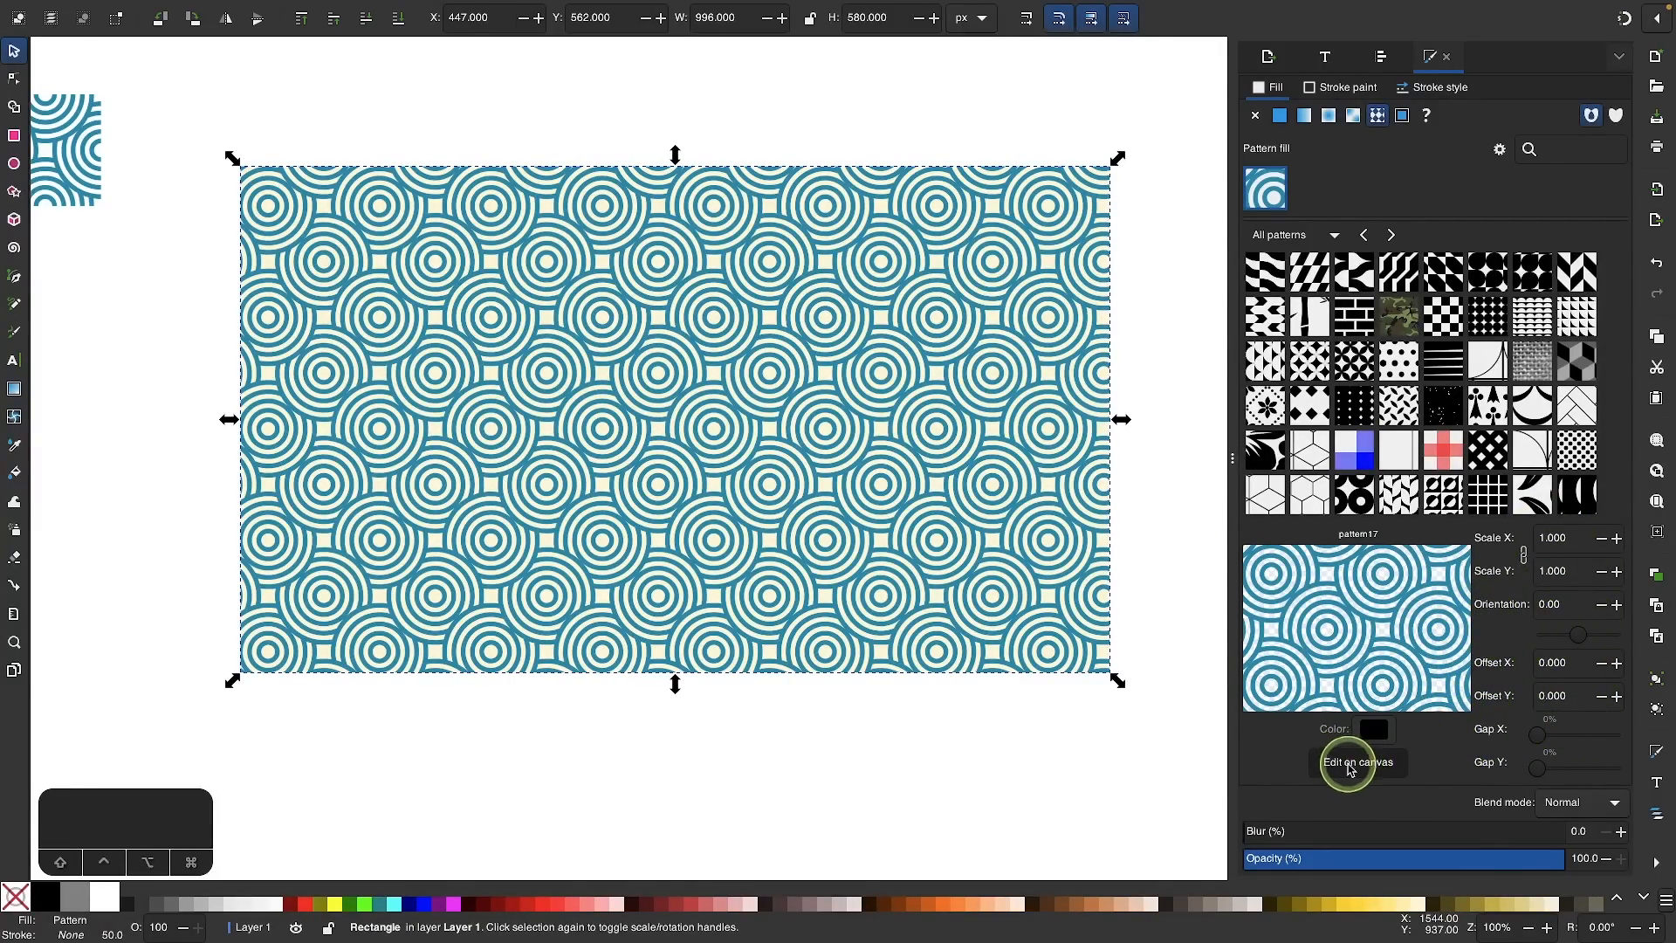
pyautogui.click(1357, 763)
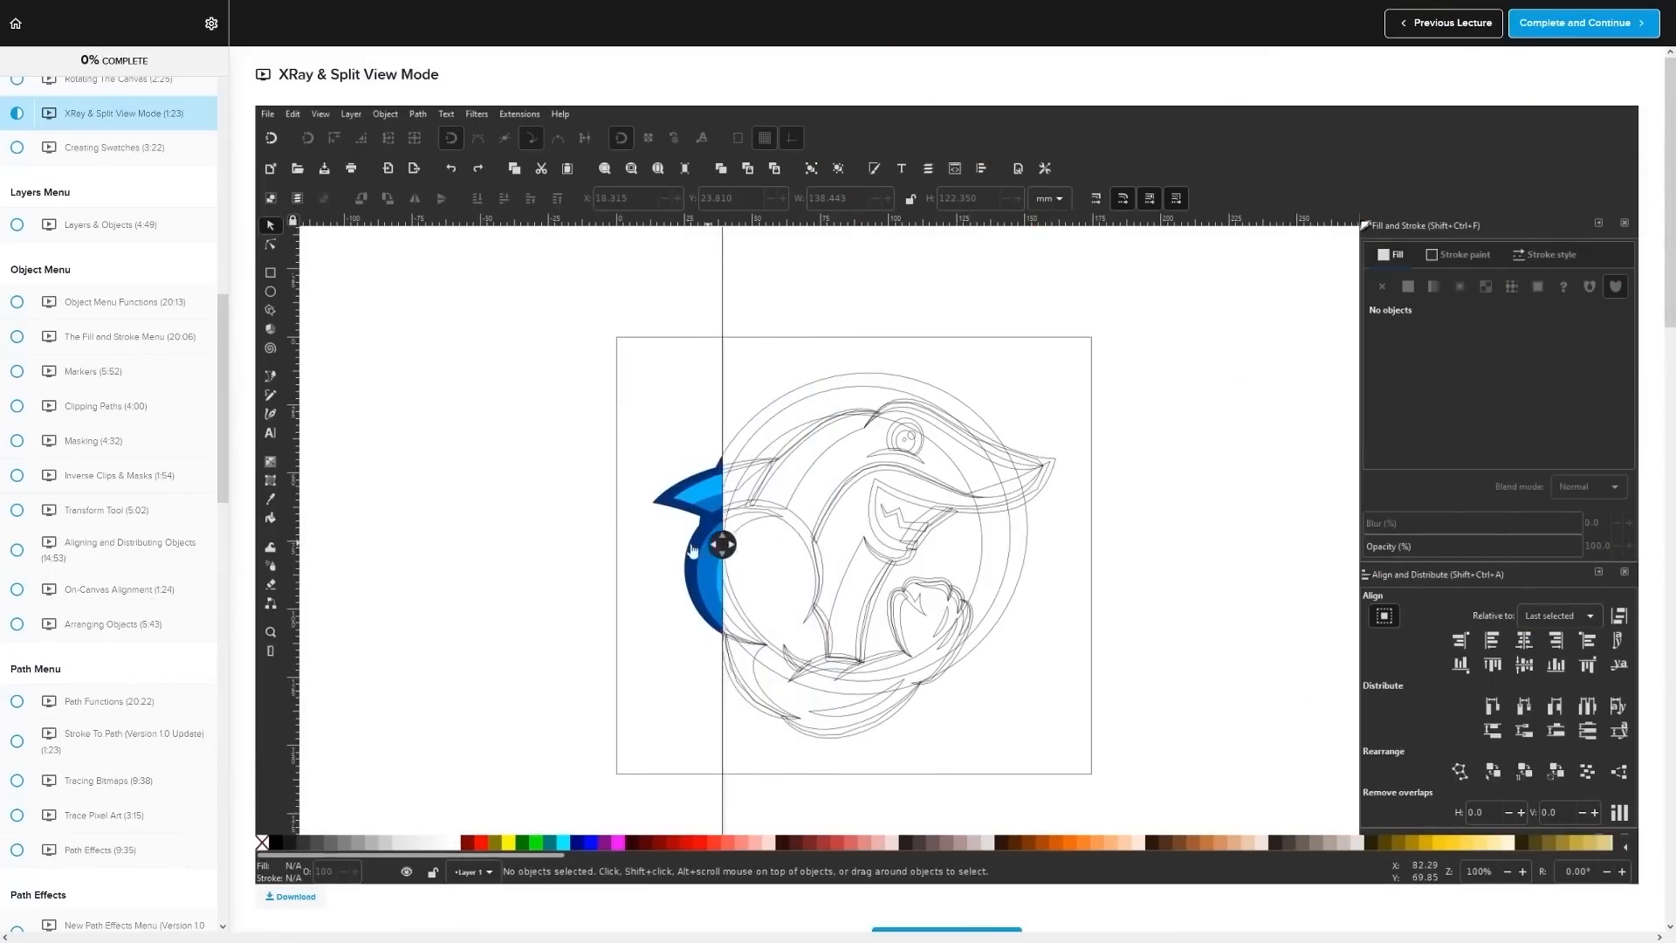
# Step: Browse the Inkscape Master Class page down to the enrollment offer with lifetime access
pyautogui.moveTo(721, 534); pyautogui.dragTo(879, 535)
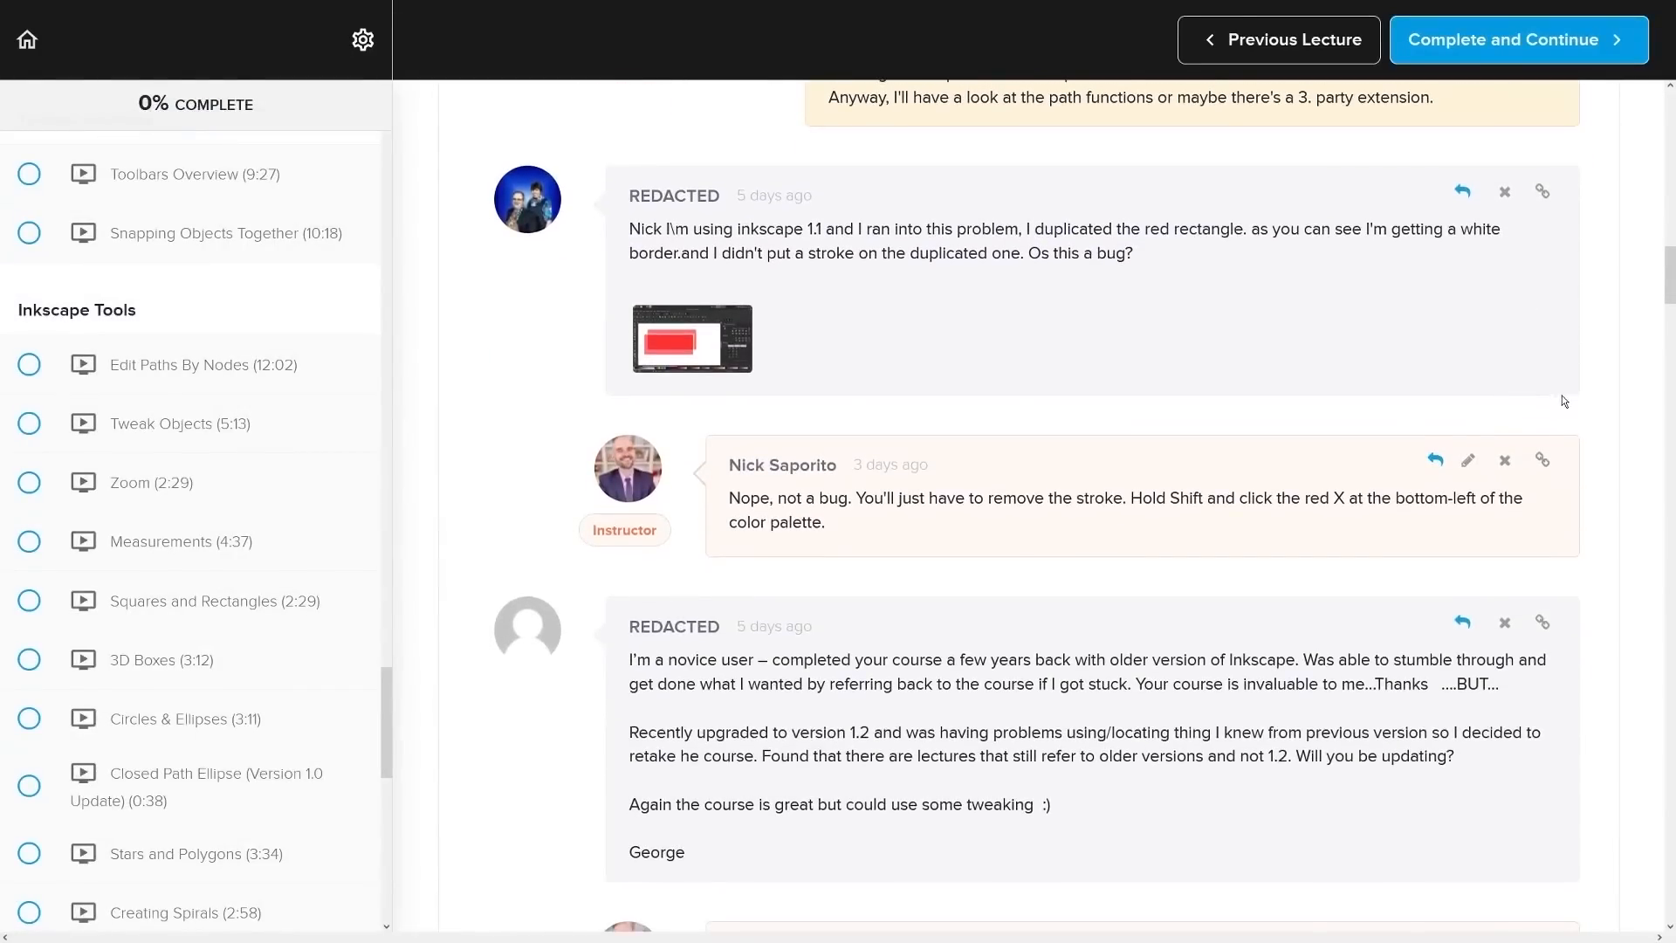
pyautogui.scroll(-3)
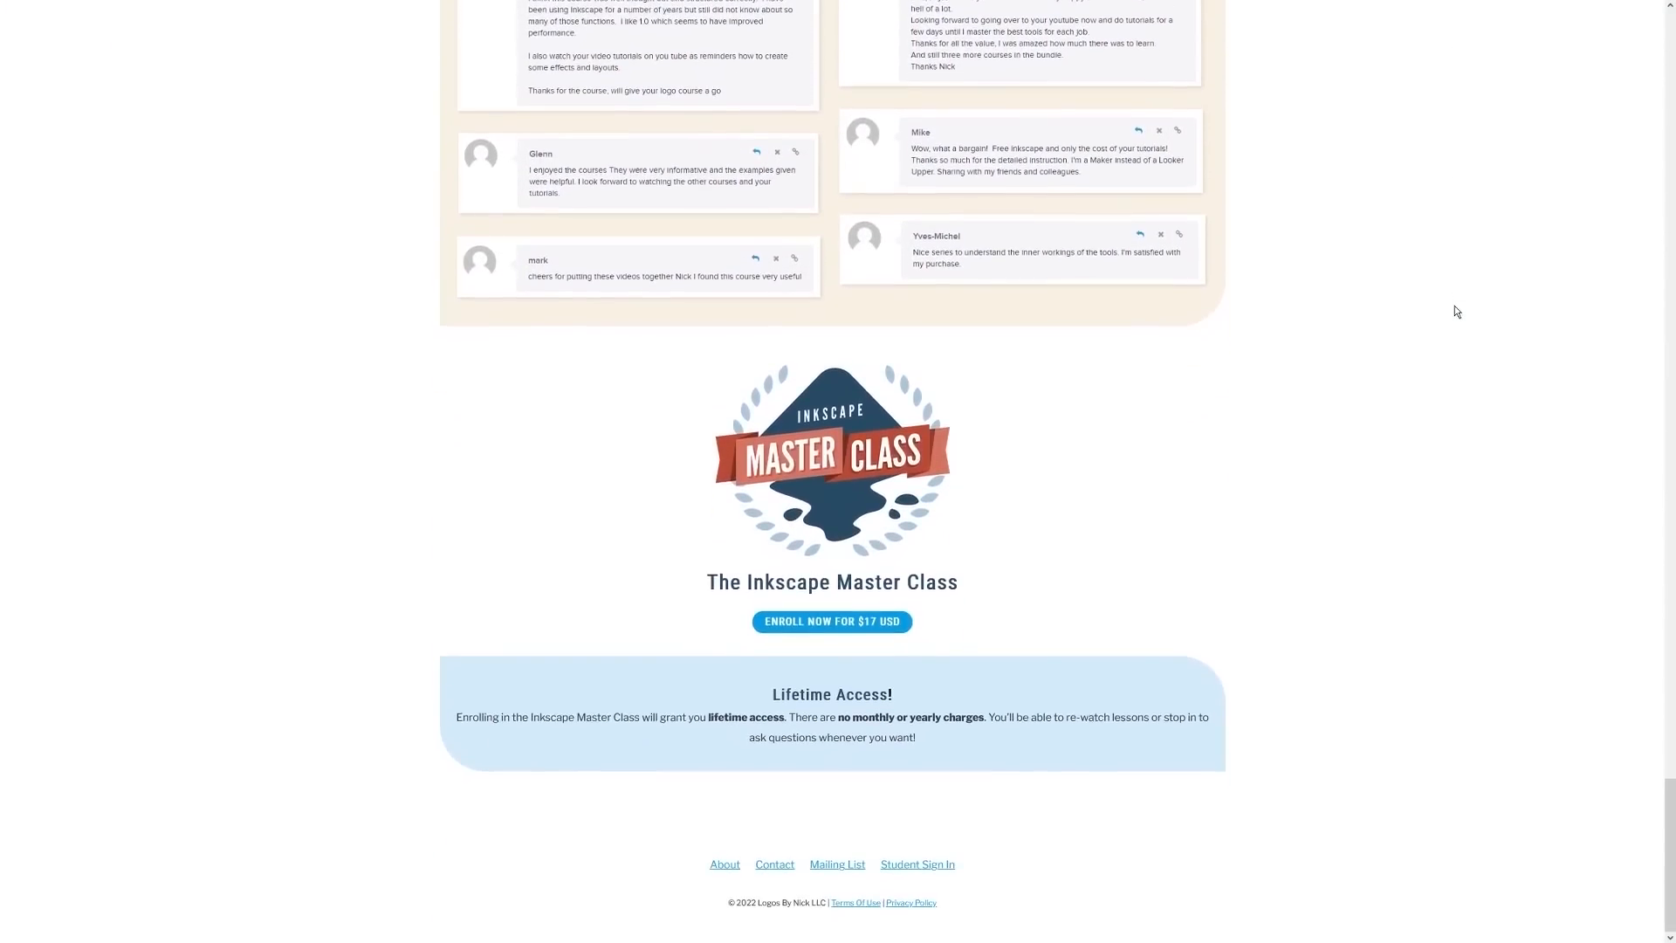